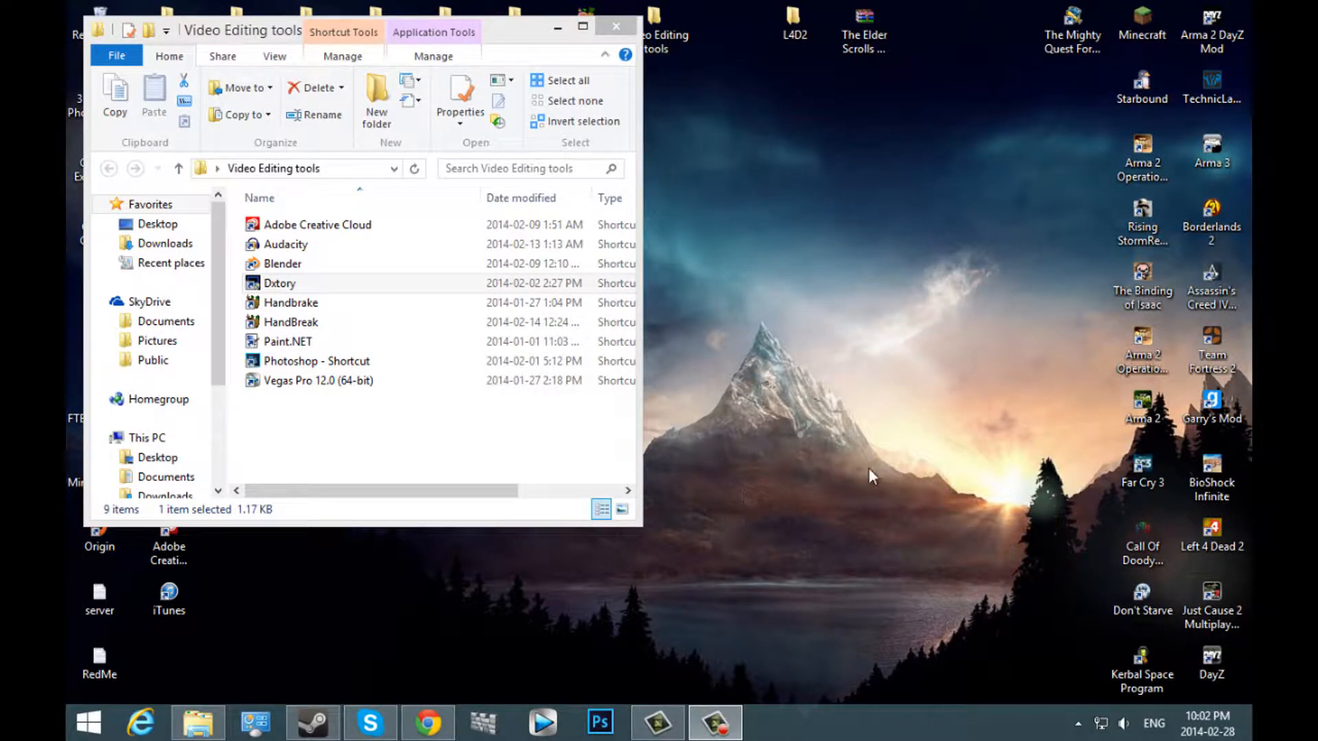
{"action": "mouse_move", "coordinate": [766, 468]}
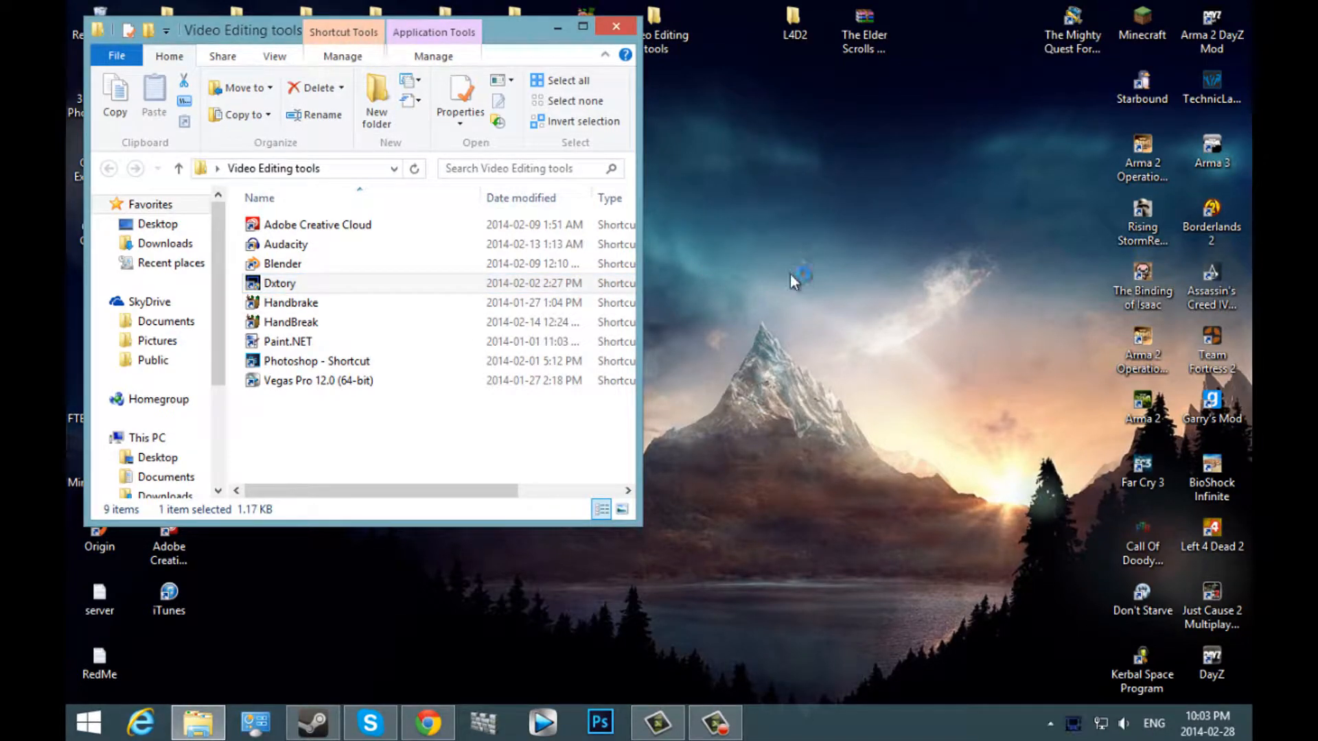
Launch Dxtory from its Video Editing tools shortcut.
{"action": "double_click", "coordinate": [279, 282]}
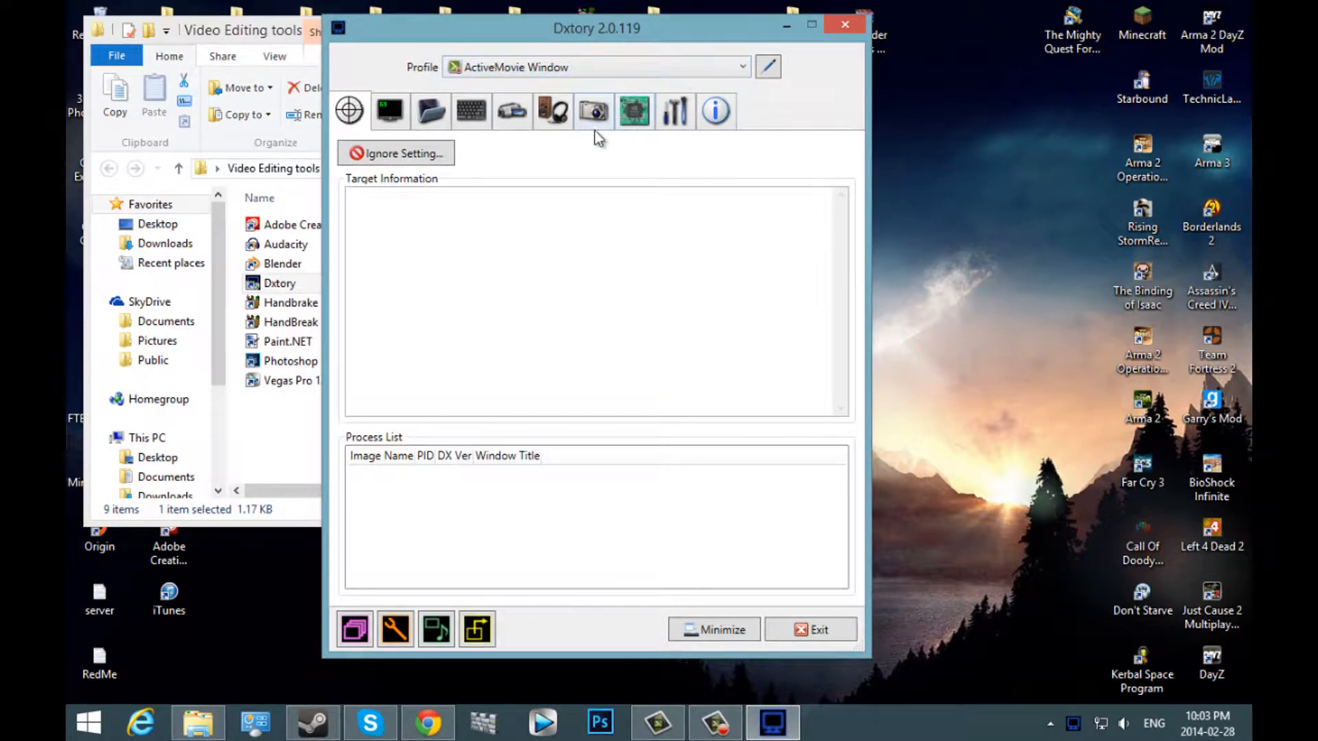
{"action": "mouse_move", "coordinate": [389, 110]}
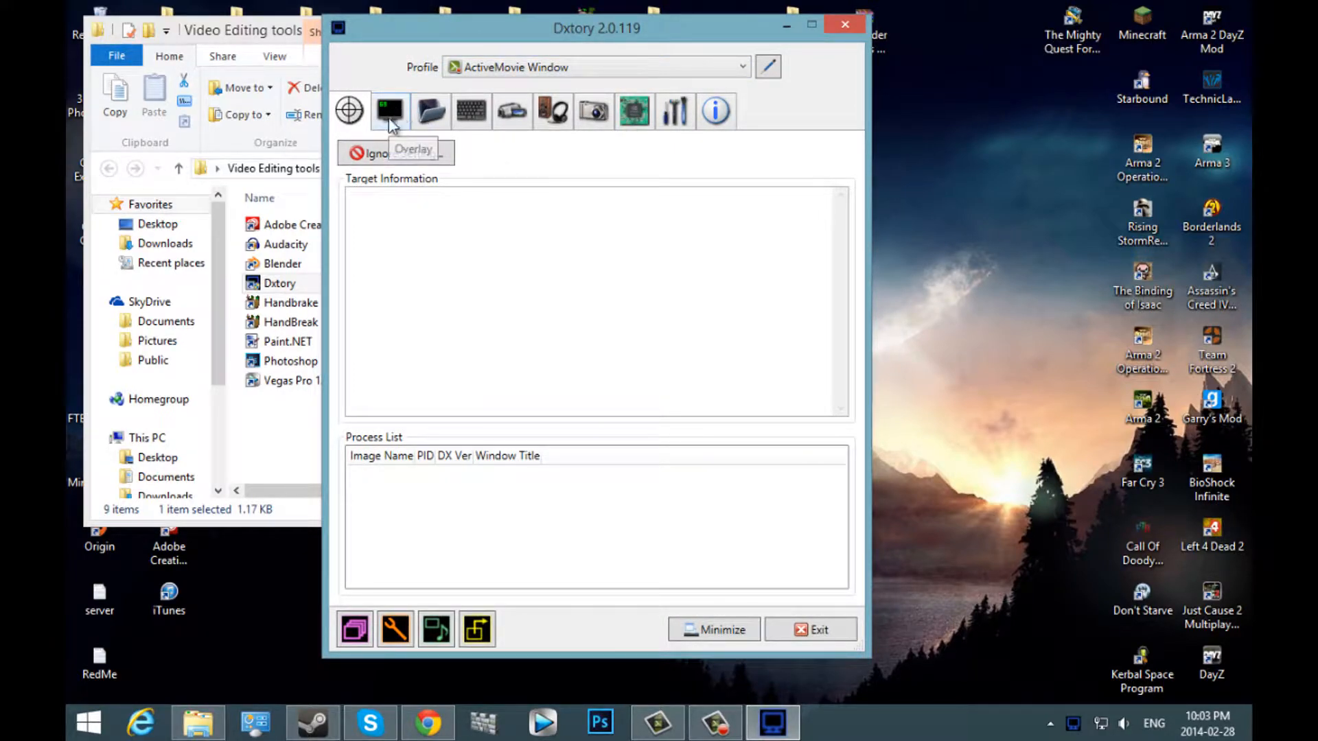
{"action": "mouse_move", "coordinate": [637, 314]}
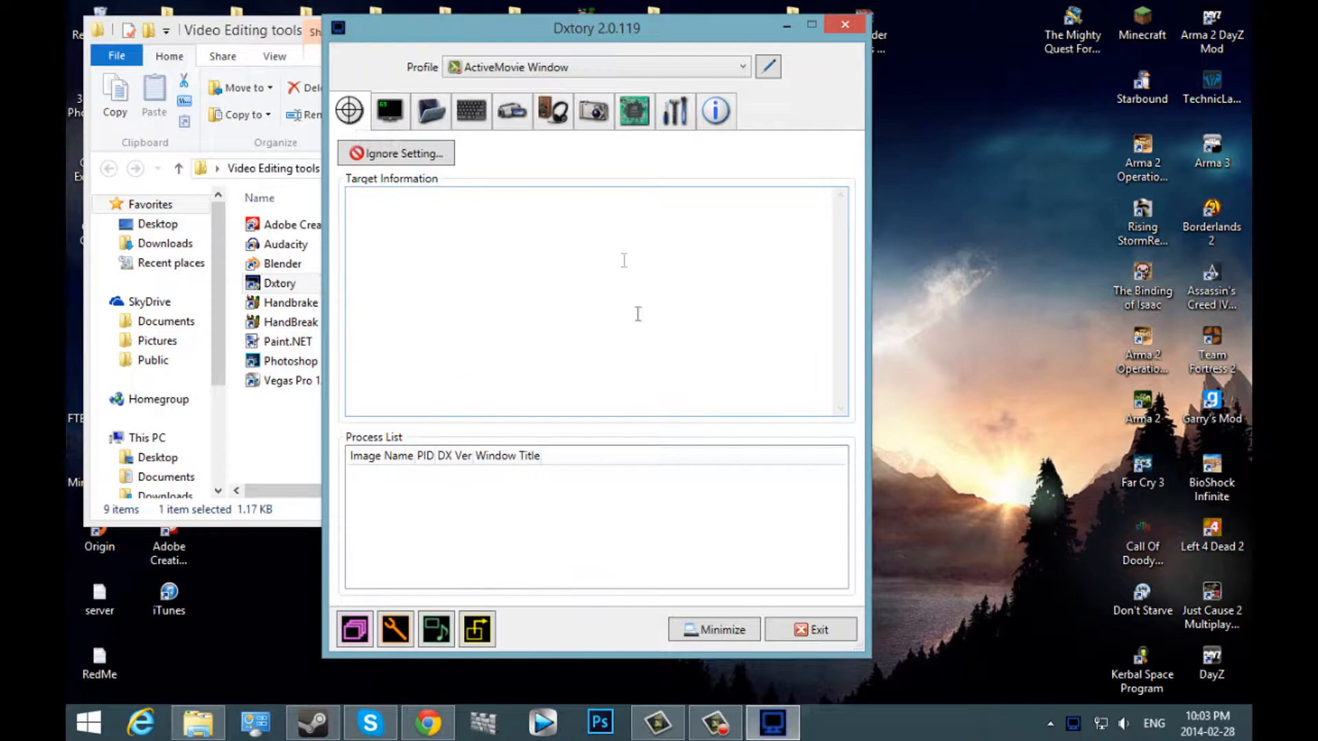
Show the overlay settings with Video FPS, Write File FPS and Record Status on.
{"action": "left_click", "coordinate": [389, 109]}
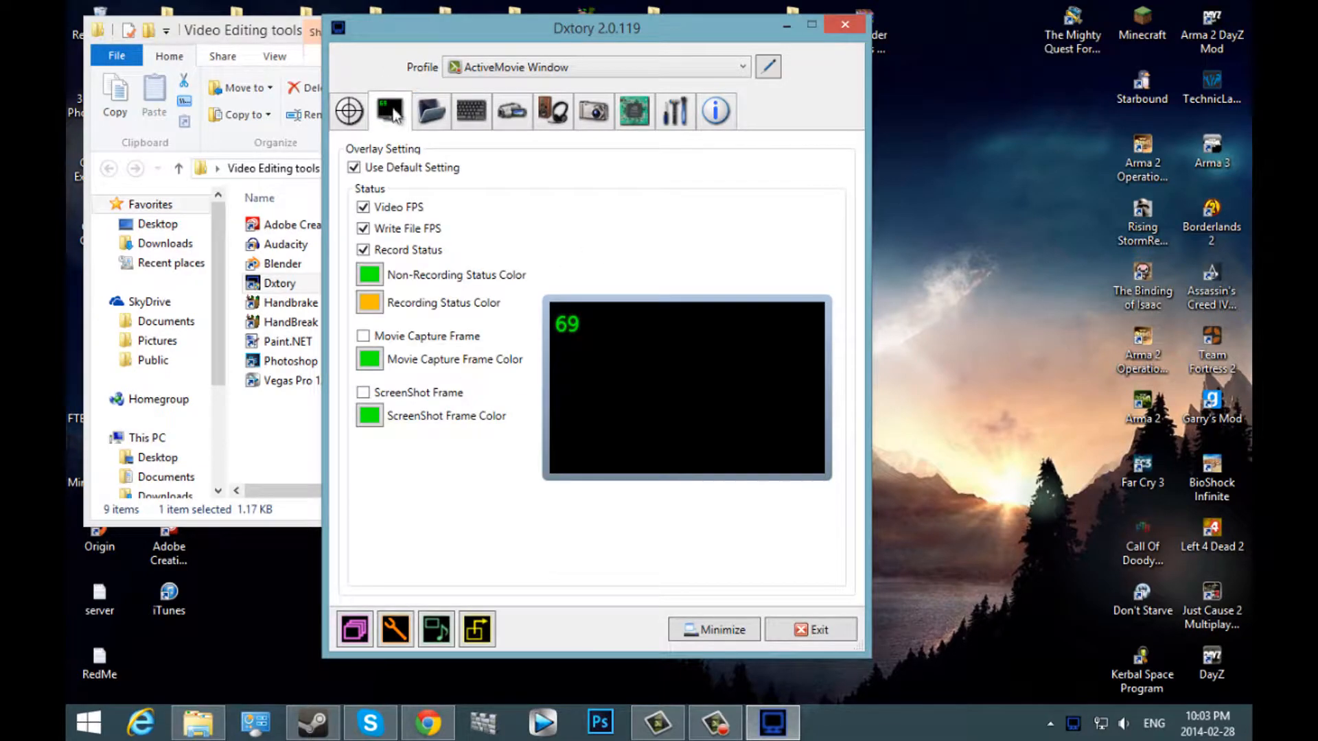
{"action": "mouse_move", "coordinate": [389, 110]}
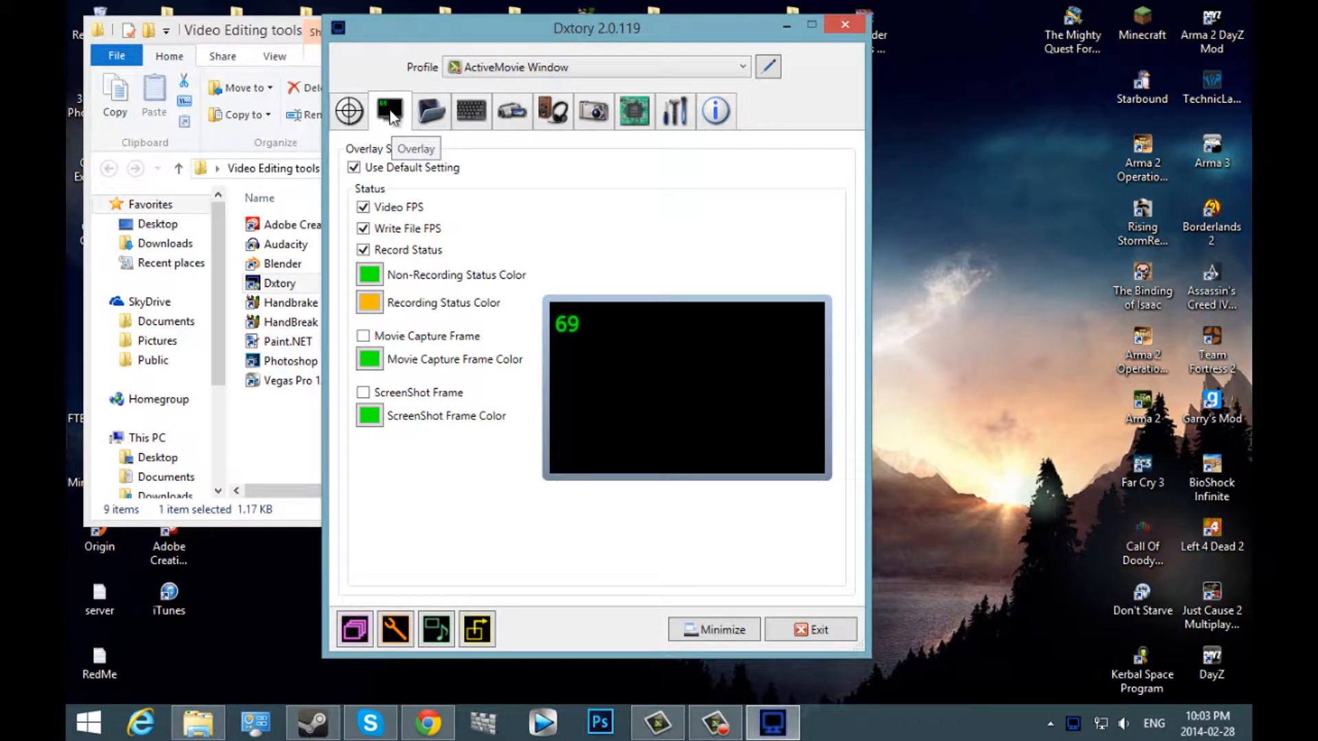
{"action": "mouse_move", "coordinate": [378, 202]}
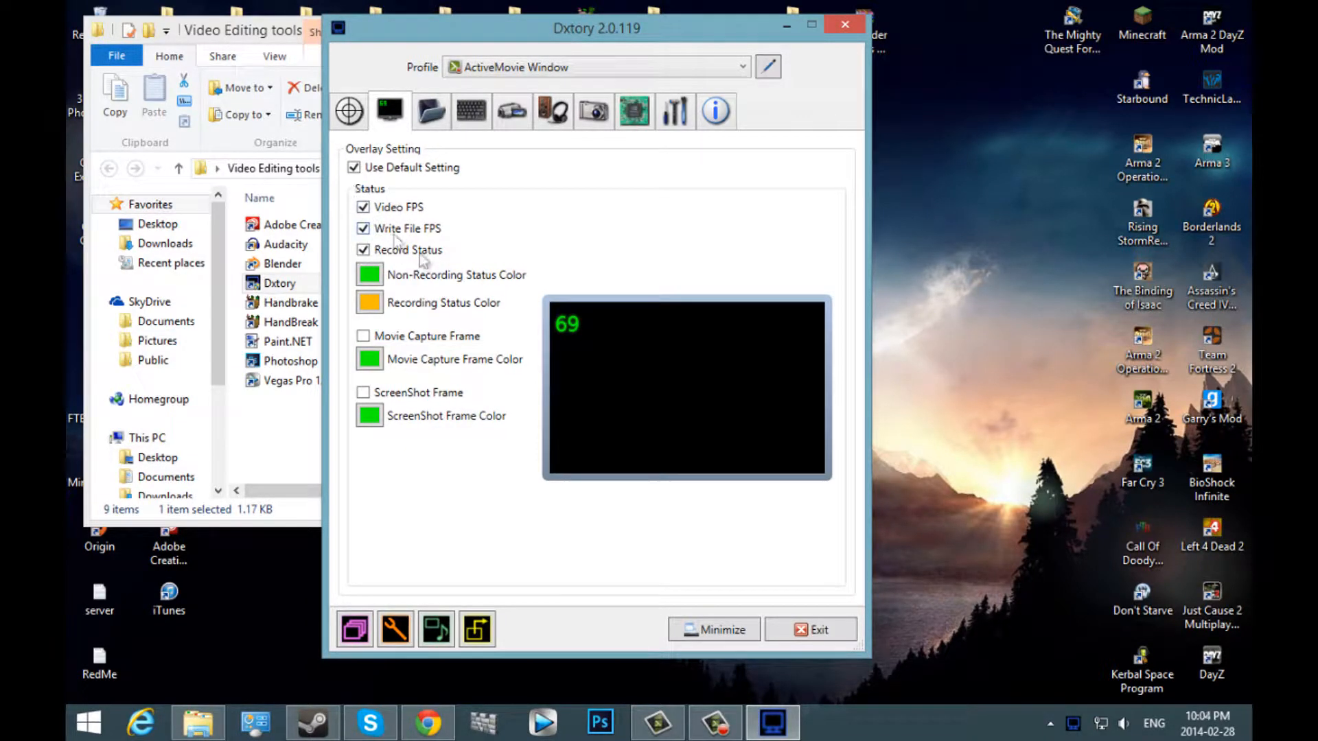
{"action": "mouse_move", "coordinate": [395, 281]}
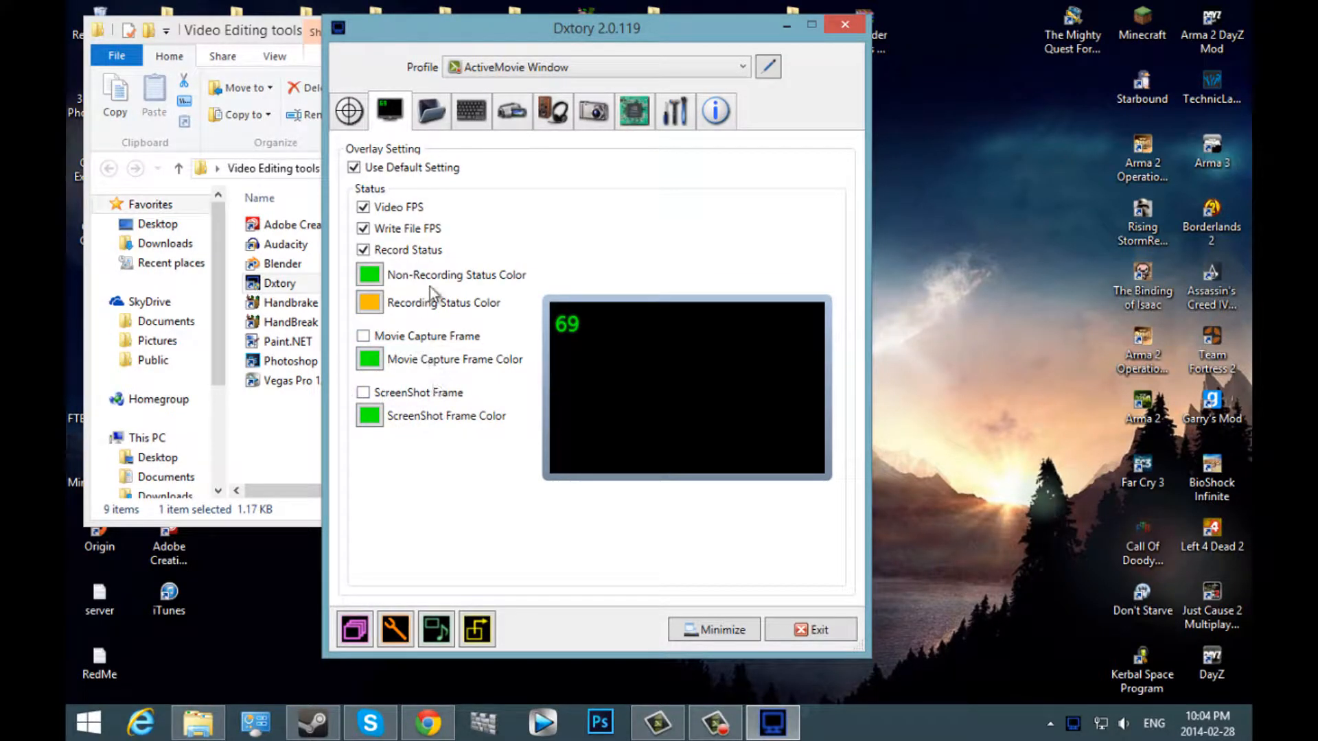
Review the folder settings, dismissing the Add folder chooser and keeping movies on C:.
{"action": "left_click", "coordinate": [430, 109]}
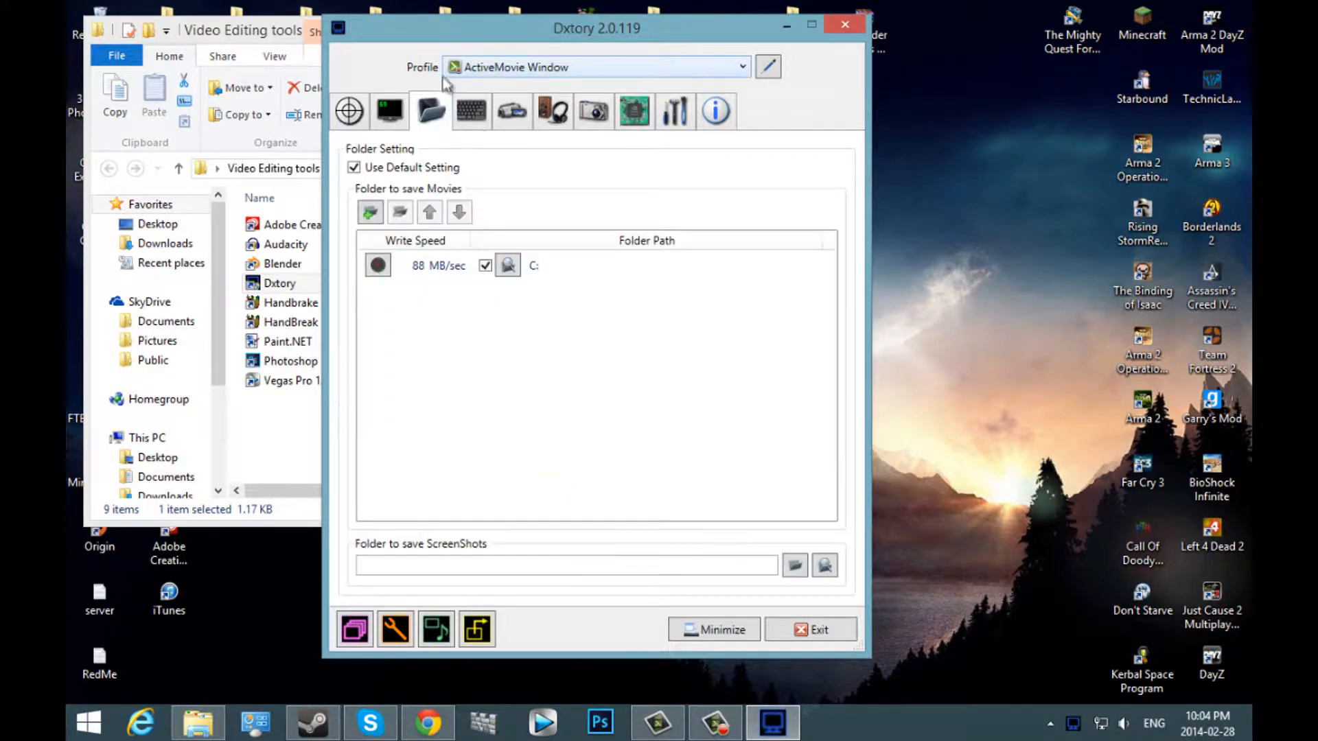
{"action": "mouse_move", "coordinate": [424, 141]}
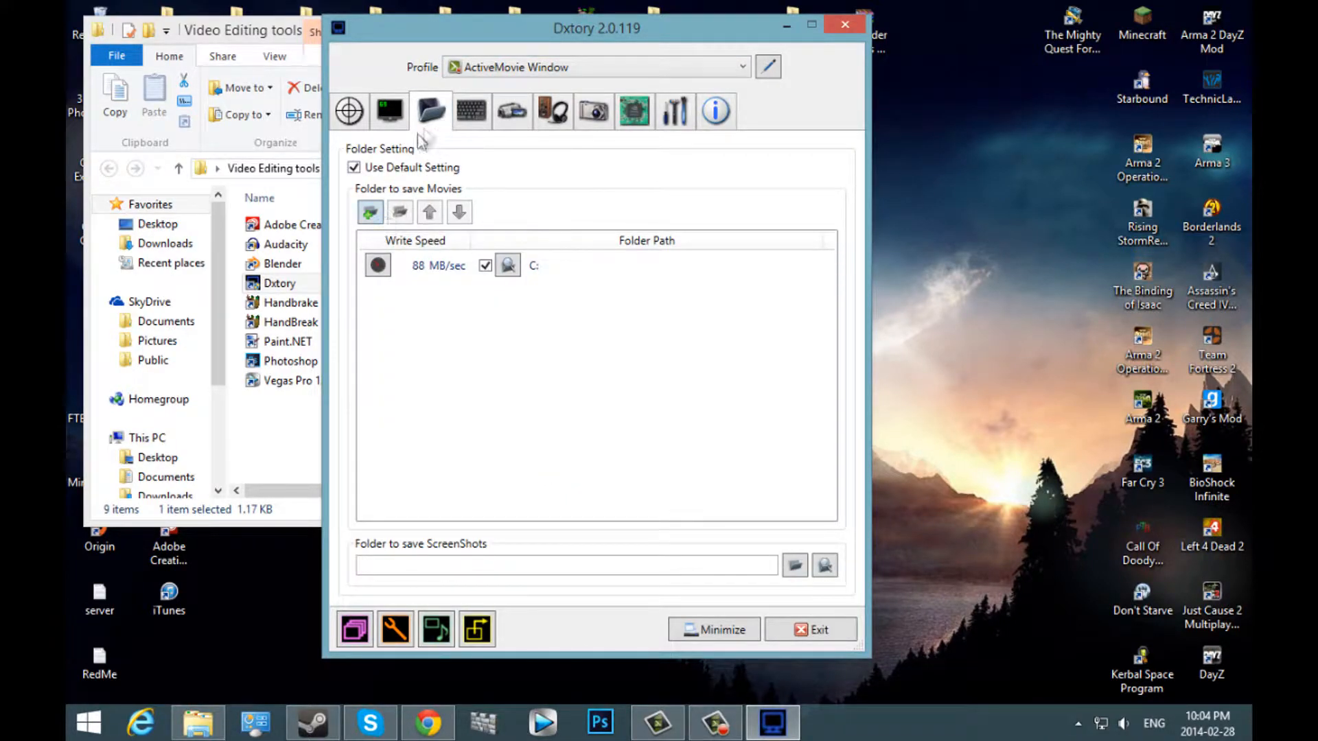
{"action": "mouse_move", "coordinate": [519, 199]}
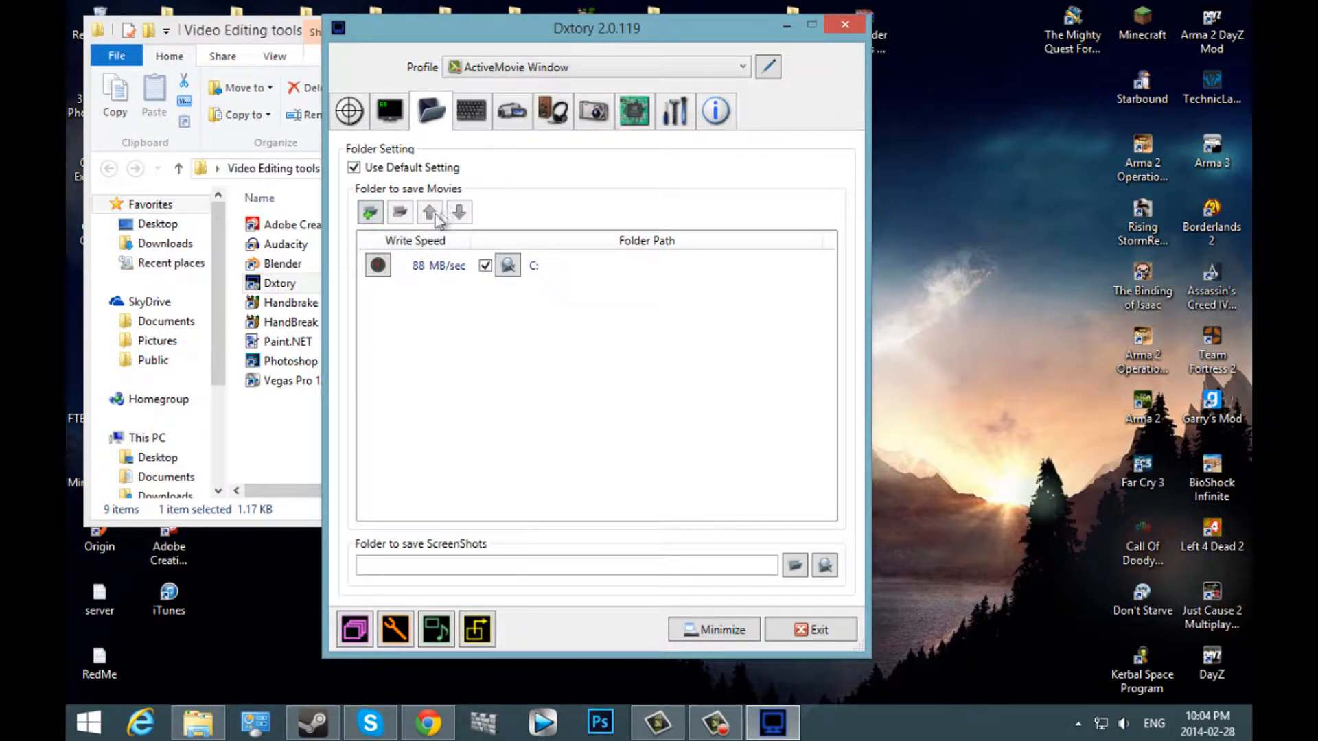
{"action": "mouse_move", "coordinate": [369, 210]}
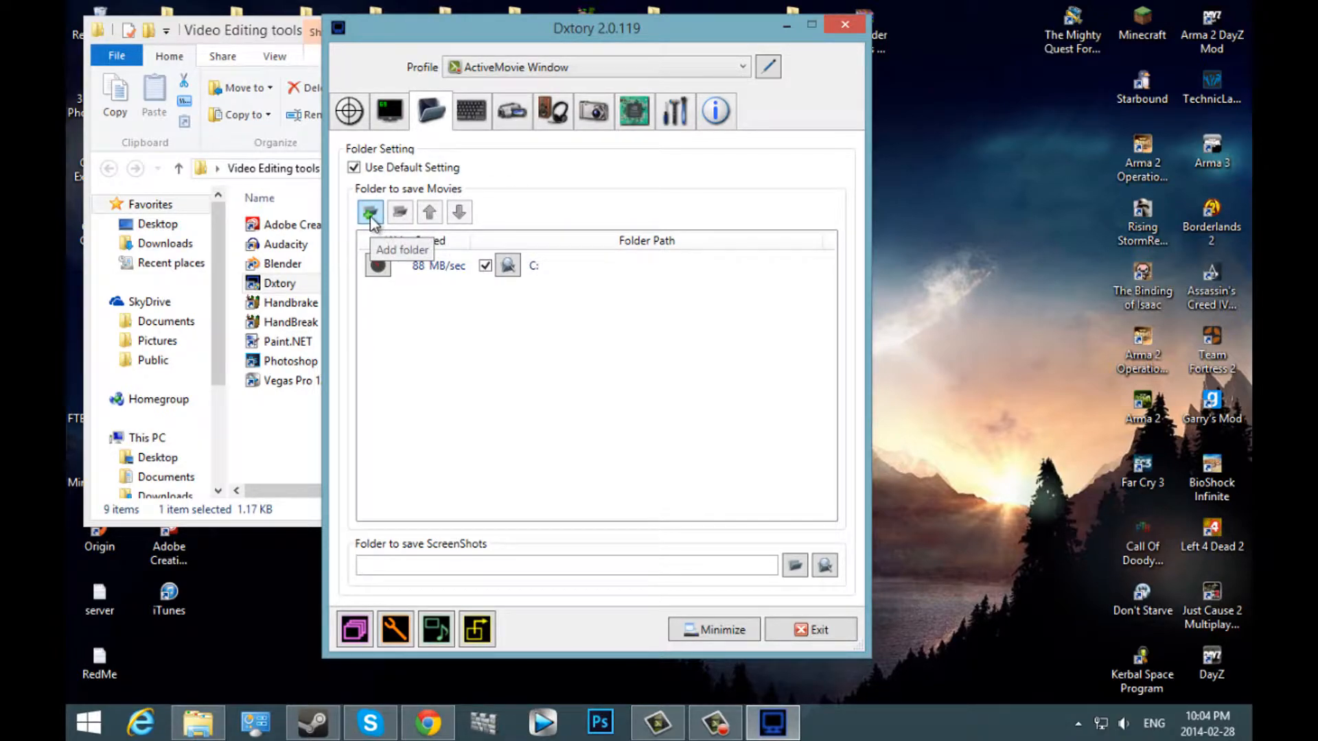
{"action": "mouse_move", "coordinate": [336, 209]}
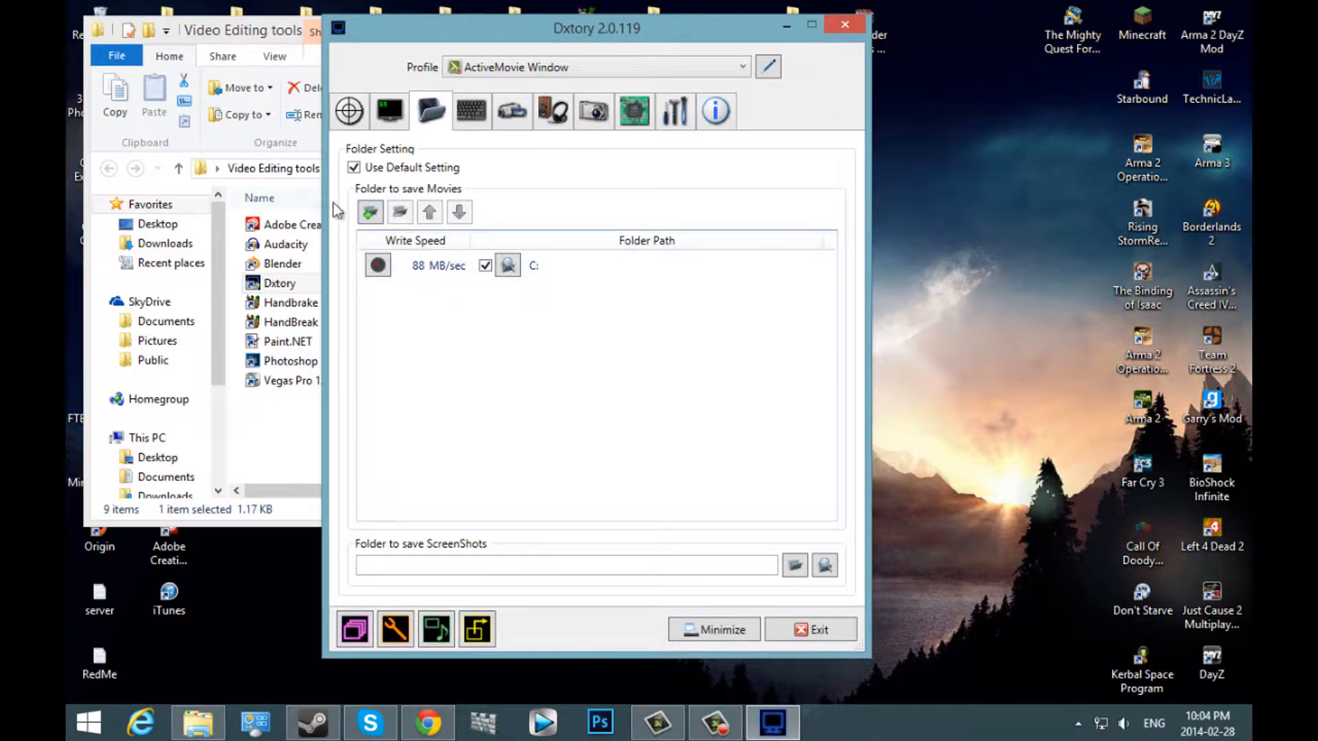
{"action": "left_click", "coordinate": [370, 211]}
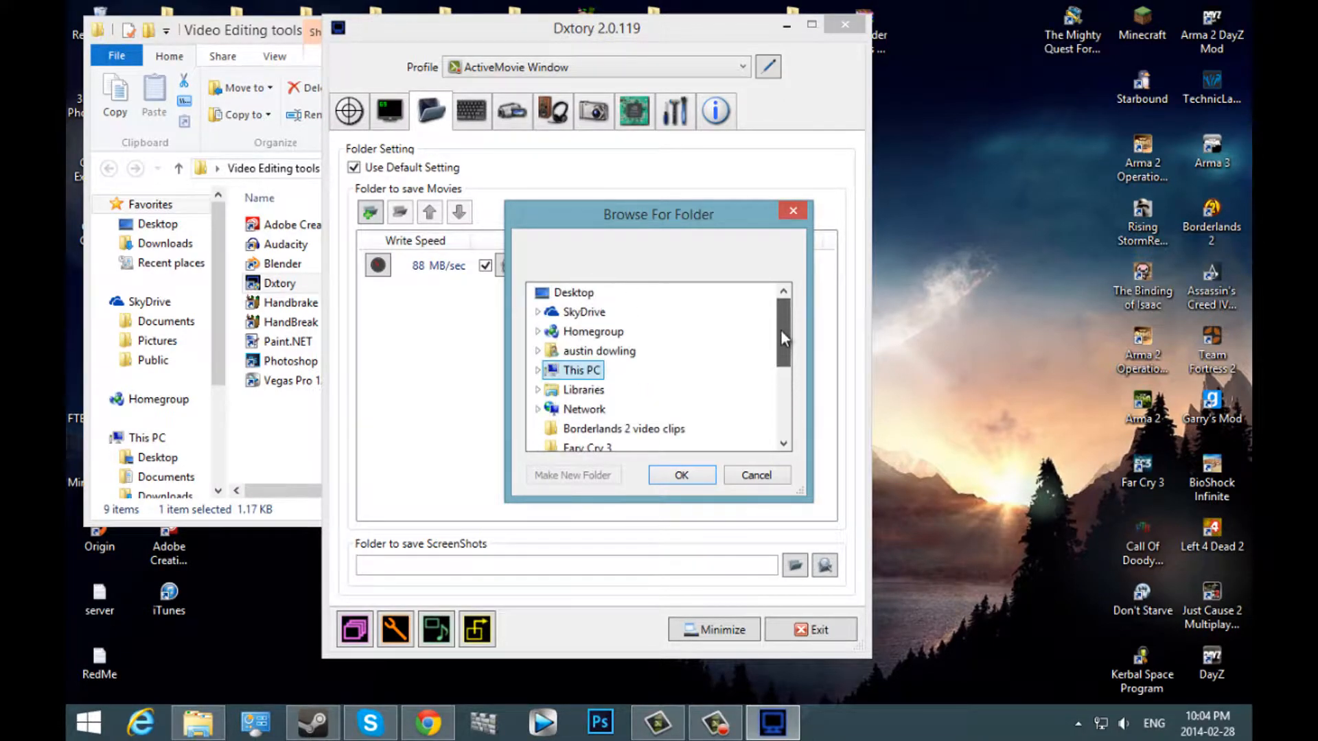
{"action": "mouse_move", "coordinate": [571, 371]}
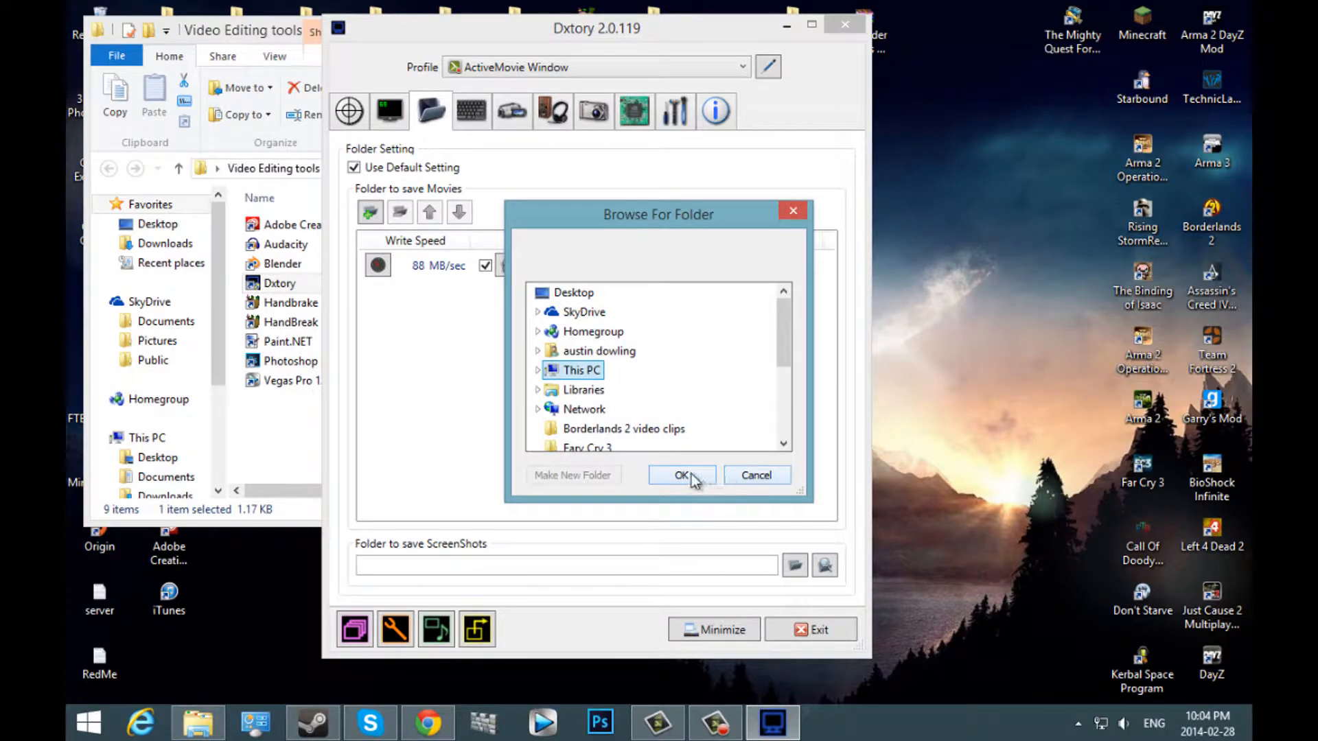
{"action": "mouse_move", "coordinate": [789, 332]}
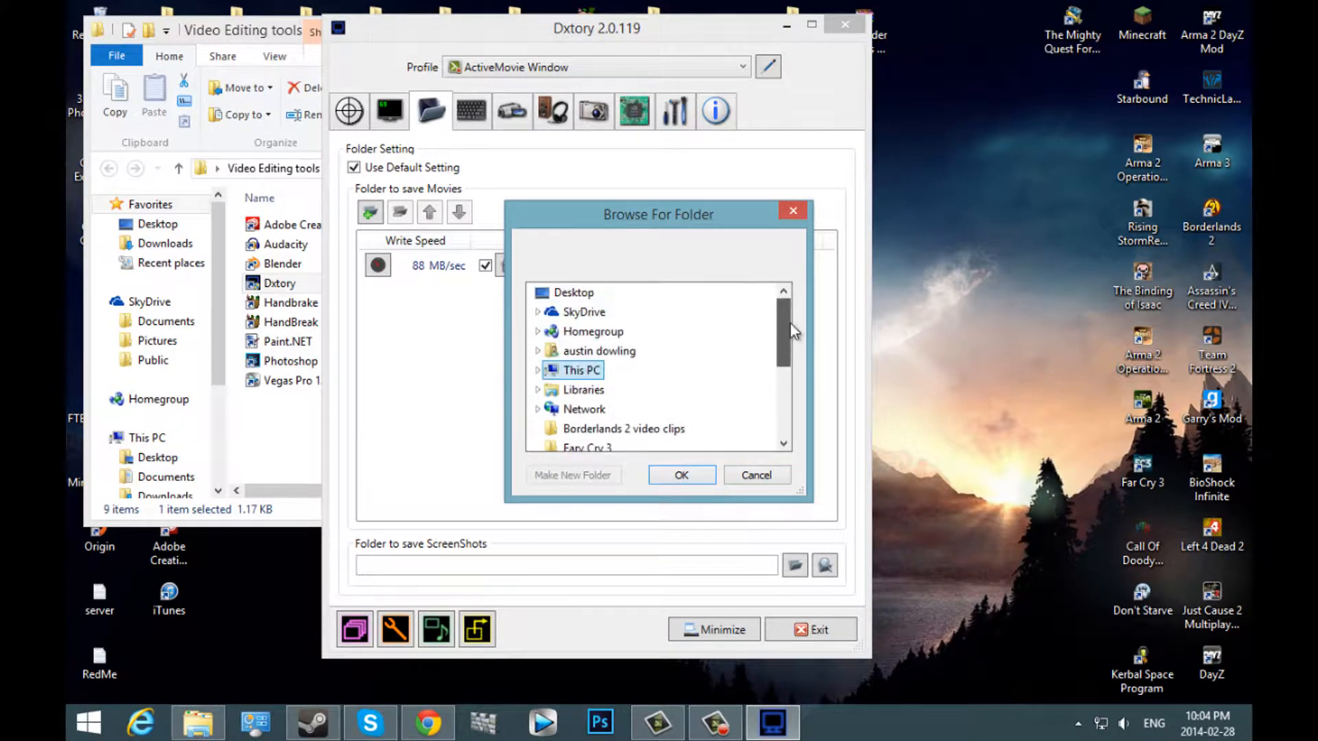
{"action": "left_click", "coordinate": [681, 475]}
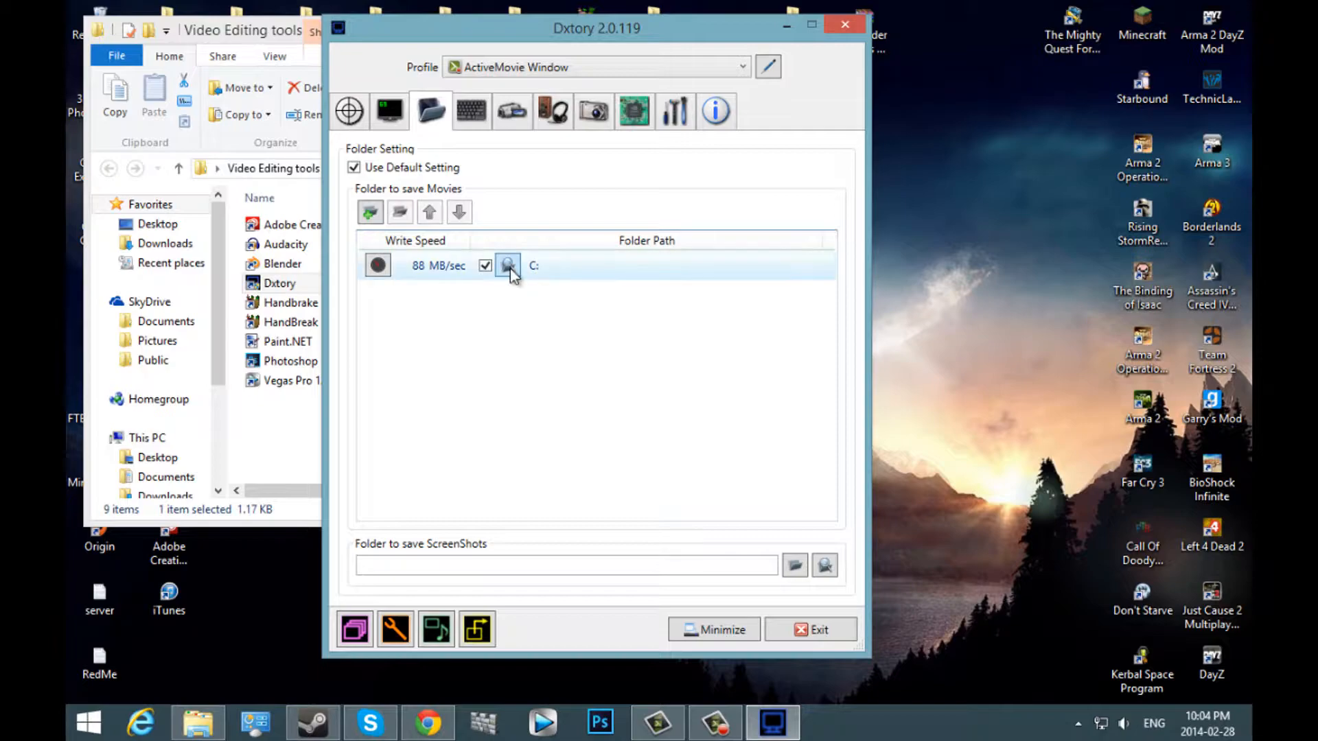
{"action": "mouse_move", "coordinate": [508, 265]}
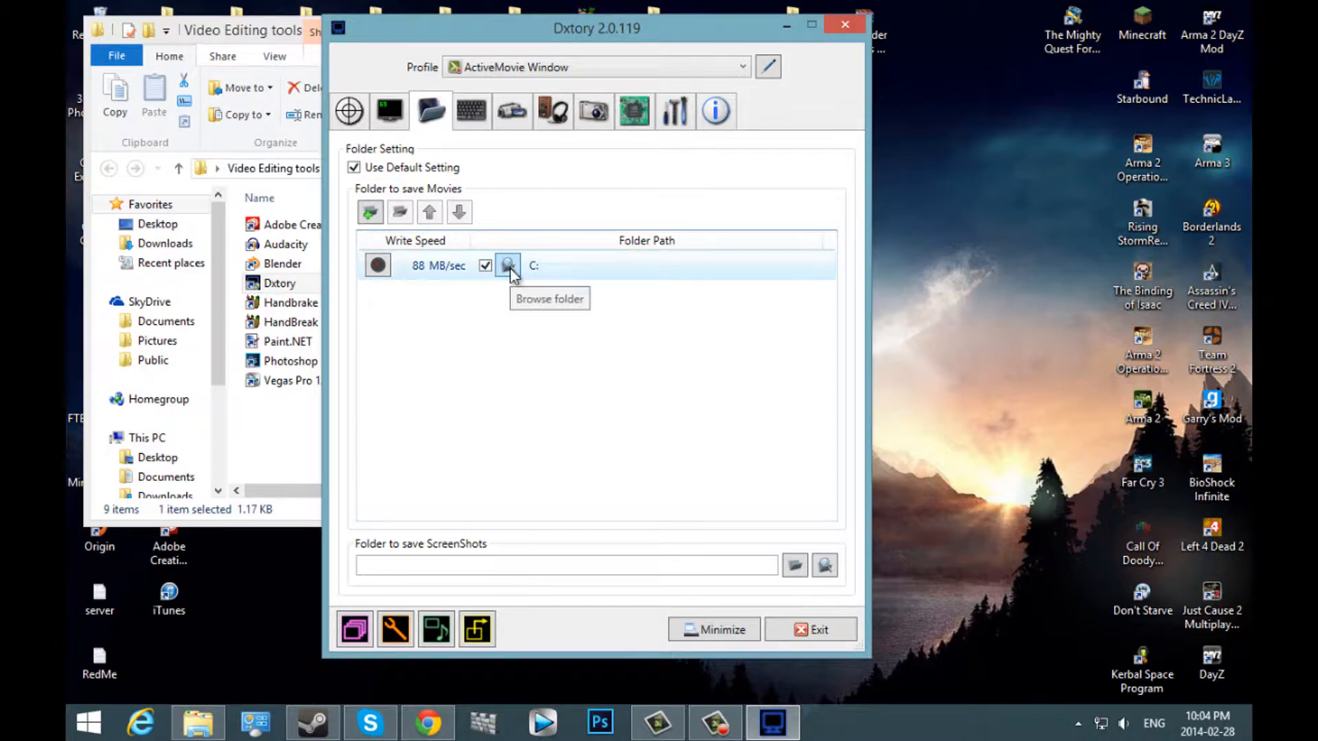
{"action": "left_click", "coordinate": [508, 265]}
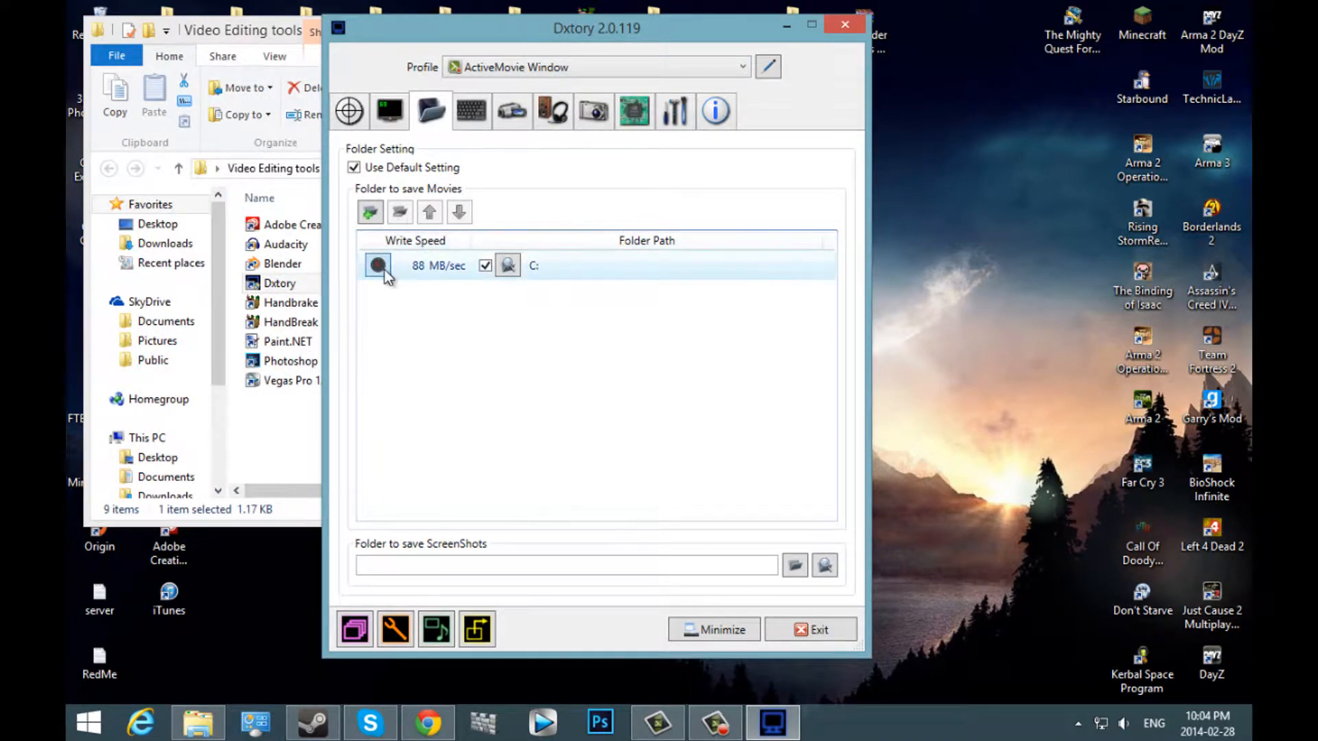
{"action": "left_click", "coordinate": [507, 265]}
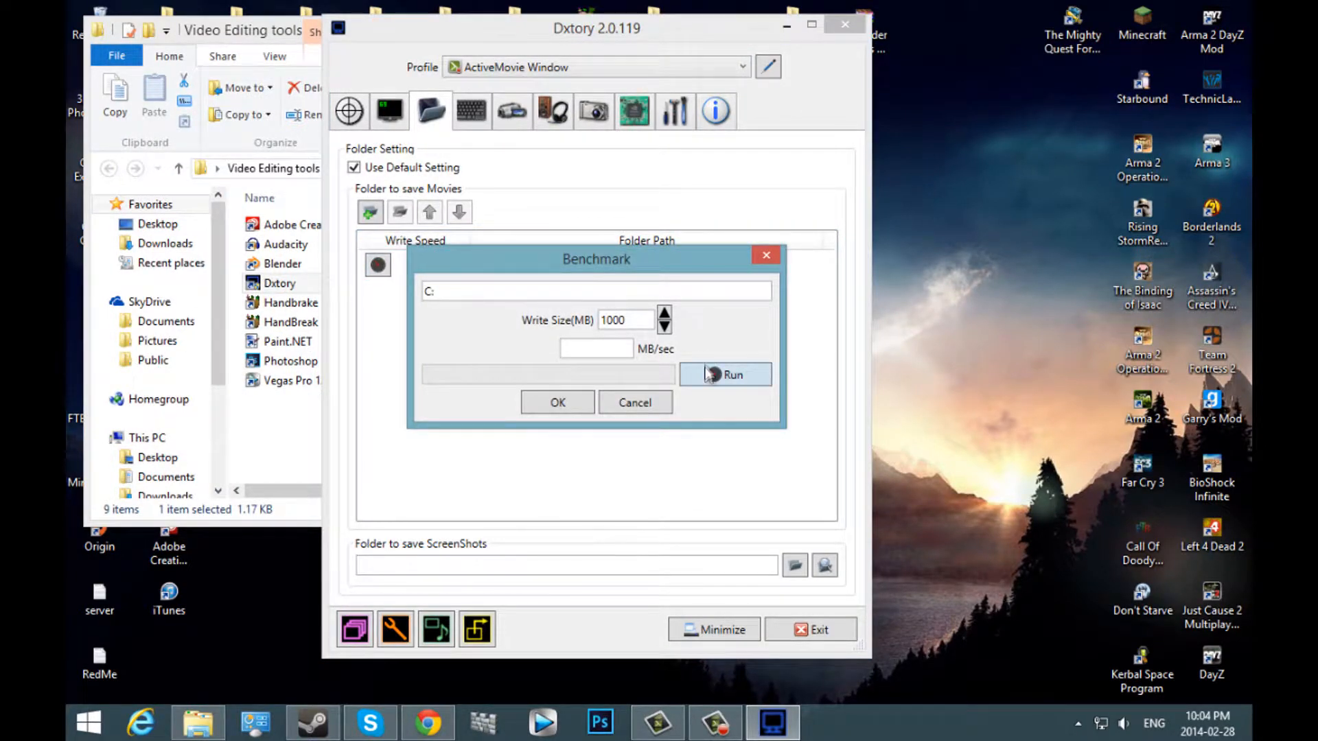
{"action": "left_click", "coordinate": [725, 374]}
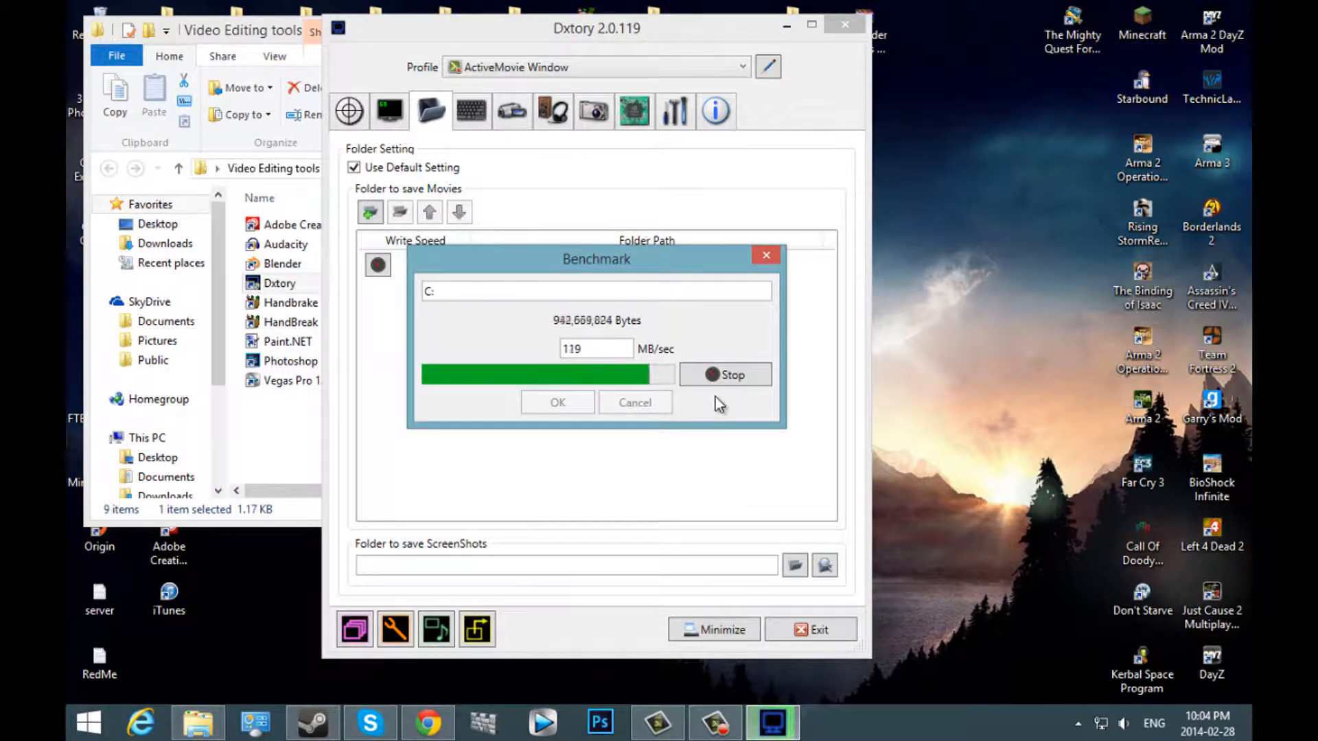
{"action": "left_click", "coordinate": [731, 375]}
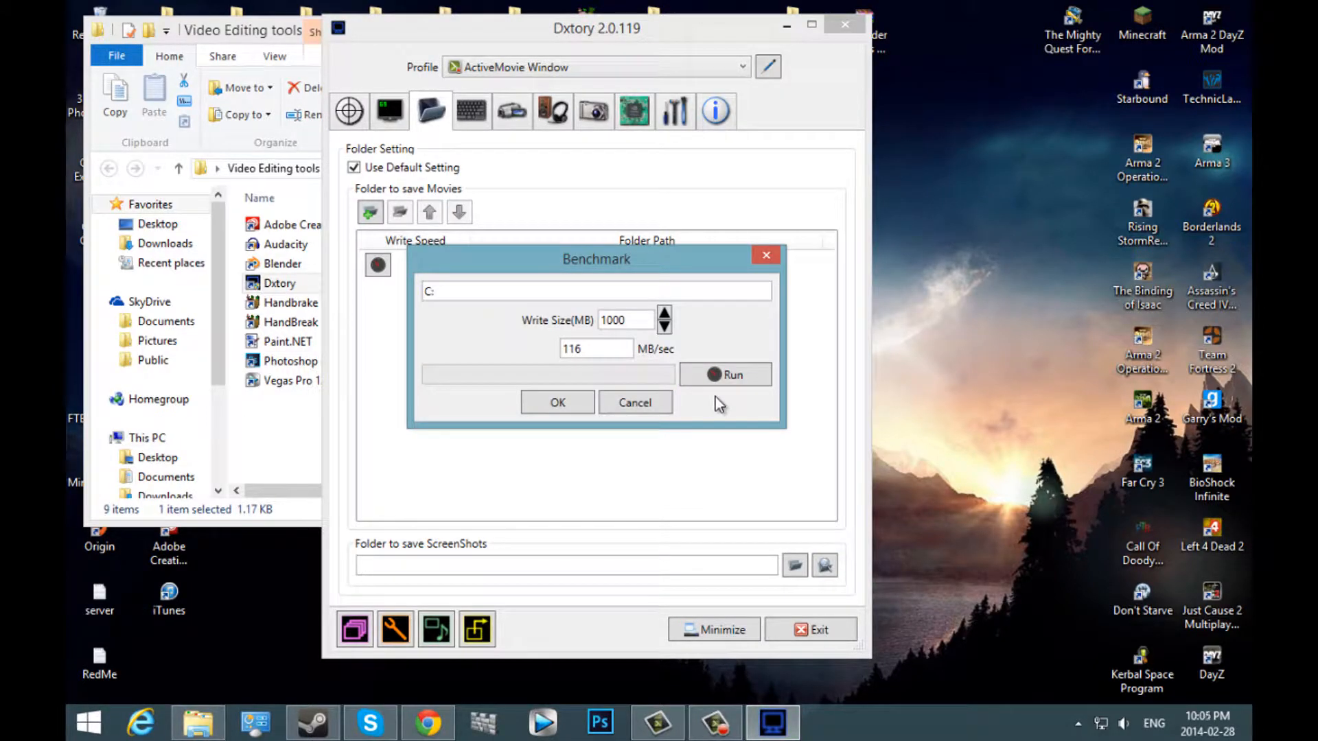
{"action": "mouse_move", "coordinate": [725, 375]}
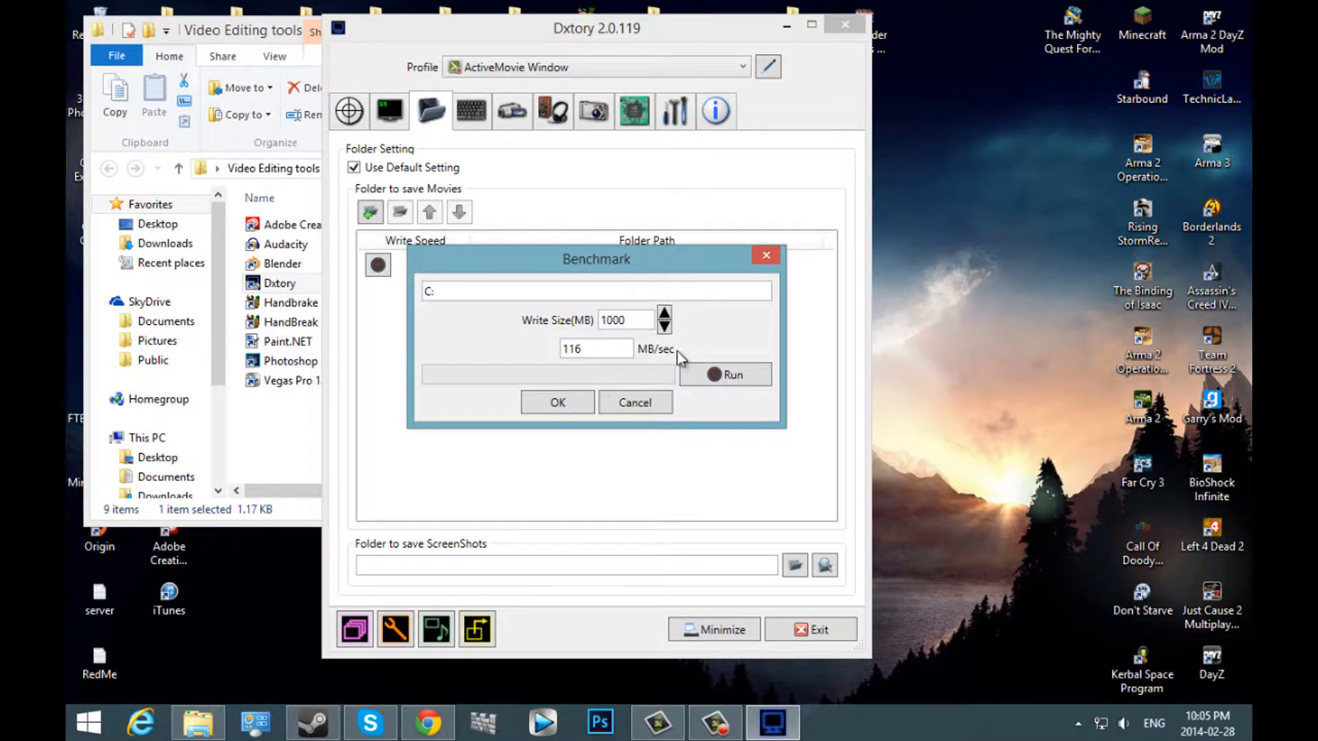
{"action": "left_click", "coordinate": [556, 402]}
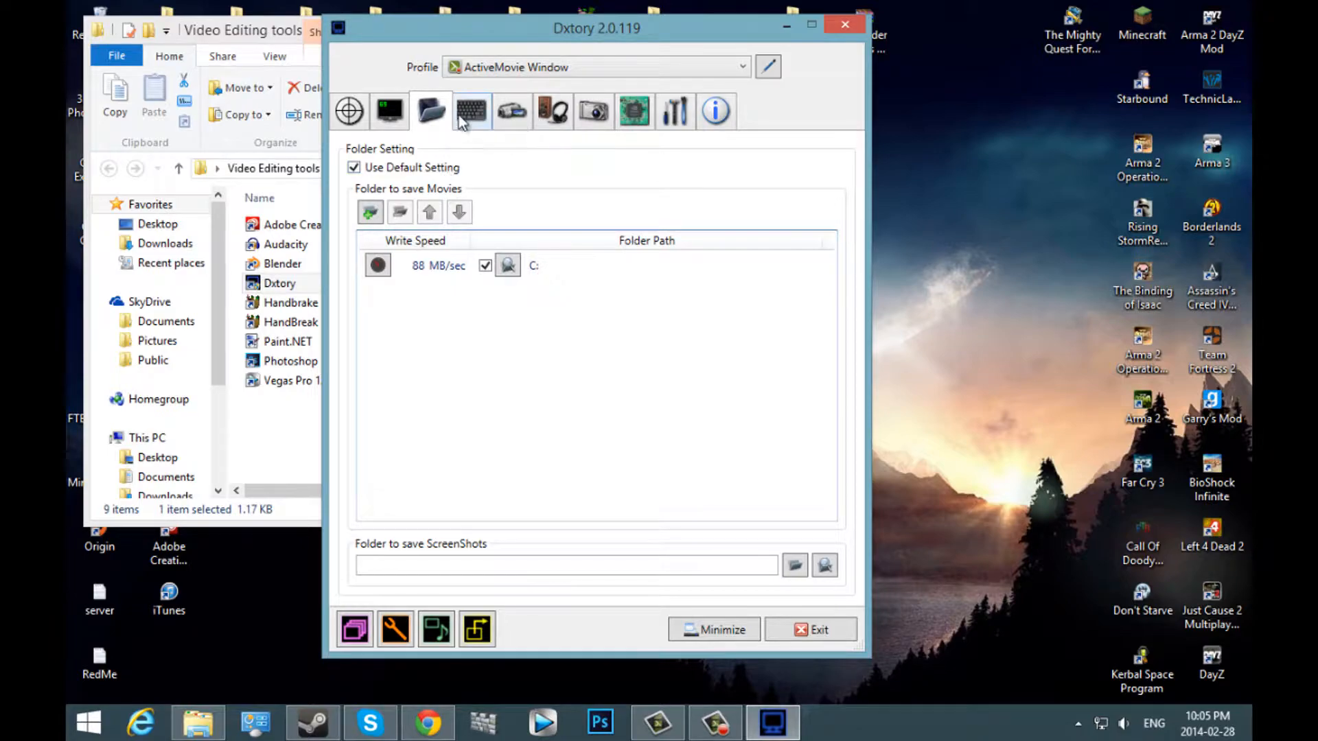
Review the hotkey fields, confirming F11 for movie capture and F10 for screenshots.
{"action": "left_click", "coordinate": [471, 110]}
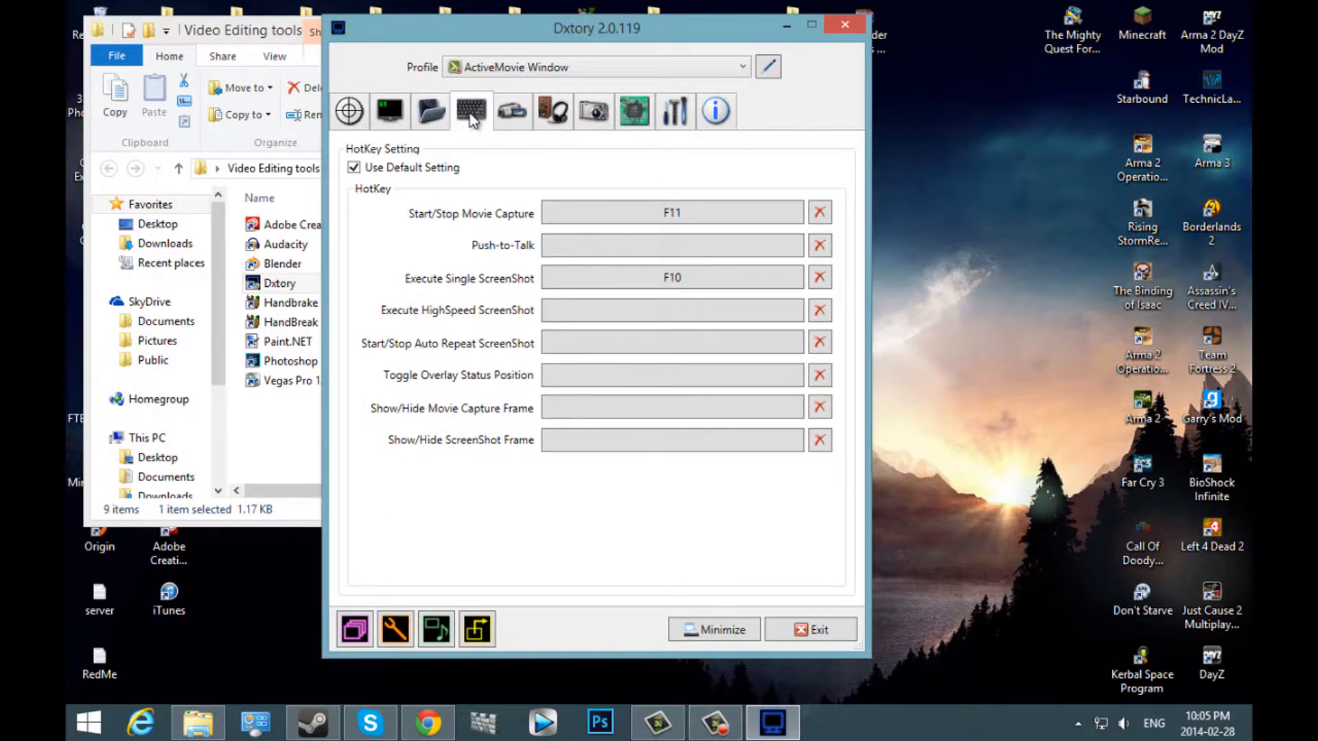
{"action": "mouse_move", "coordinate": [472, 108]}
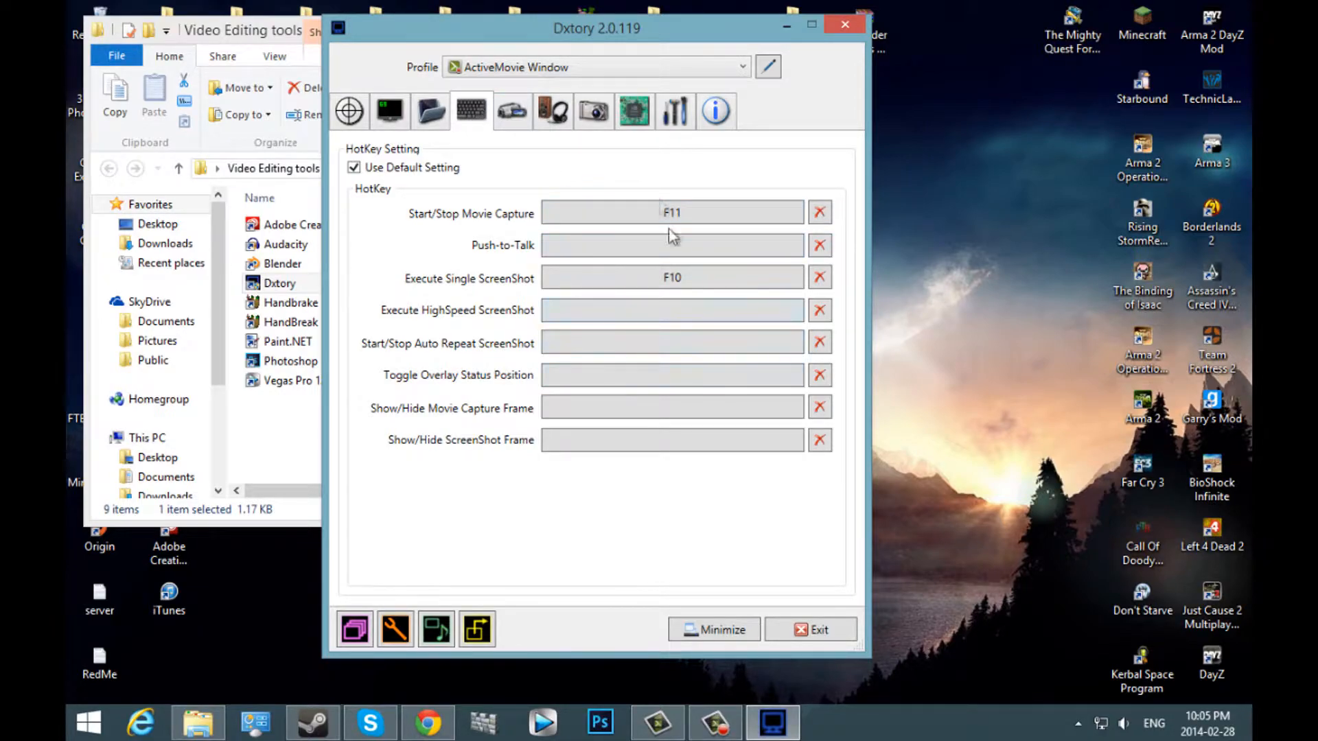
{"action": "left_click", "coordinate": [671, 439]}
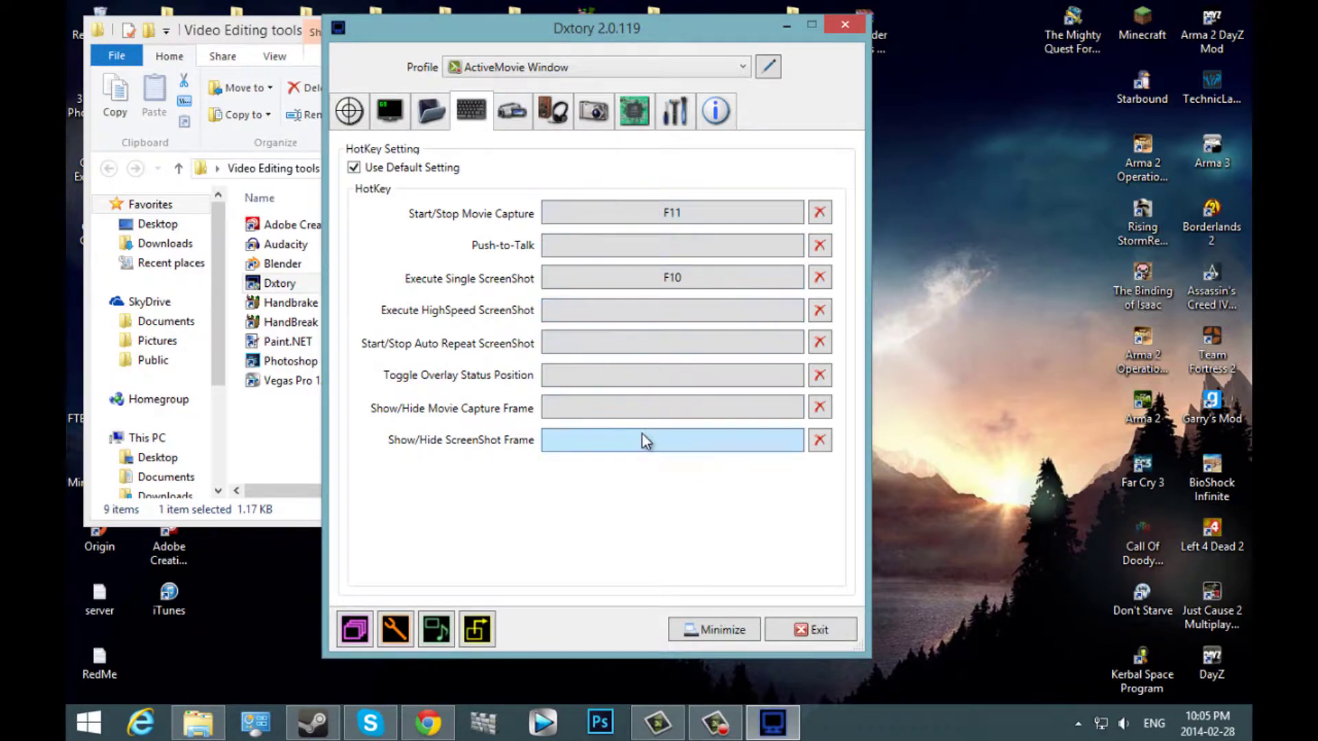
{"action": "left_click", "coordinate": [671, 212]}
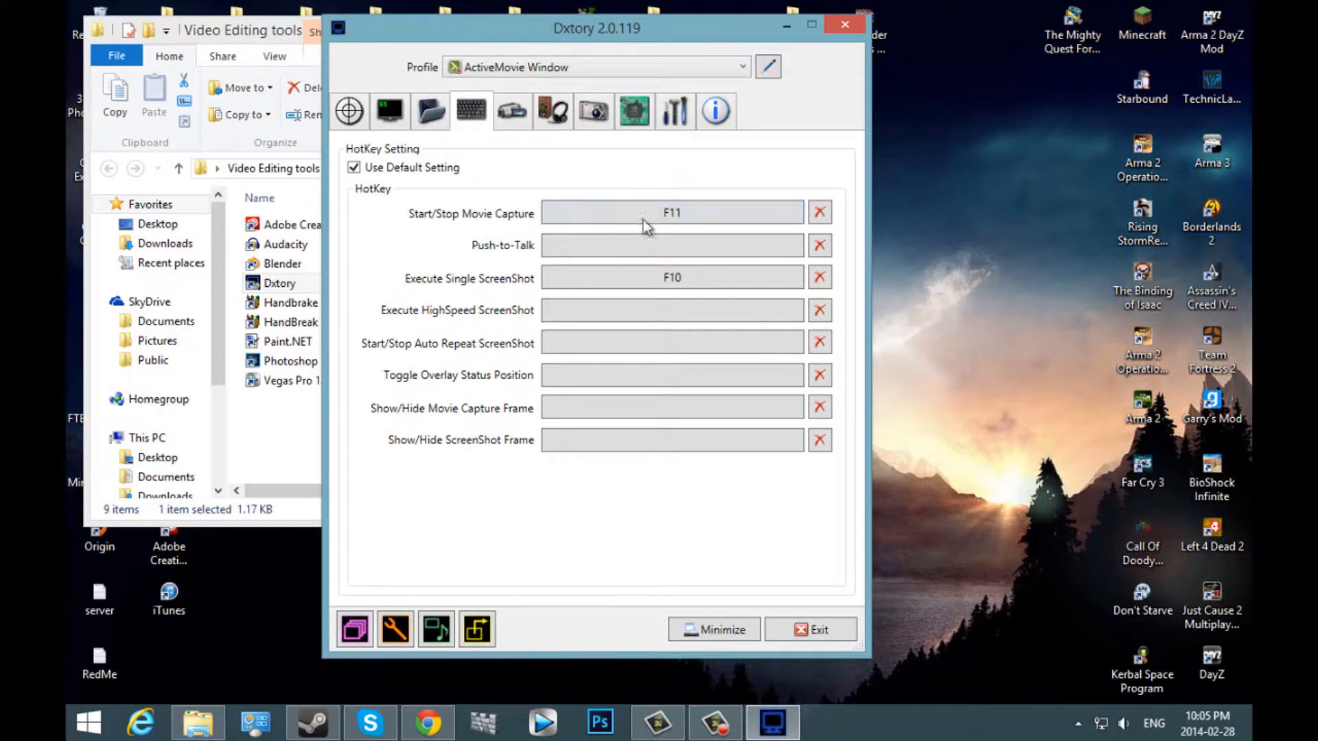
{"action": "mouse_move", "coordinate": [645, 274]}
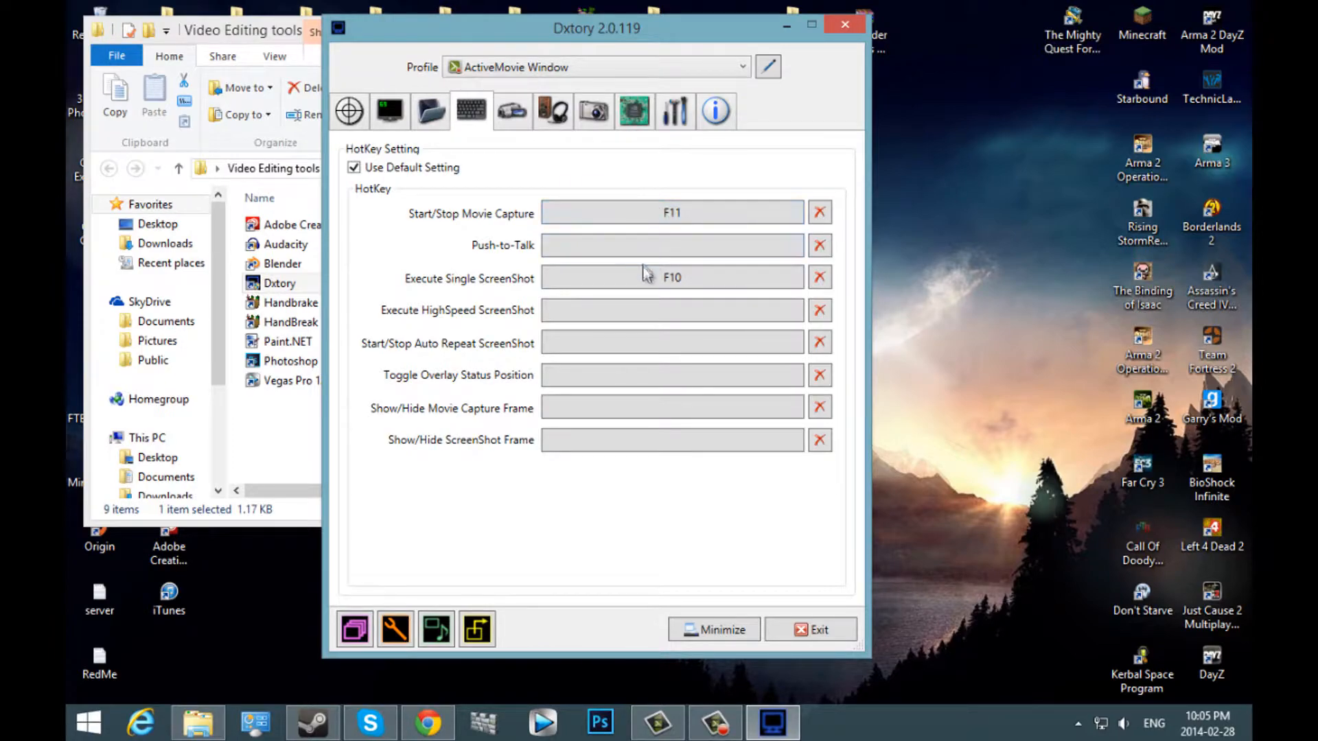
{"action": "left_click", "coordinate": [670, 277]}
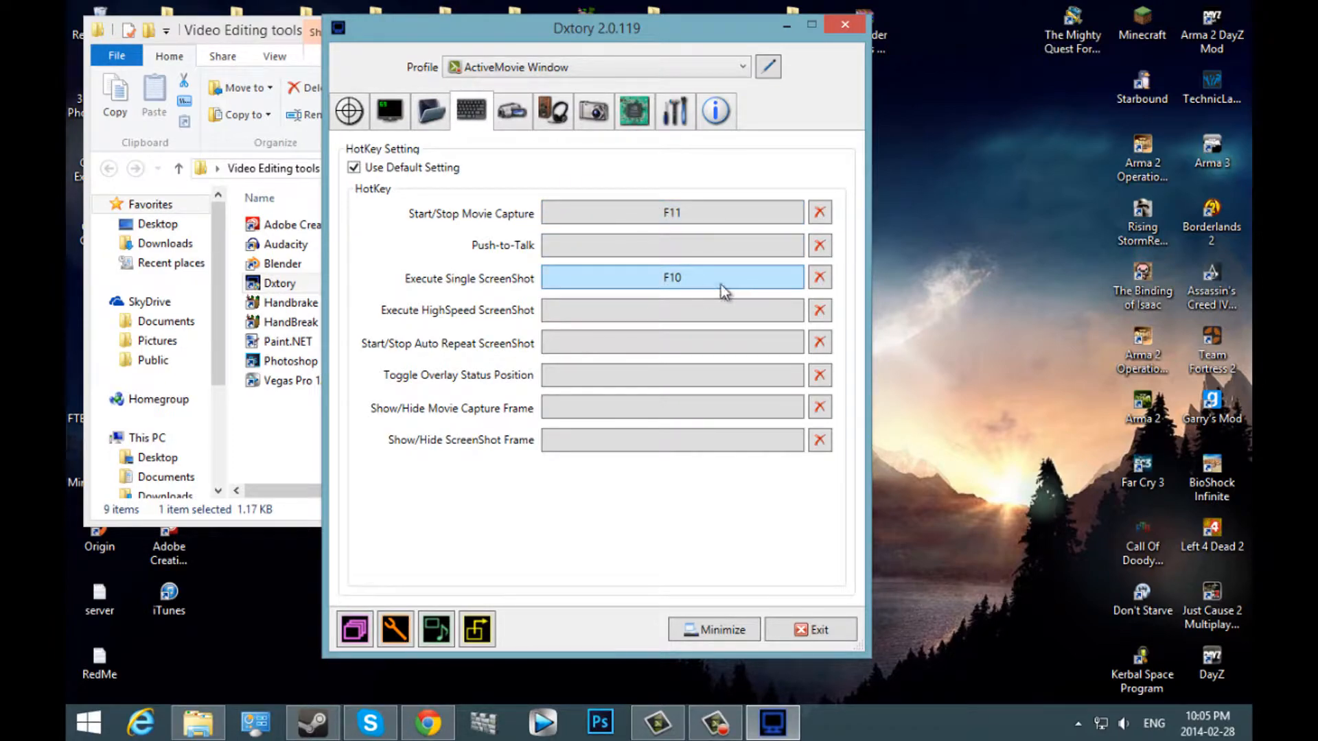
{"action": "left_click", "coordinate": [670, 244]}
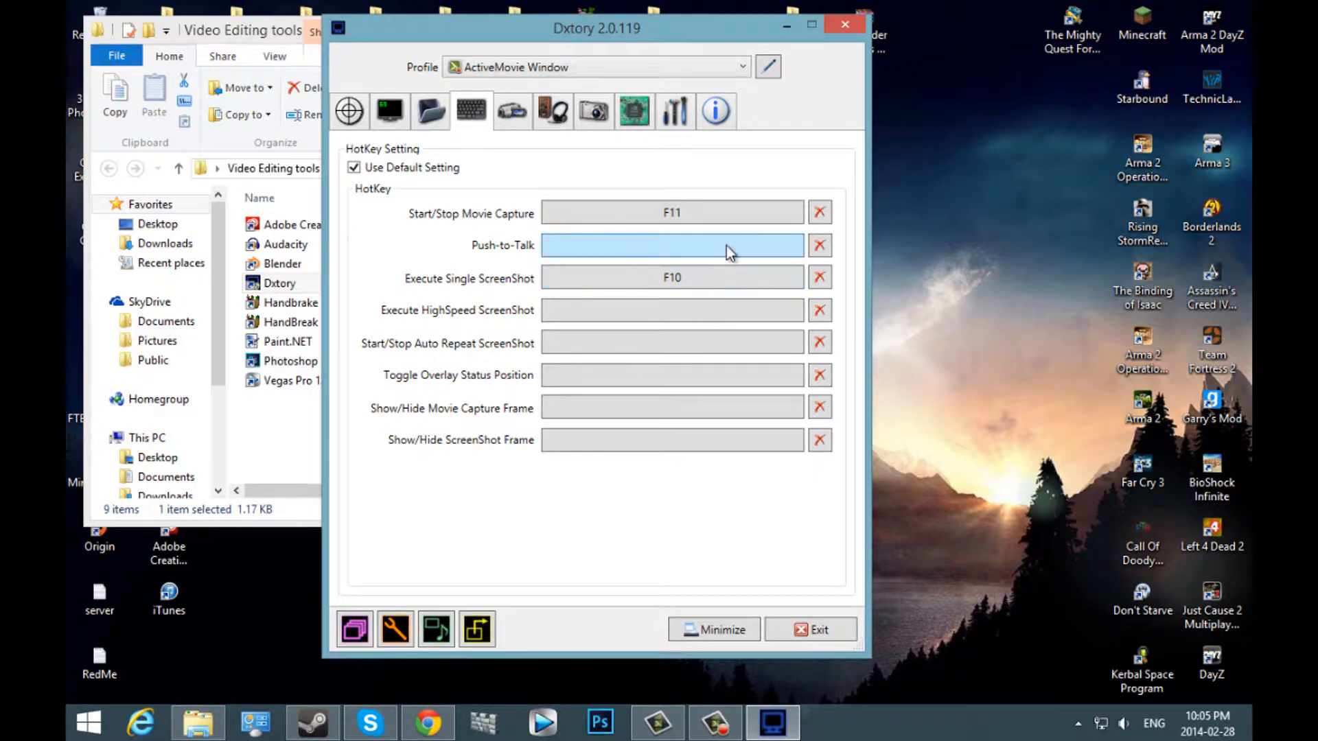
{"action": "left_click", "coordinate": [671, 407]}
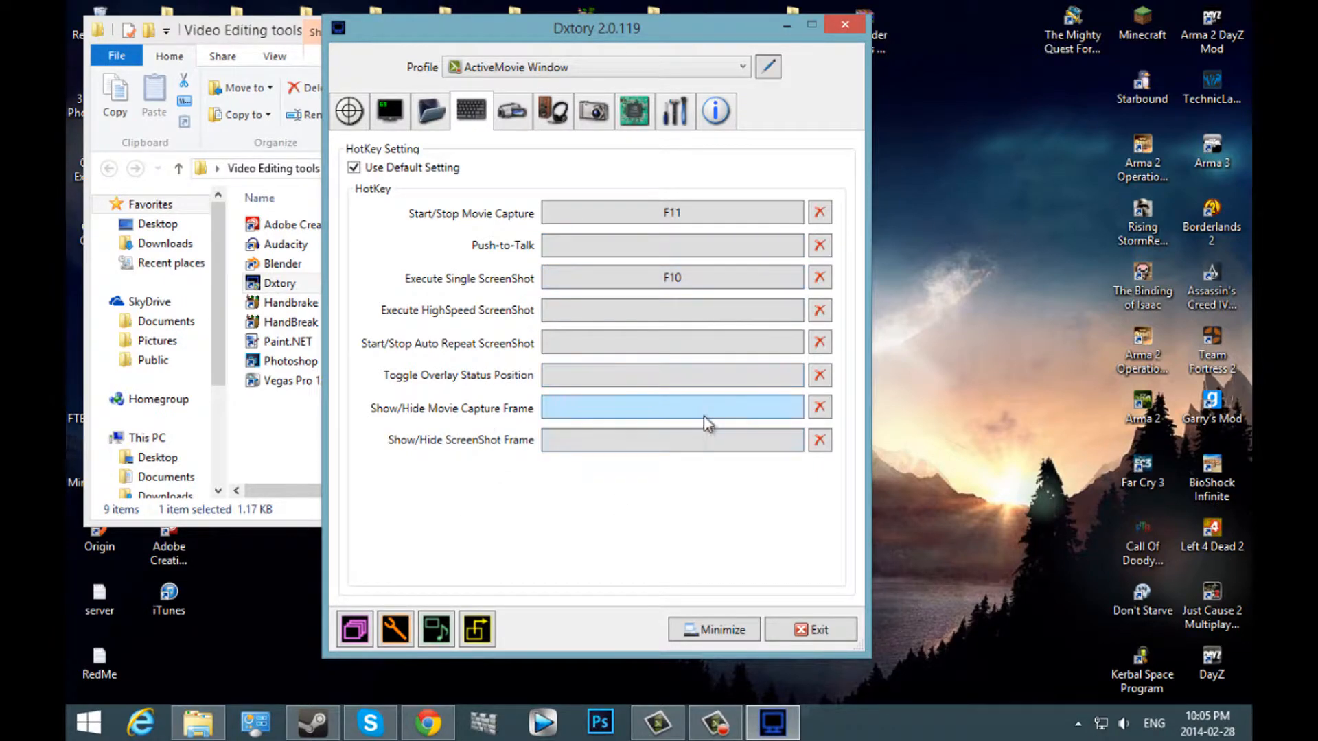
{"action": "mouse_move", "coordinate": [714, 369]}
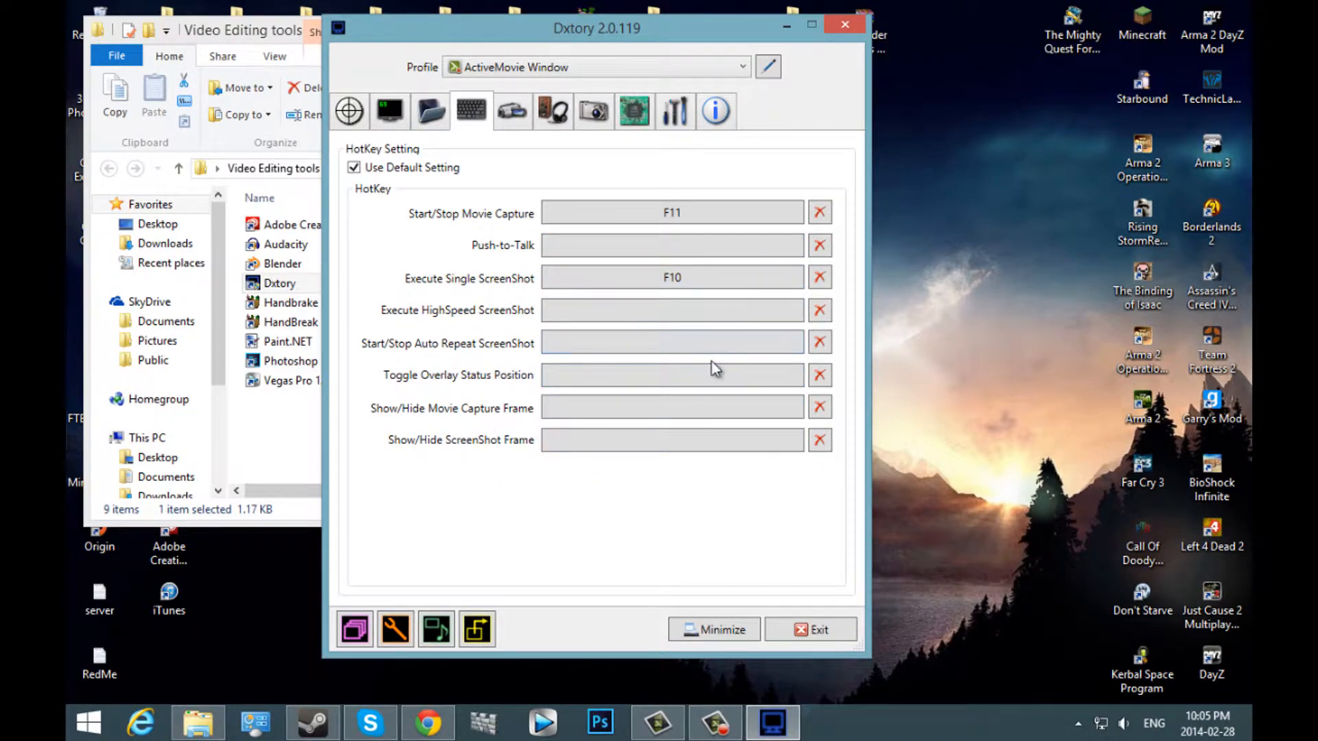
{"action": "mouse_move", "coordinate": [696, 15]}
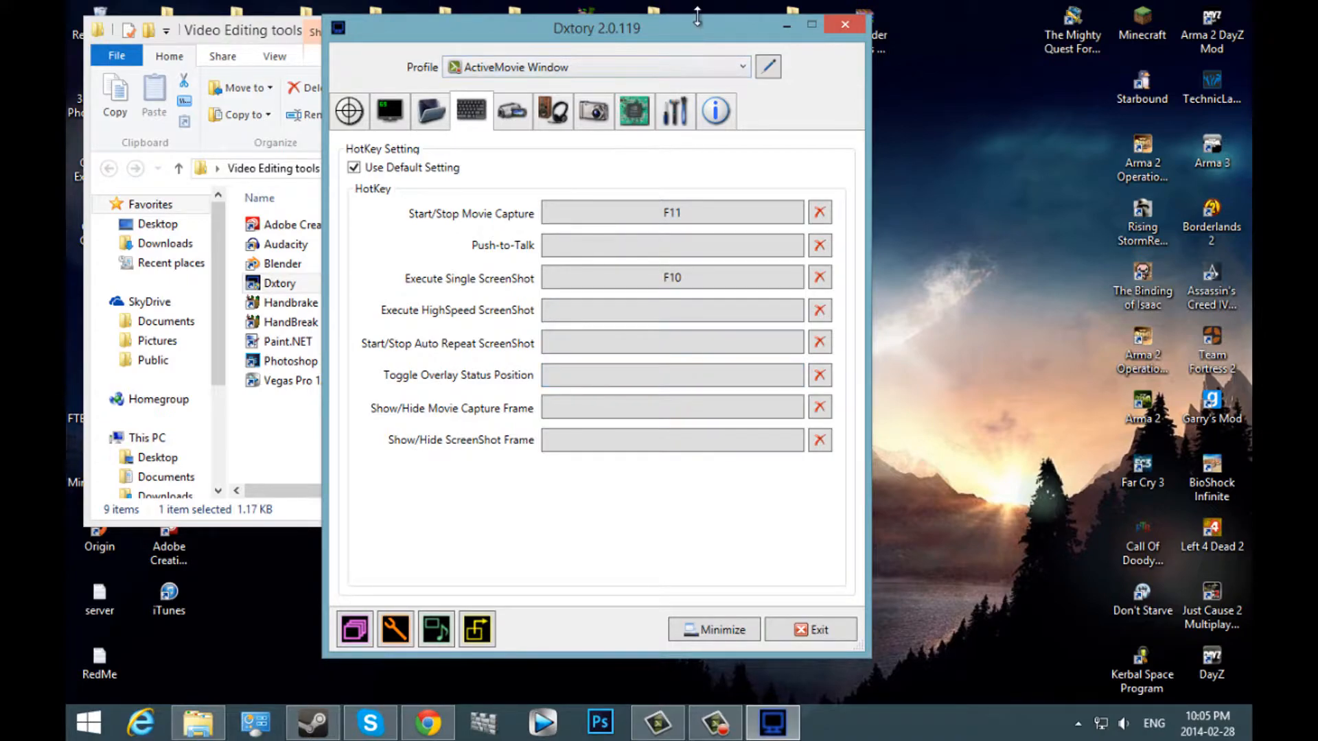
{"action": "mouse_move", "coordinate": [706, 35]}
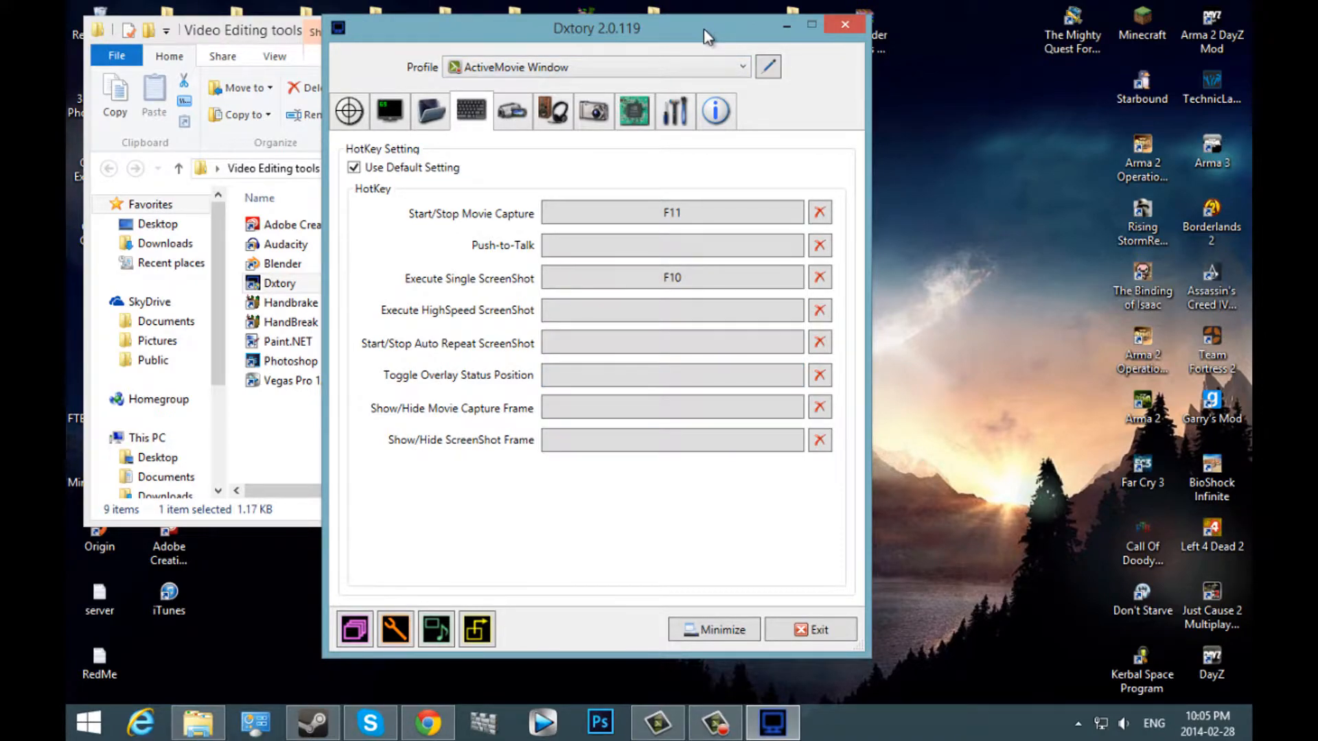
{"action": "mouse_move", "coordinate": [744, 108]}
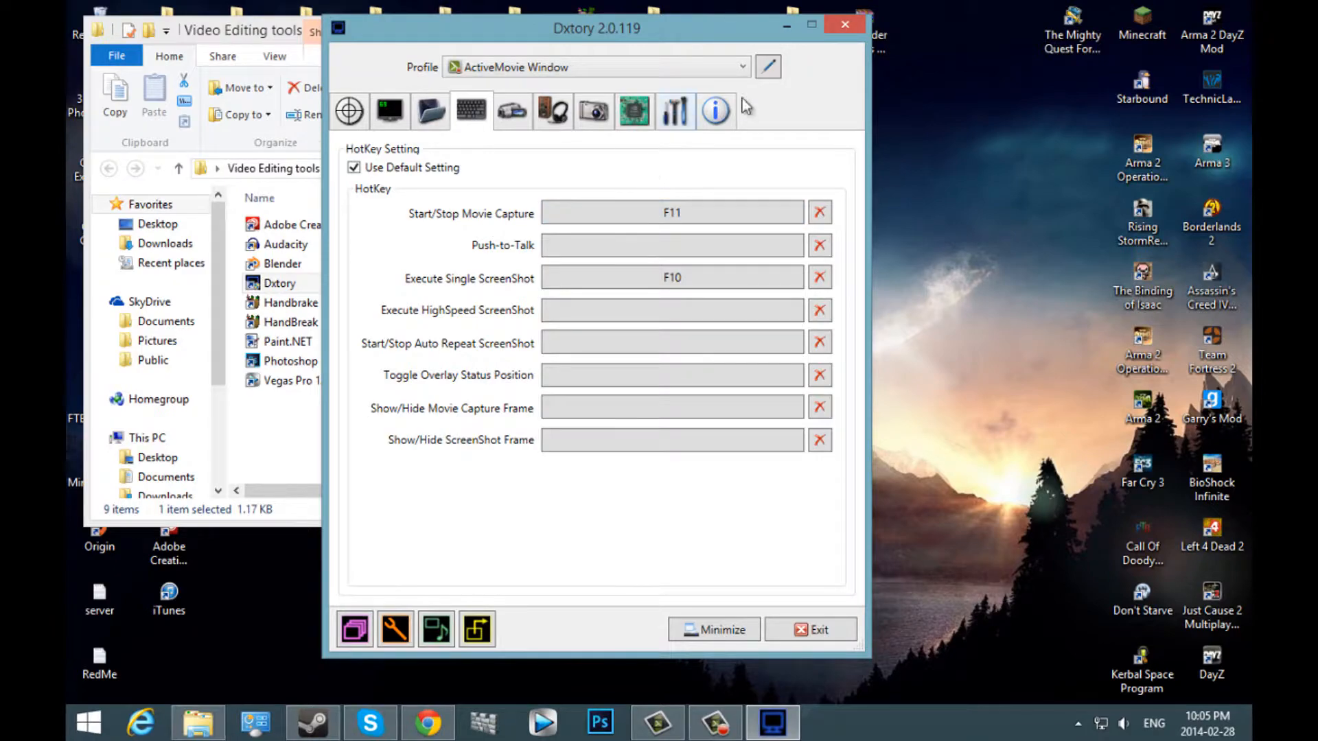
{"action": "left_click", "coordinate": [670, 244]}
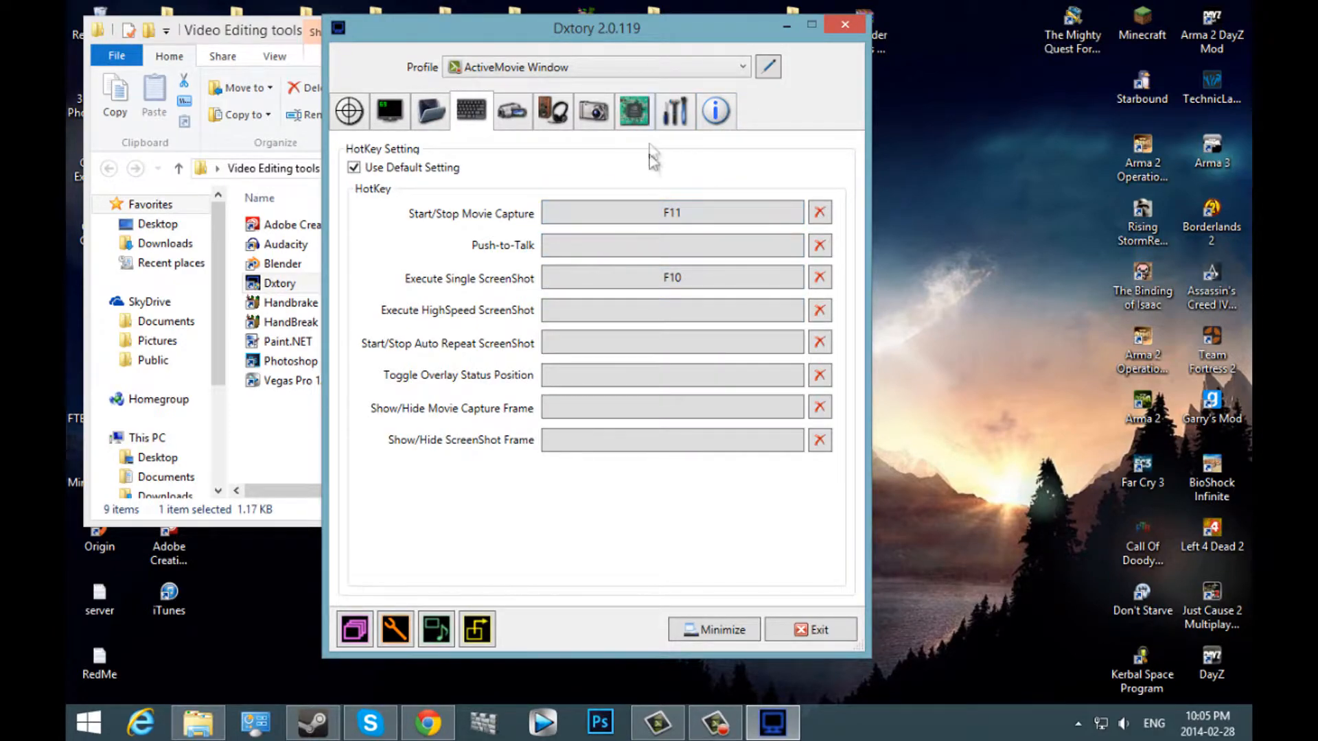
{"action": "mouse_move", "coordinate": [588, 186]}
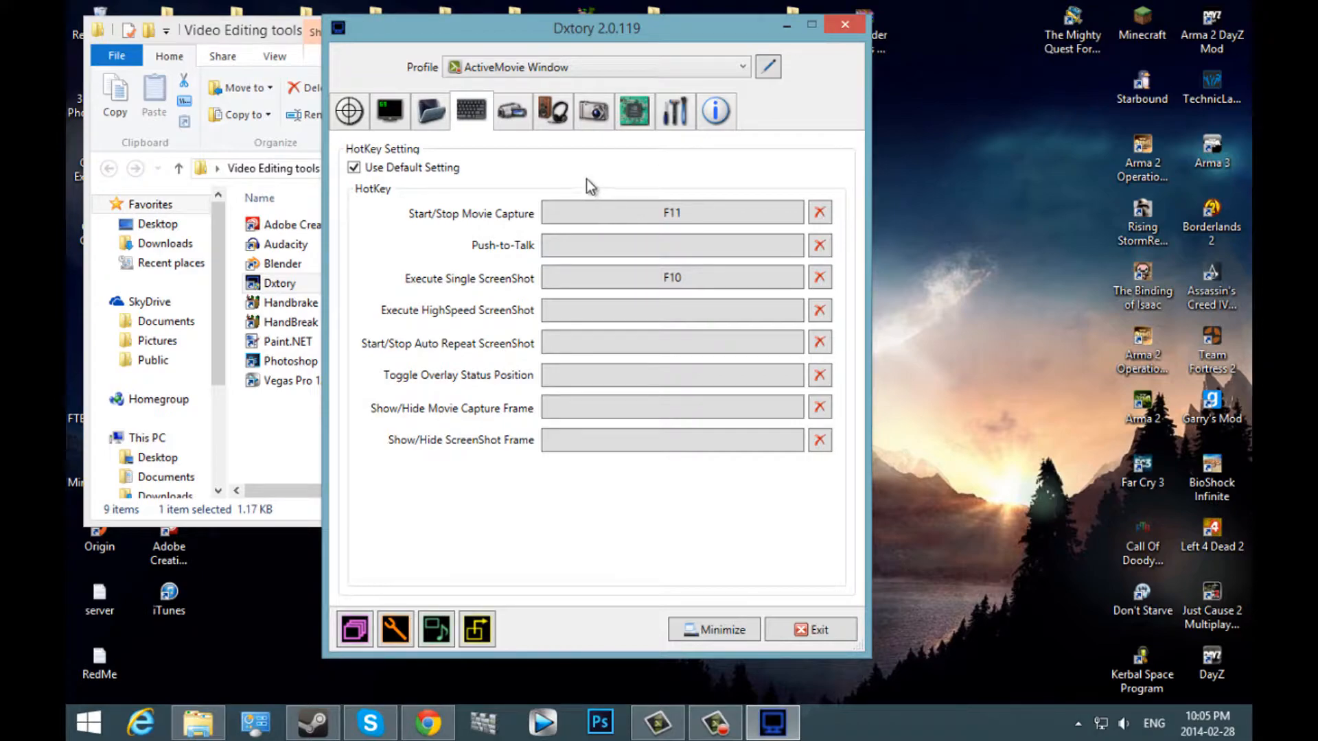
{"action": "mouse_move", "coordinate": [752, 189]}
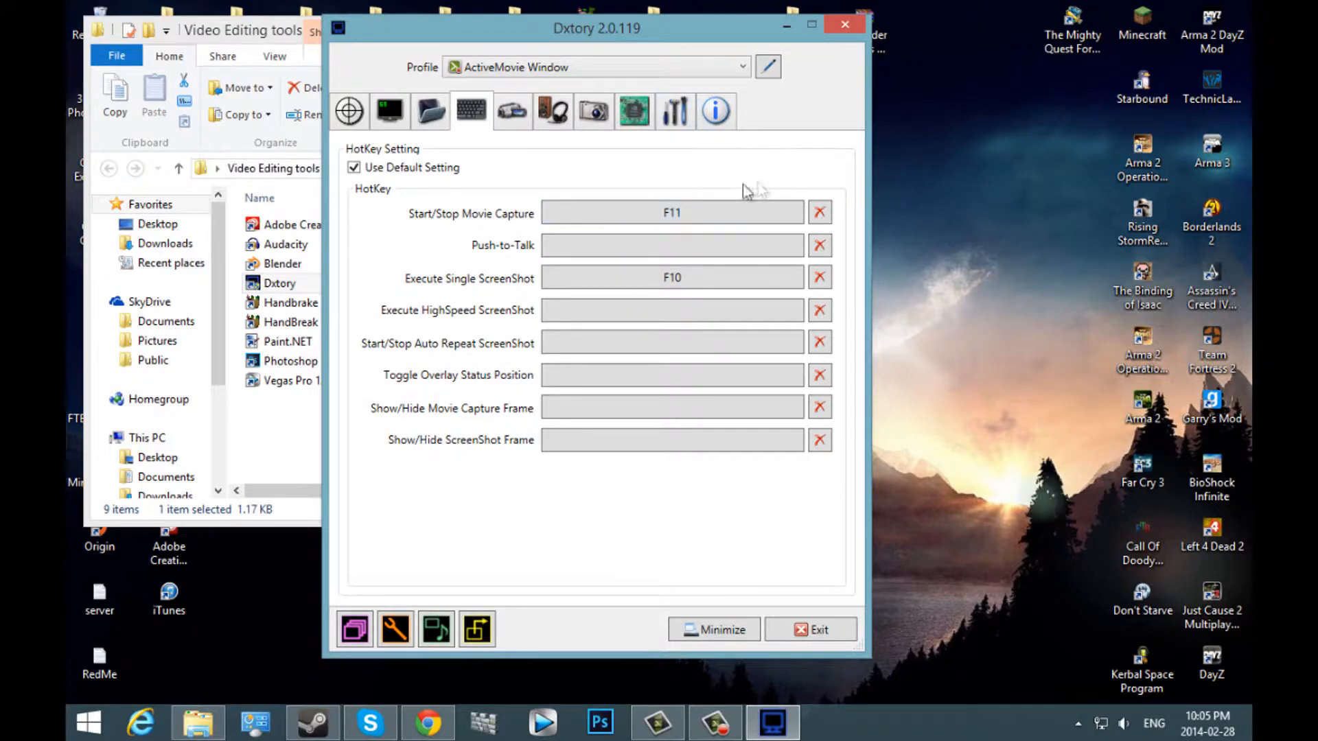
{"action": "mouse_move", "coordinate": [663, 241]}
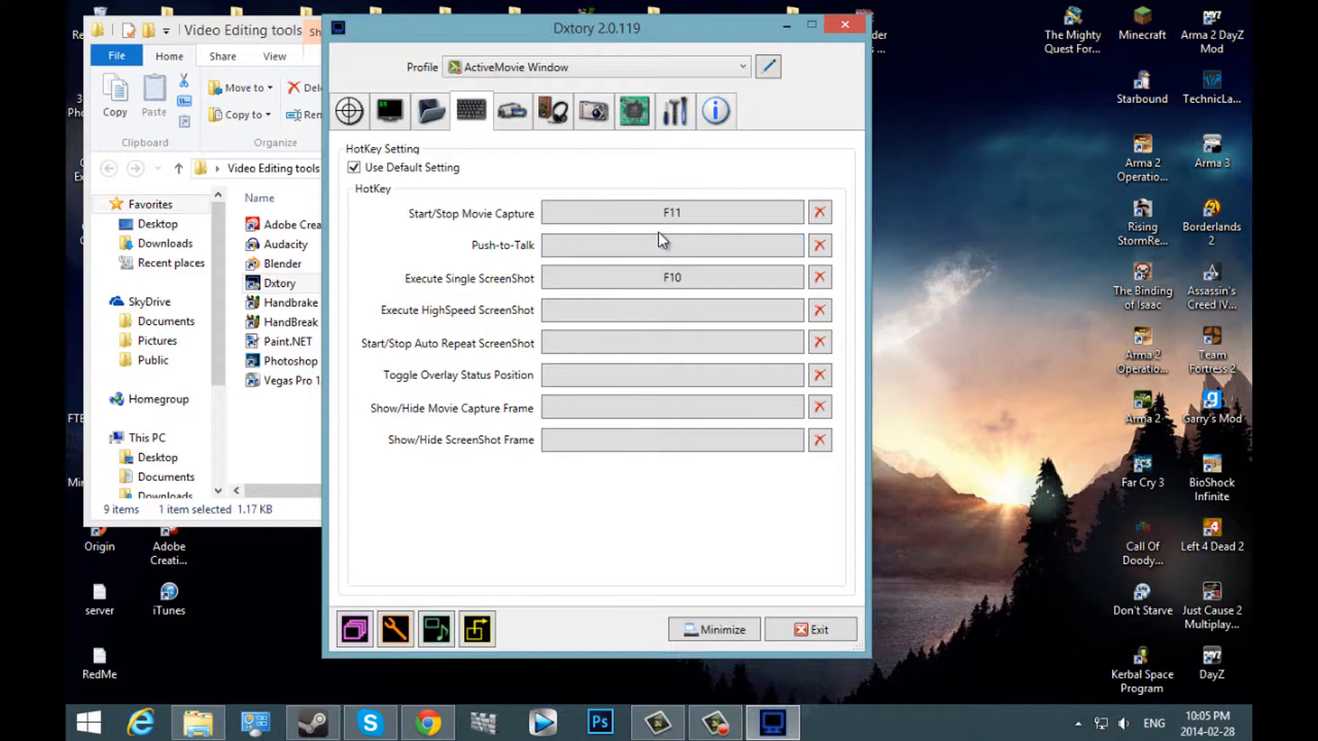
{"action": "left_click", "coordinate": [672, 277]}
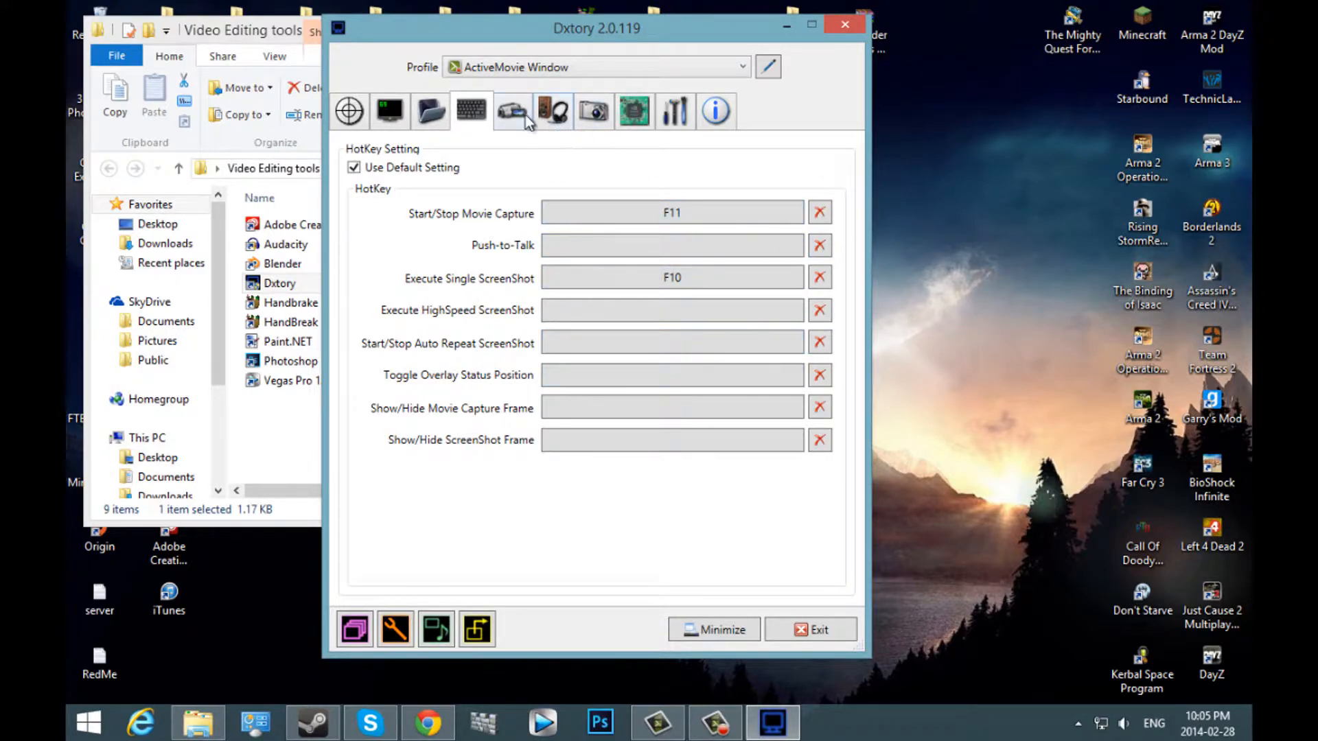
Keep Dxtory Video Codec at 30 fps, AVI output and 1280×720 size.
{"action": "left_click", "coordinate": [511, 110]}
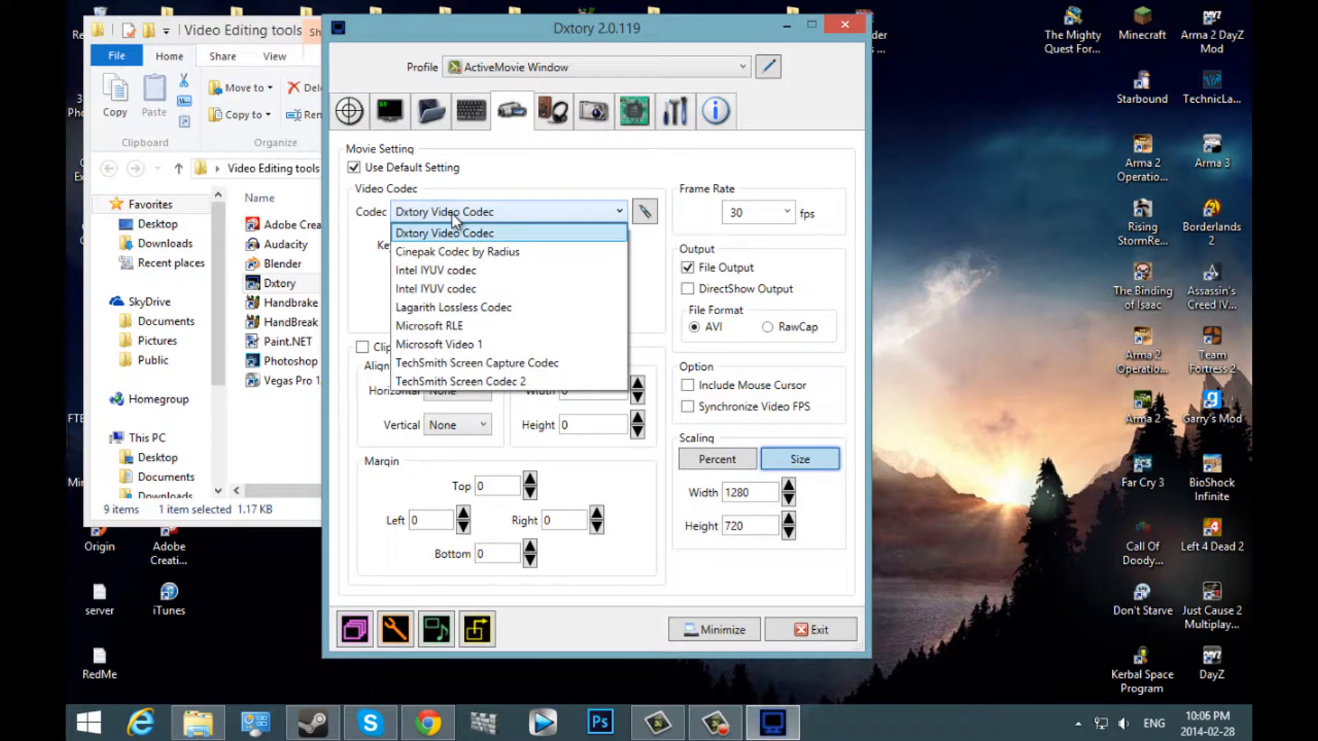
{"action": "mouse_move", "coordinate": [461, 243]}
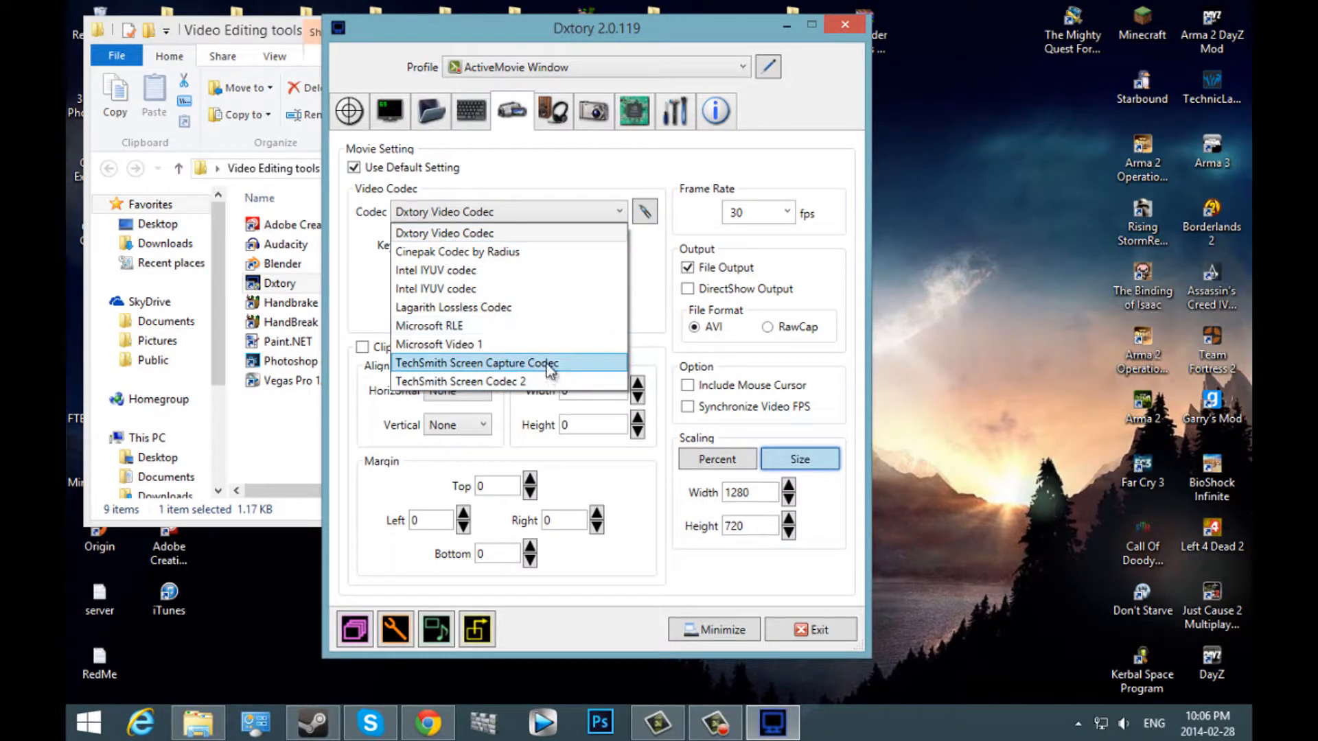
{"action": "mouse_move", "coordinate": [516, 307]}
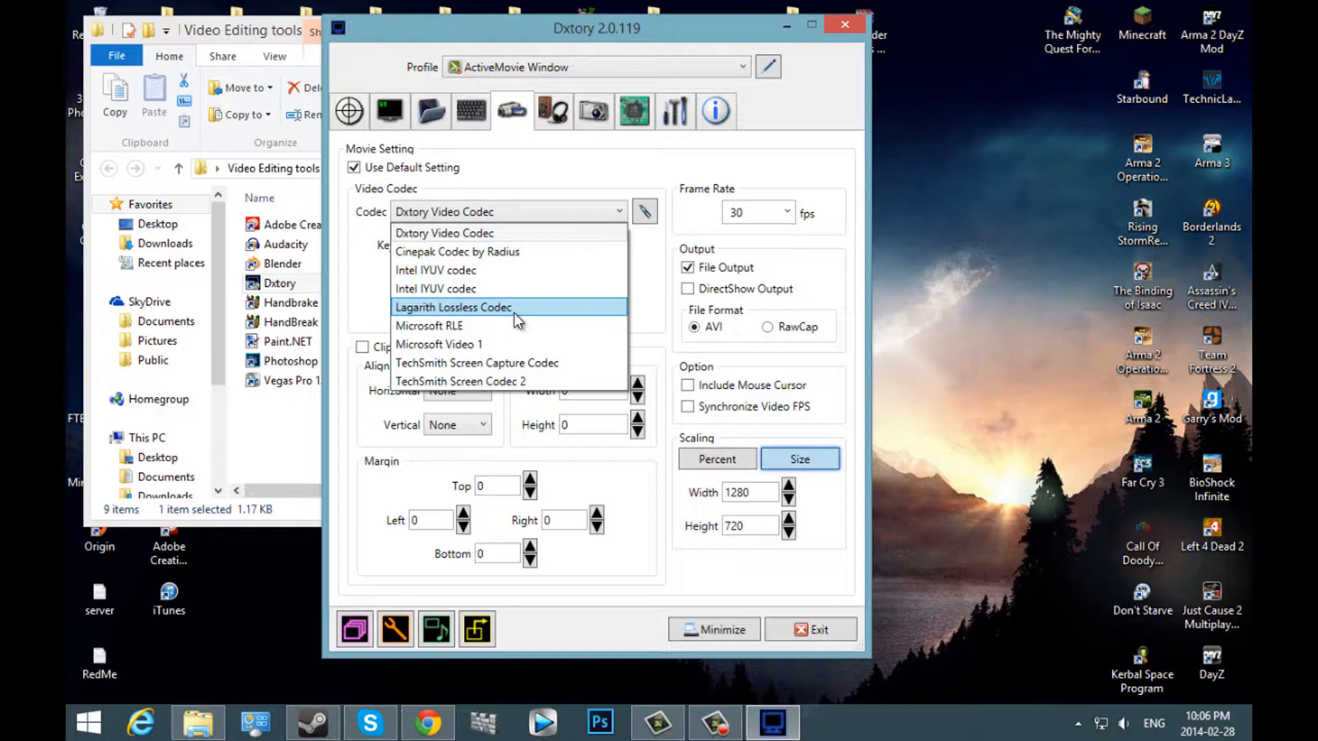
{"action": "mouse_move", "coordinate": [510, 319]}
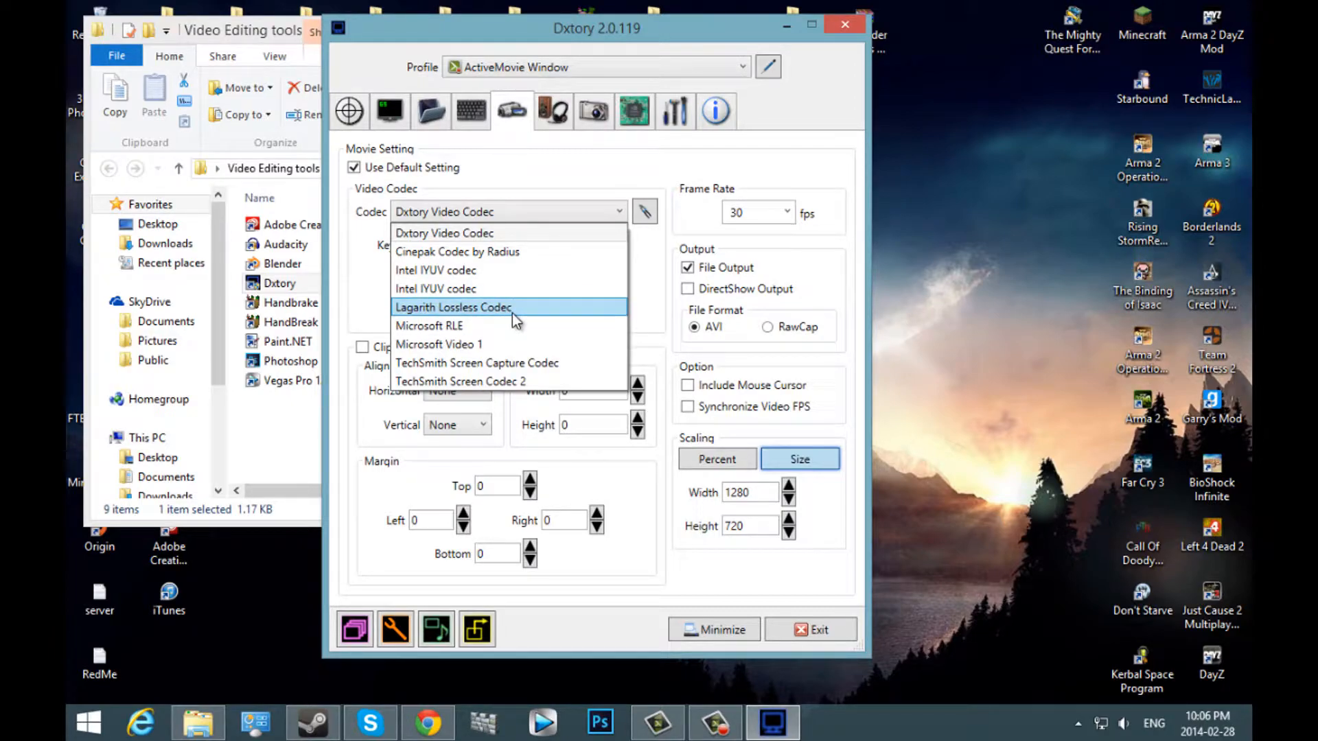
{"action": "mouse_move", "coordinate": [508, 315]}
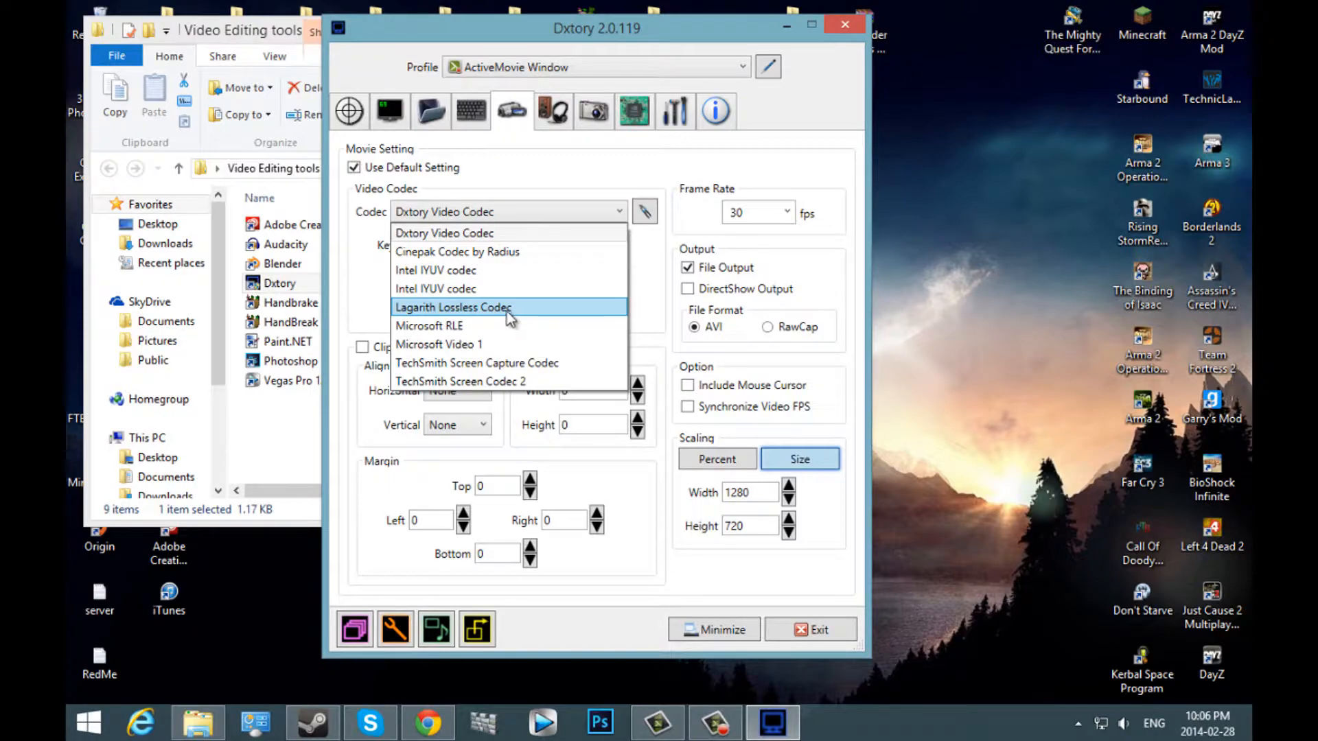
{"action": "left_click", "coordinate": [444, 211]}
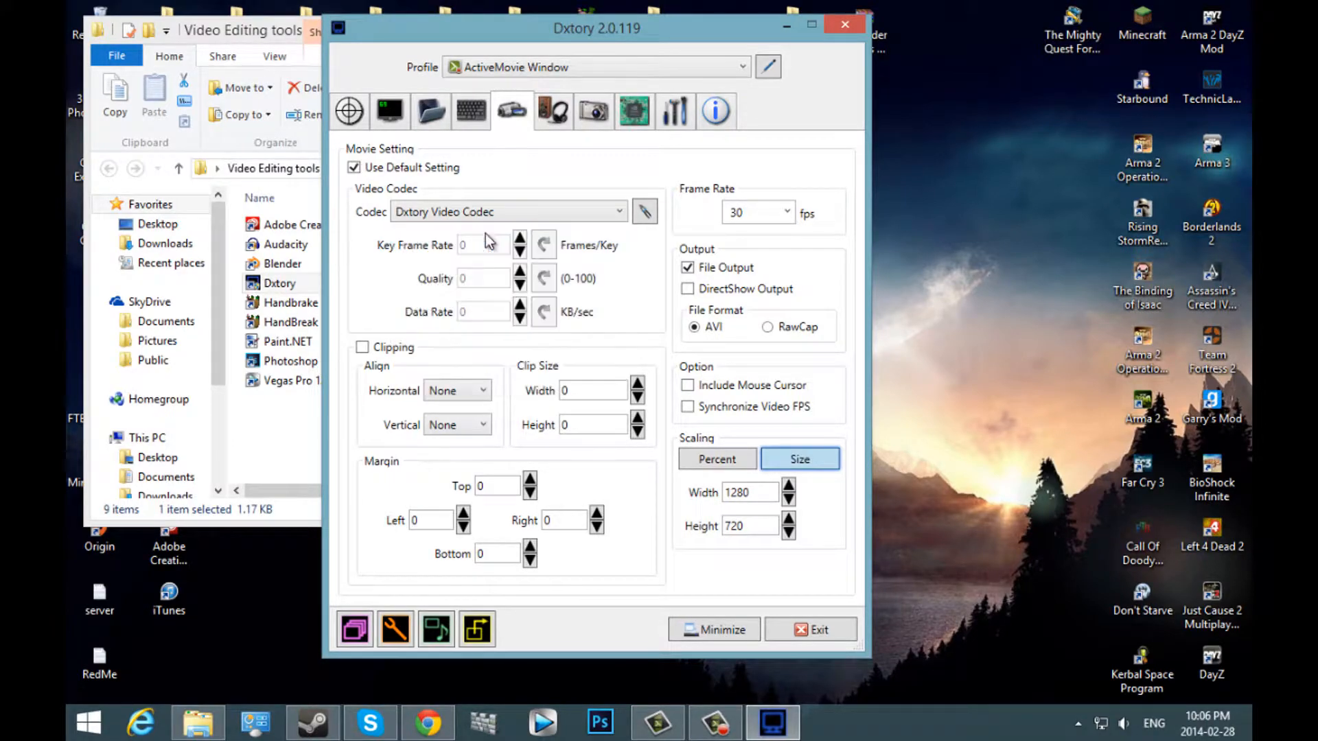
{"action": "mouse_move", "coordinate": [645, 211]}
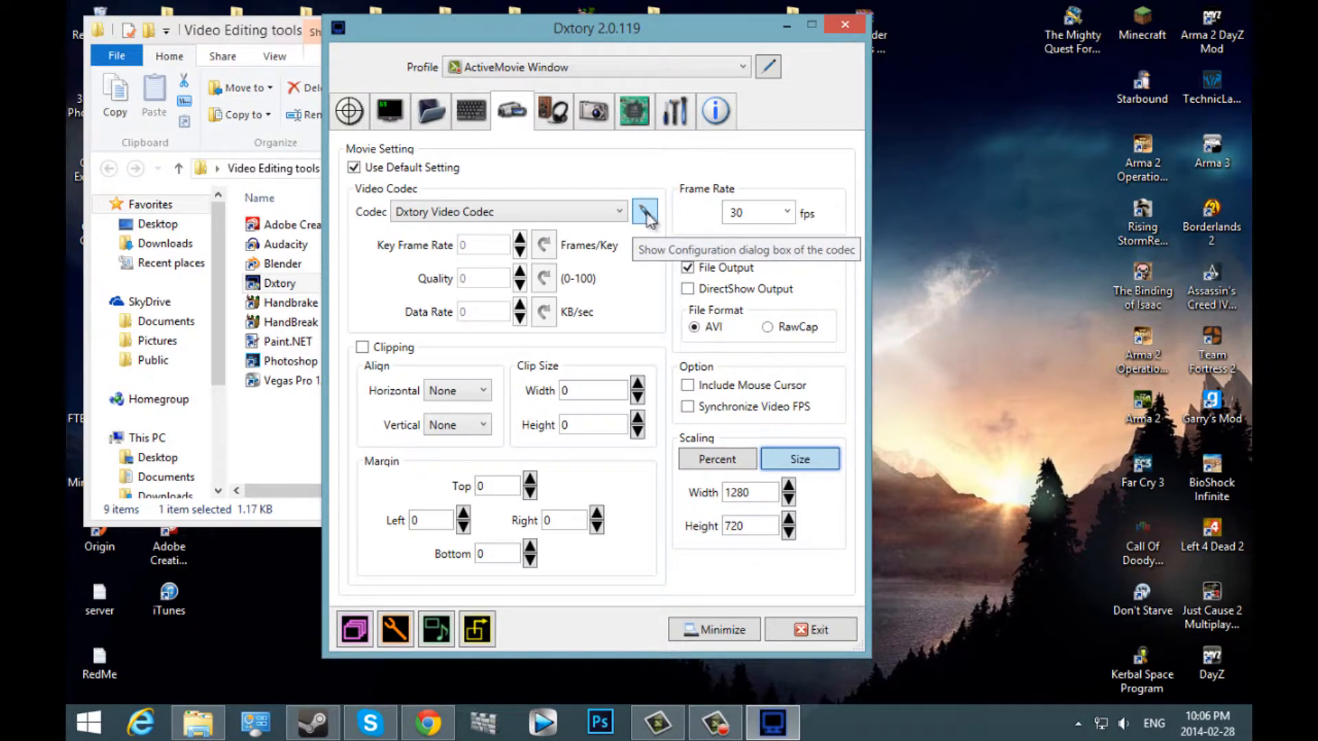
Confirm the codec's YUV410(4x4) Low Quality format with Compress checked.
{"action": "left_click", "coordinate": [644, 212]}
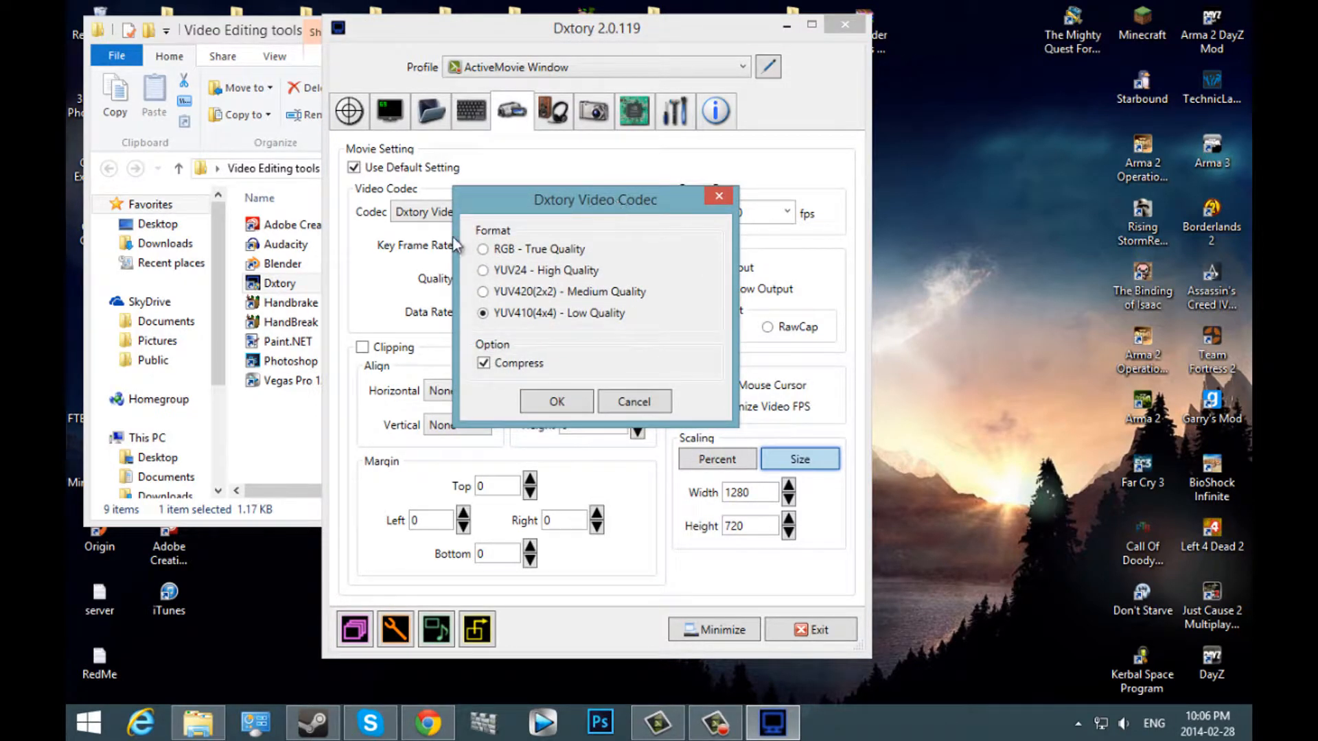
{"action": "mouse_move", "coordinate": [517, 247]}
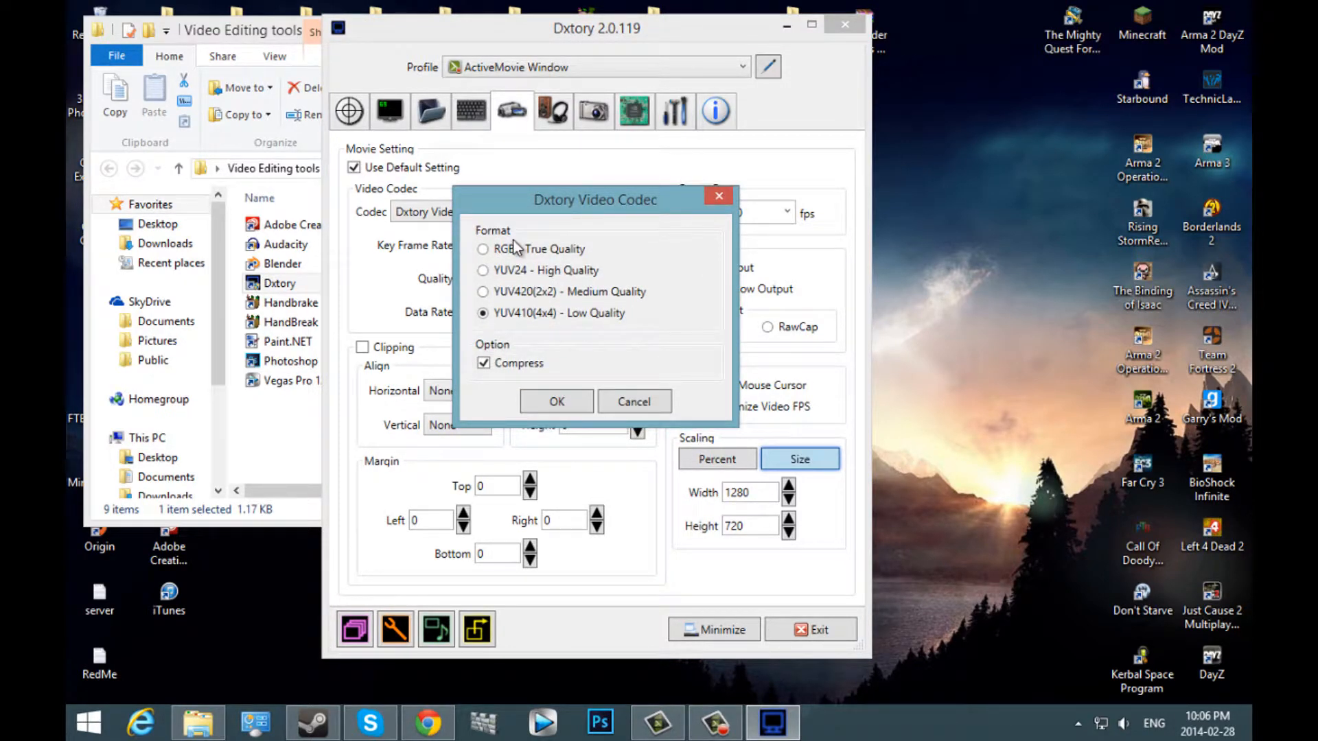
{"action": "mouse_move", "coordinate": [491, 270]}
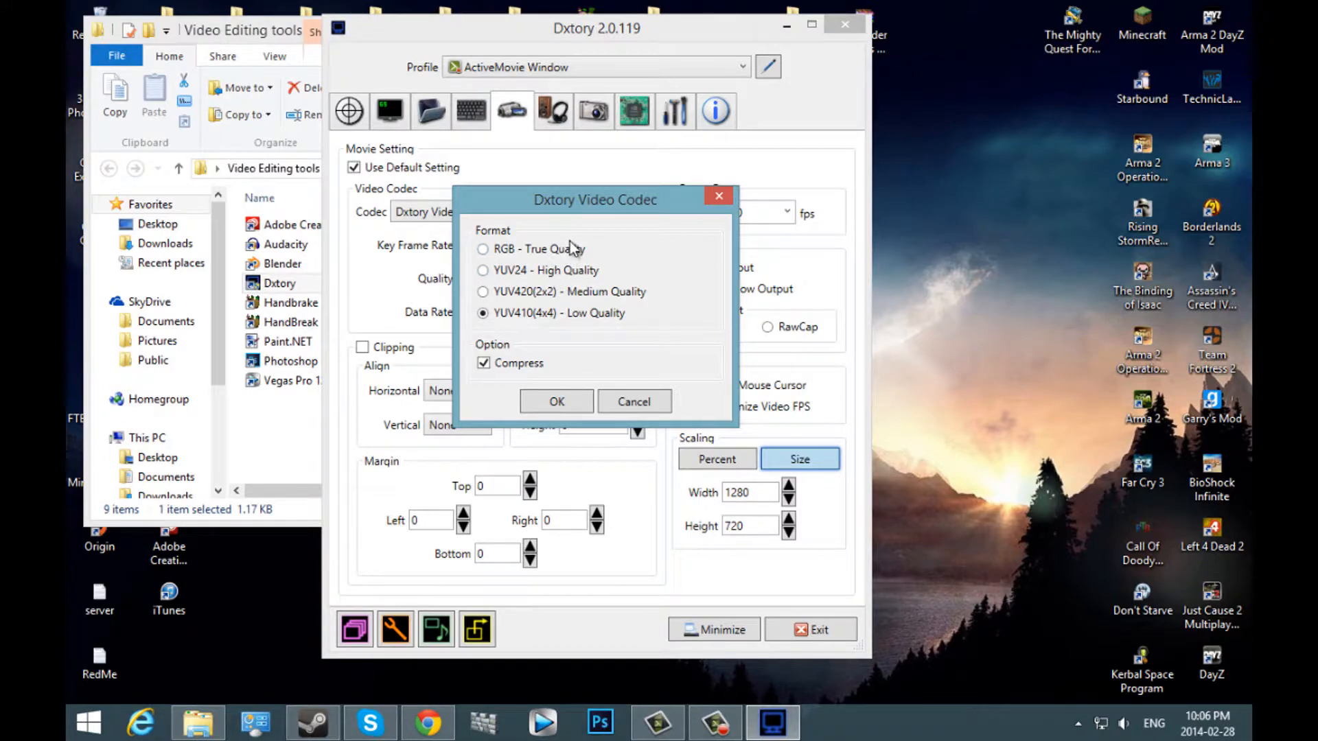
{"action": "mouse_move", "coordinate": [563, 229]}
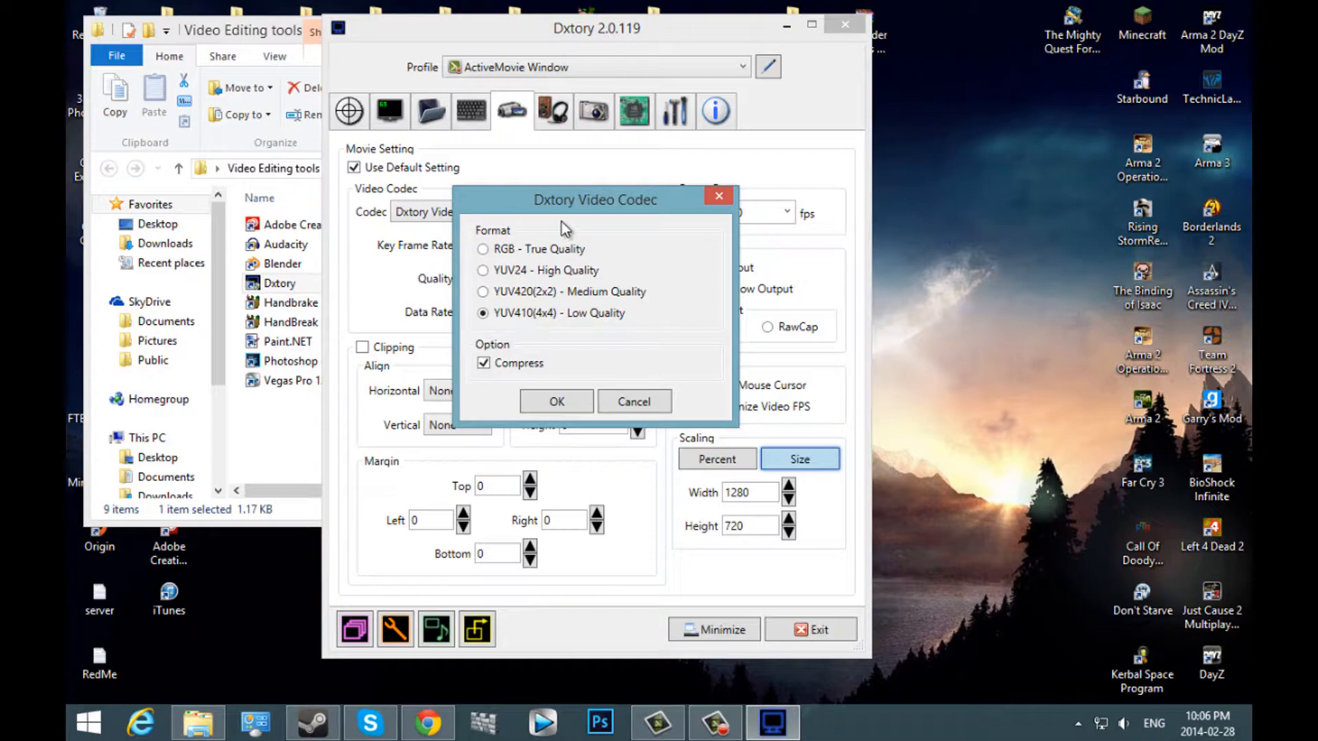
{"action": "mouse_move", "coordinate": [620, 345]}
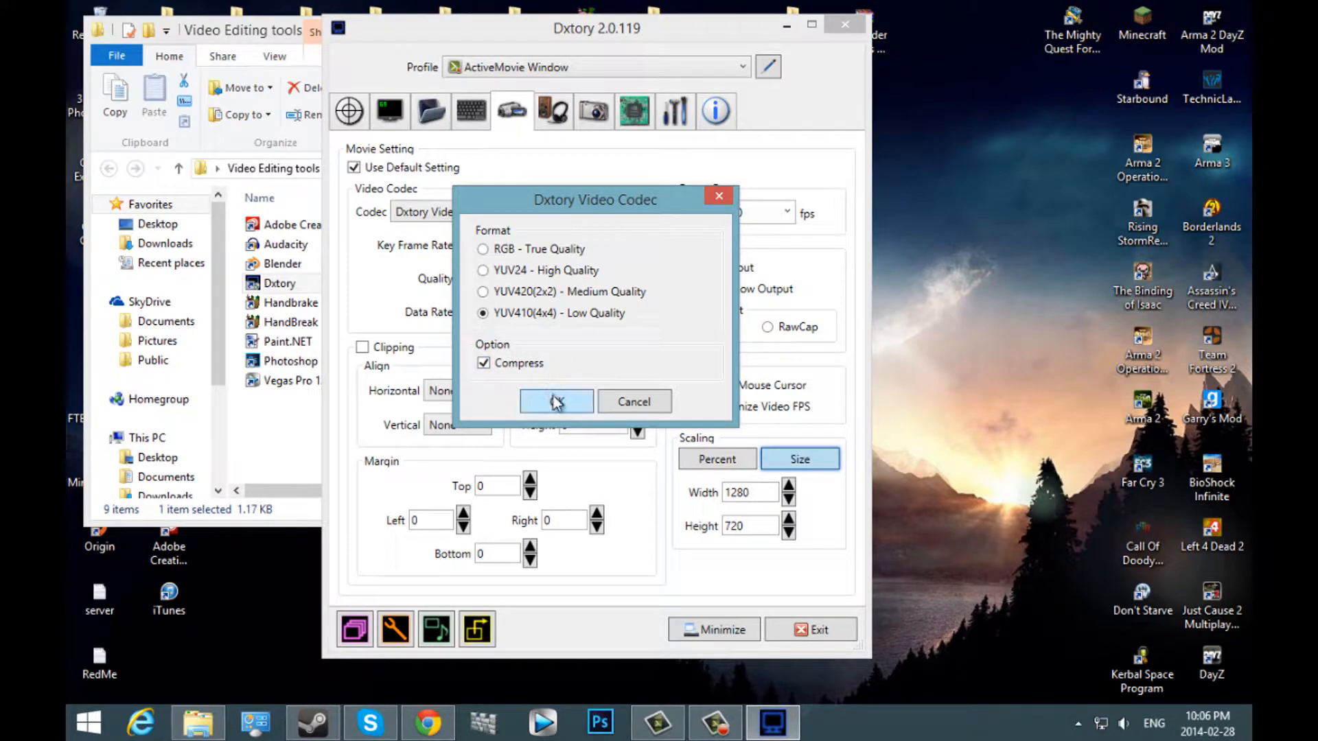
{"action": "left_click", "coordinate": [555, 400]}
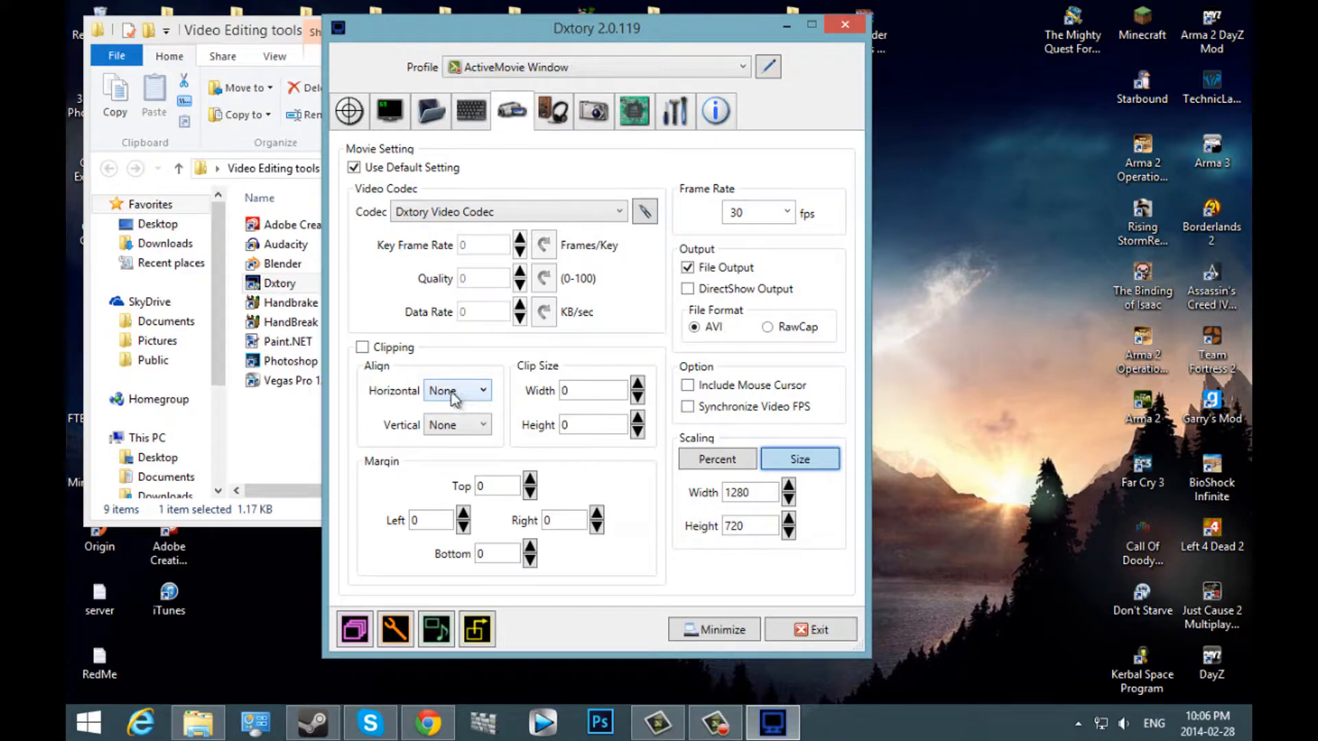
{"action": "mouse_move", "coordinate": [483, 402]}
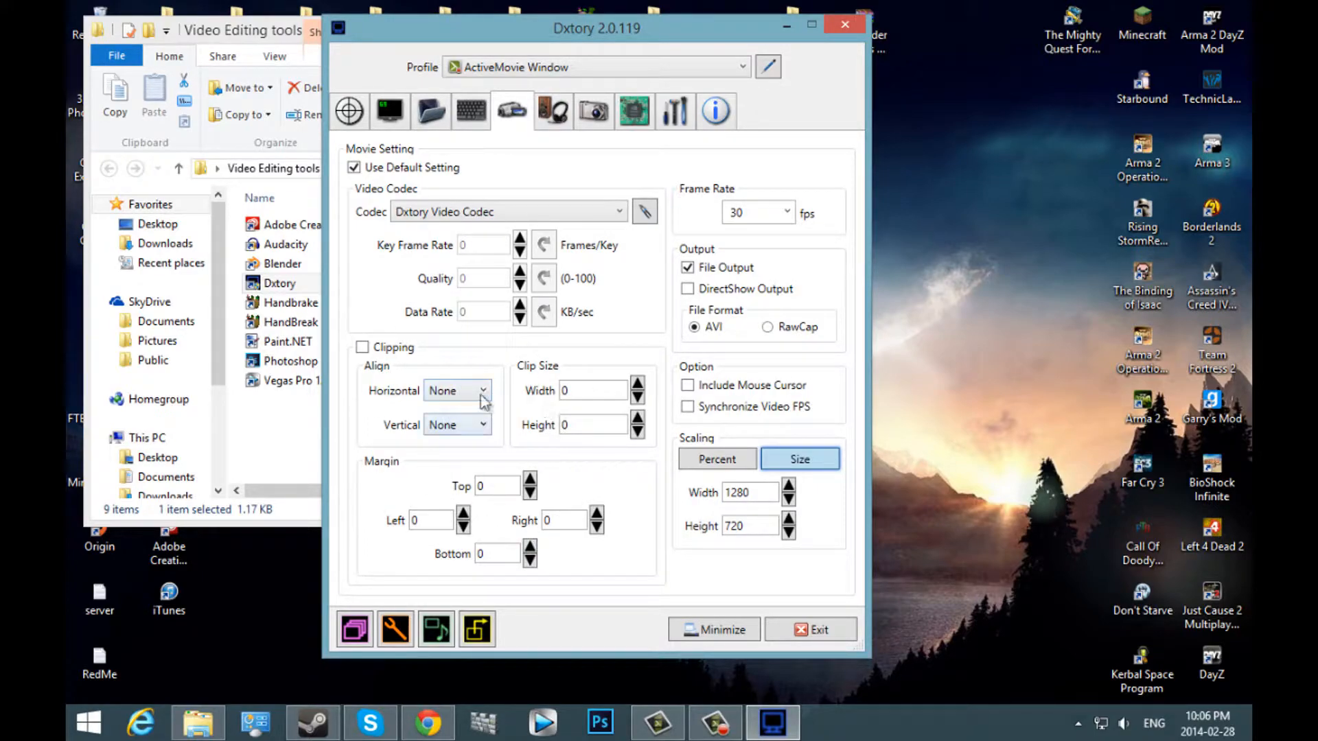
{"action": "mouse_move", "coordinate": [766, 184]}
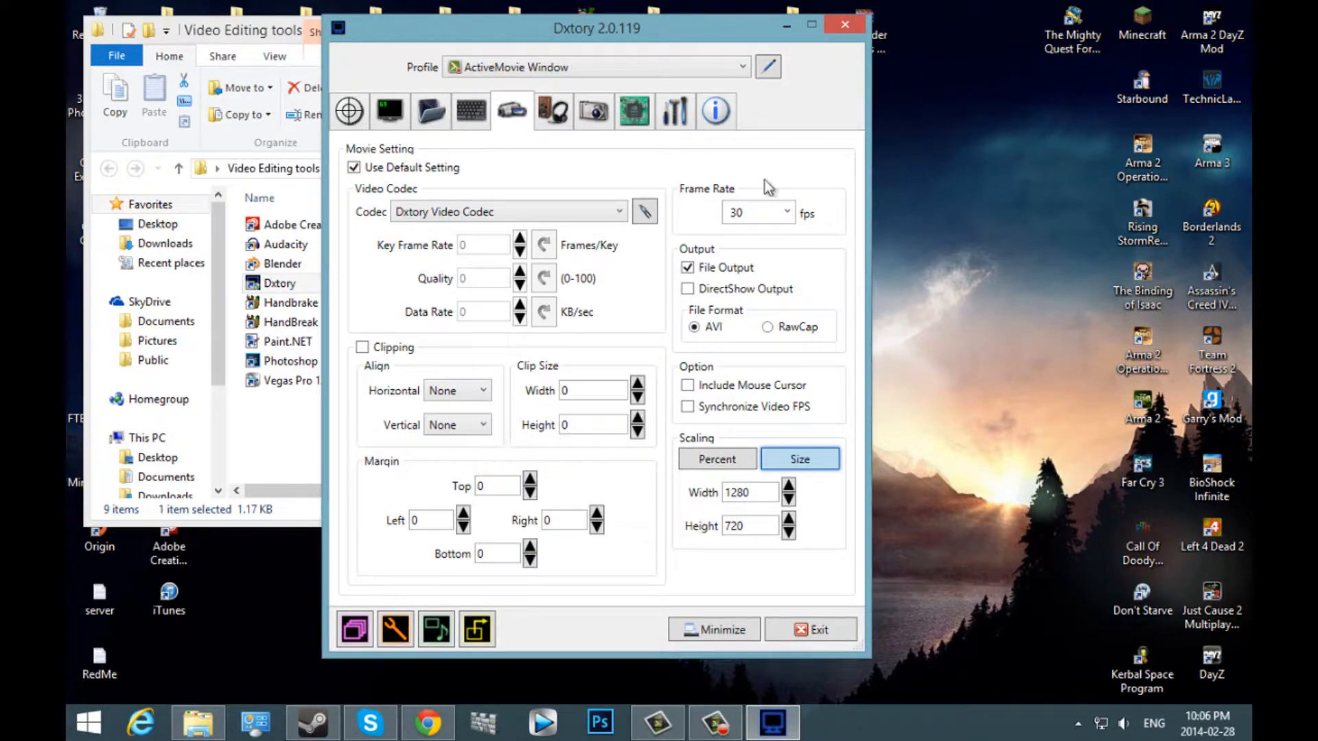
{"action": "left_click", "coordinate": [786, 212]}
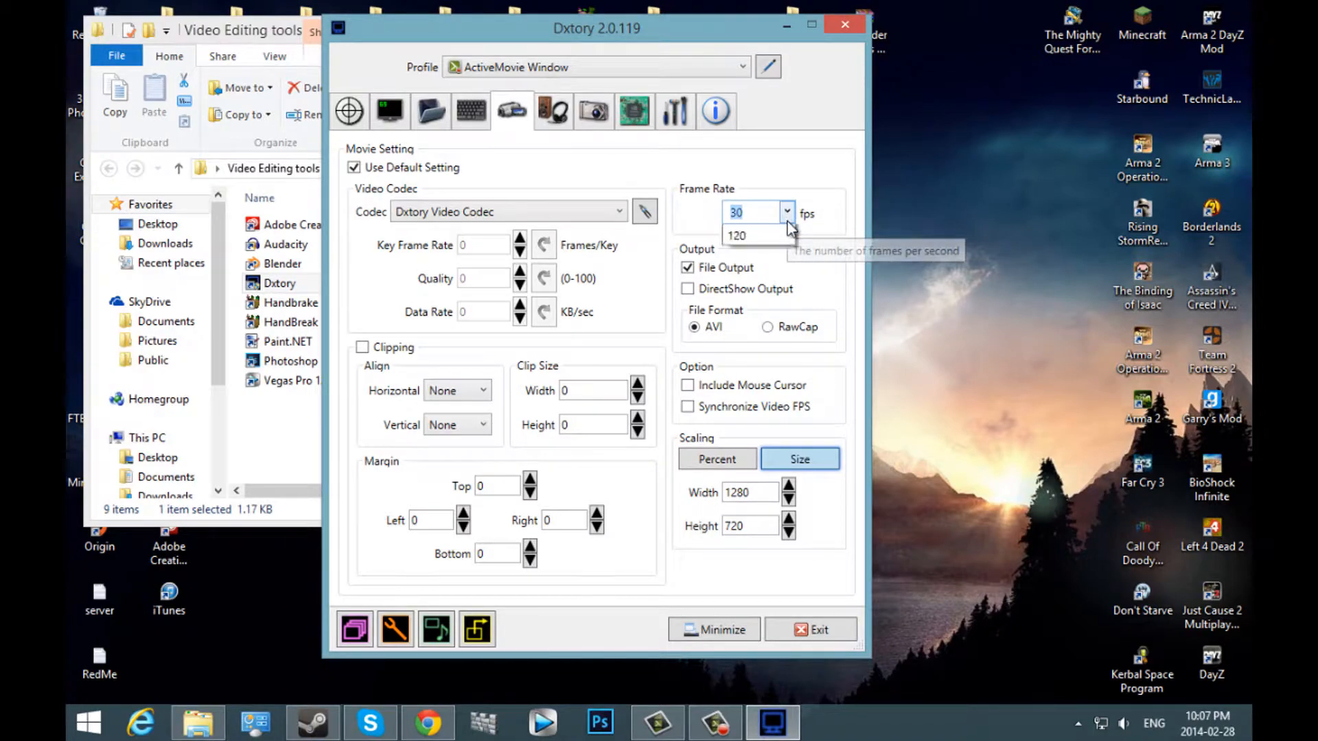
{"action": "left_click", "coordinate": [783, 212]}
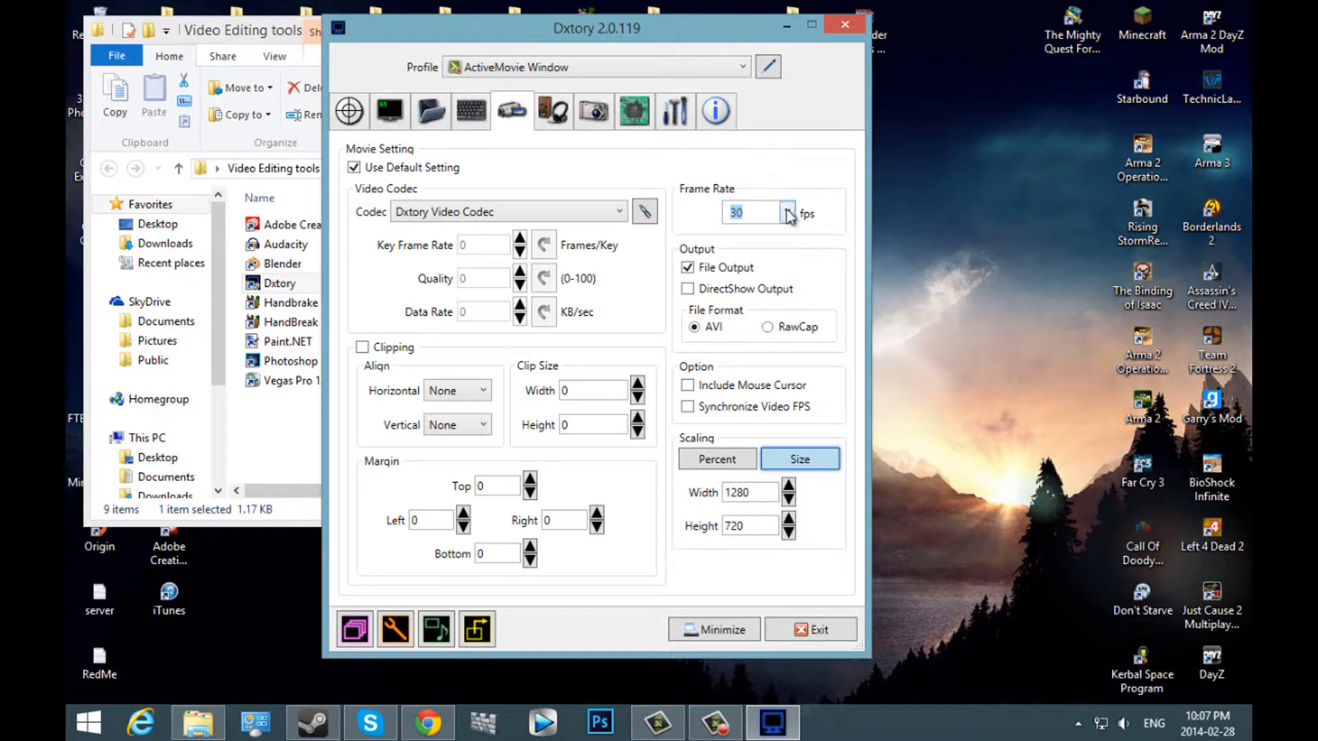
{"action": "left_click", "coordinate": [787, 212]}
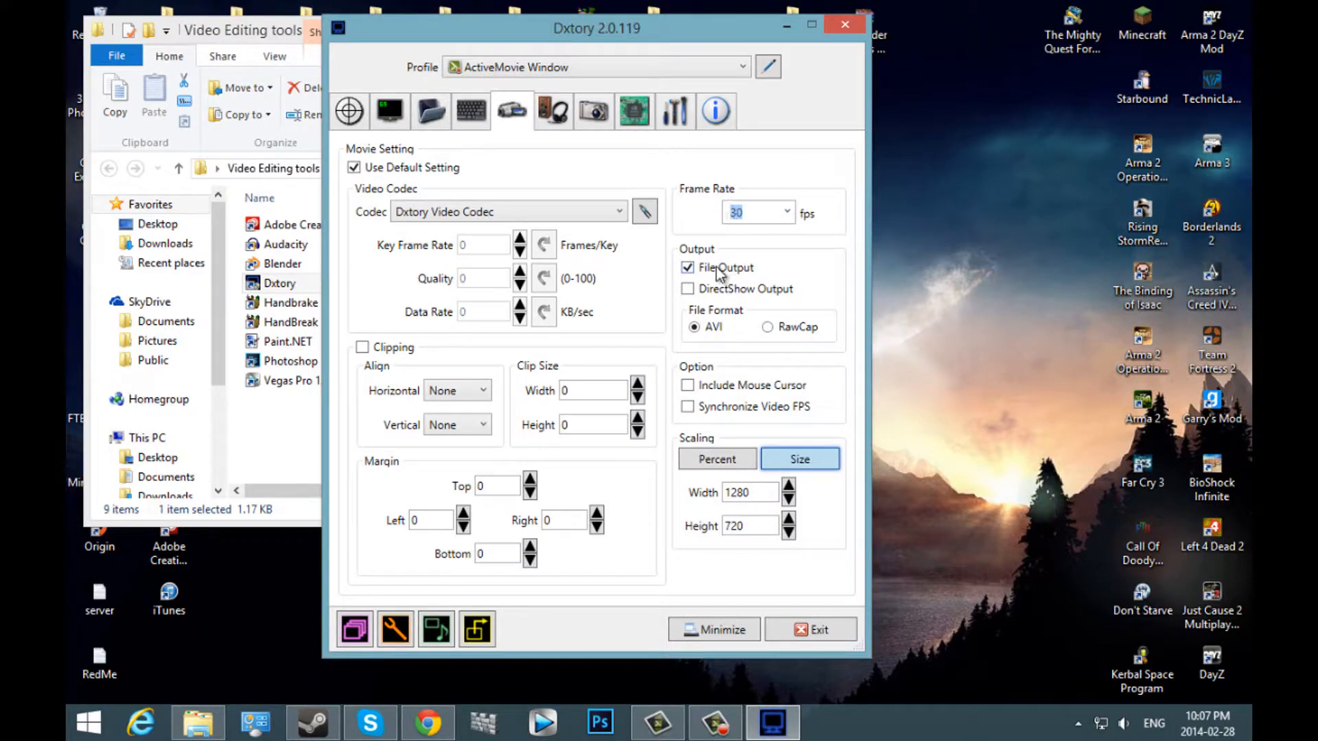
{"action": "mouse_move", "coordinate": [700, 265]}
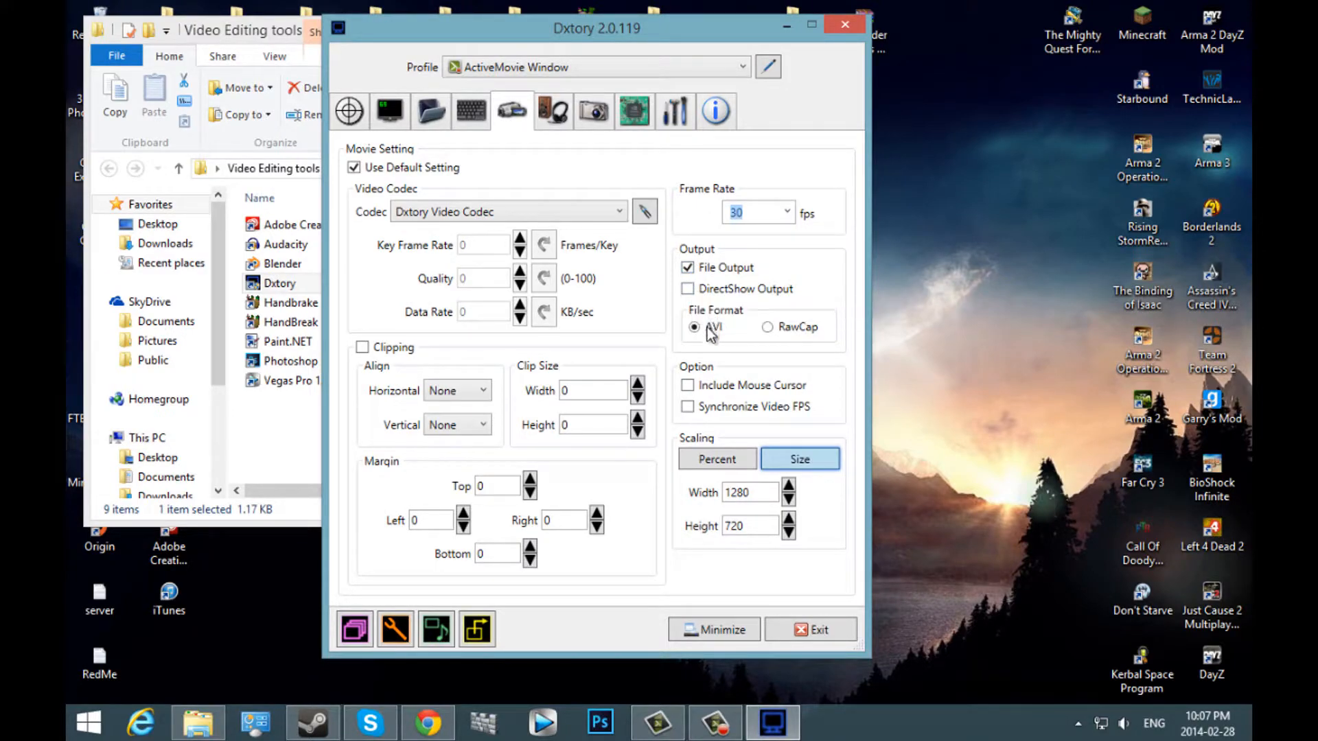
{"action": "mouse_move", "coordinate": [750, 349]}
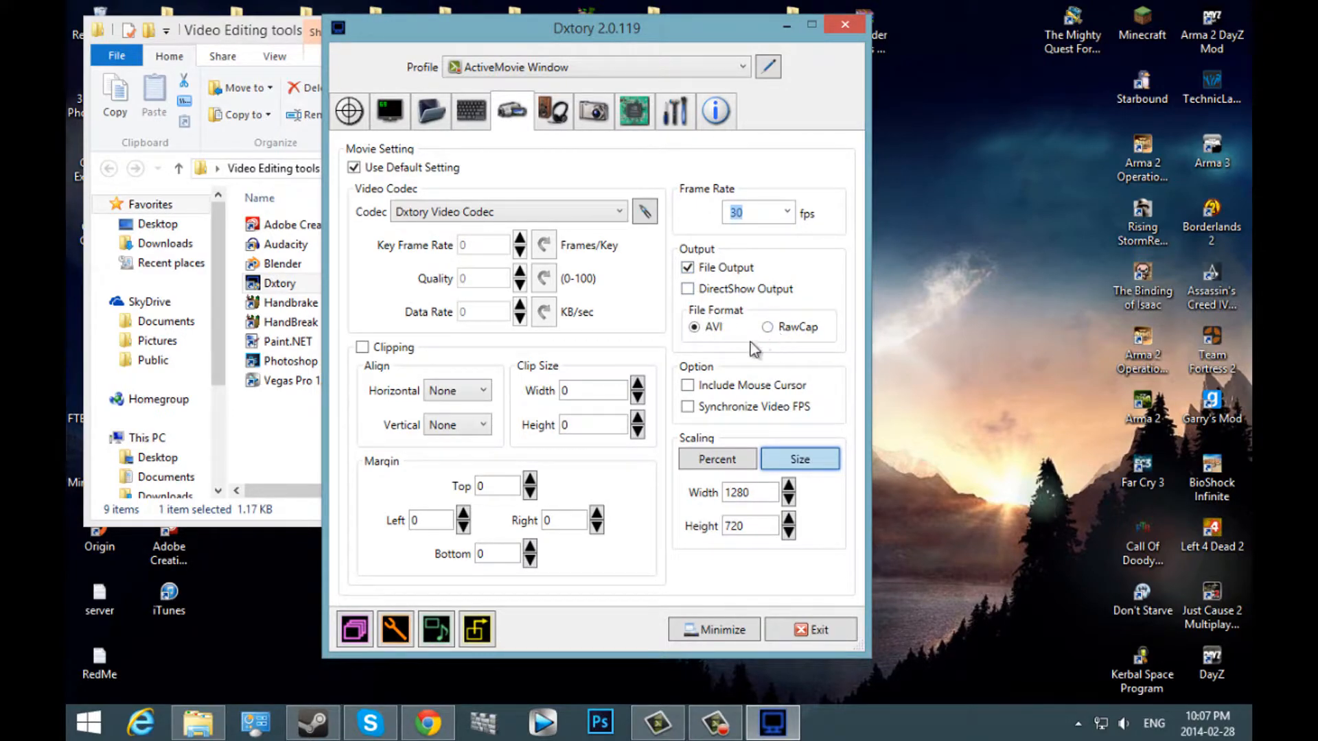
{"action": "mouse_move", "coordinate": [794, 336]}
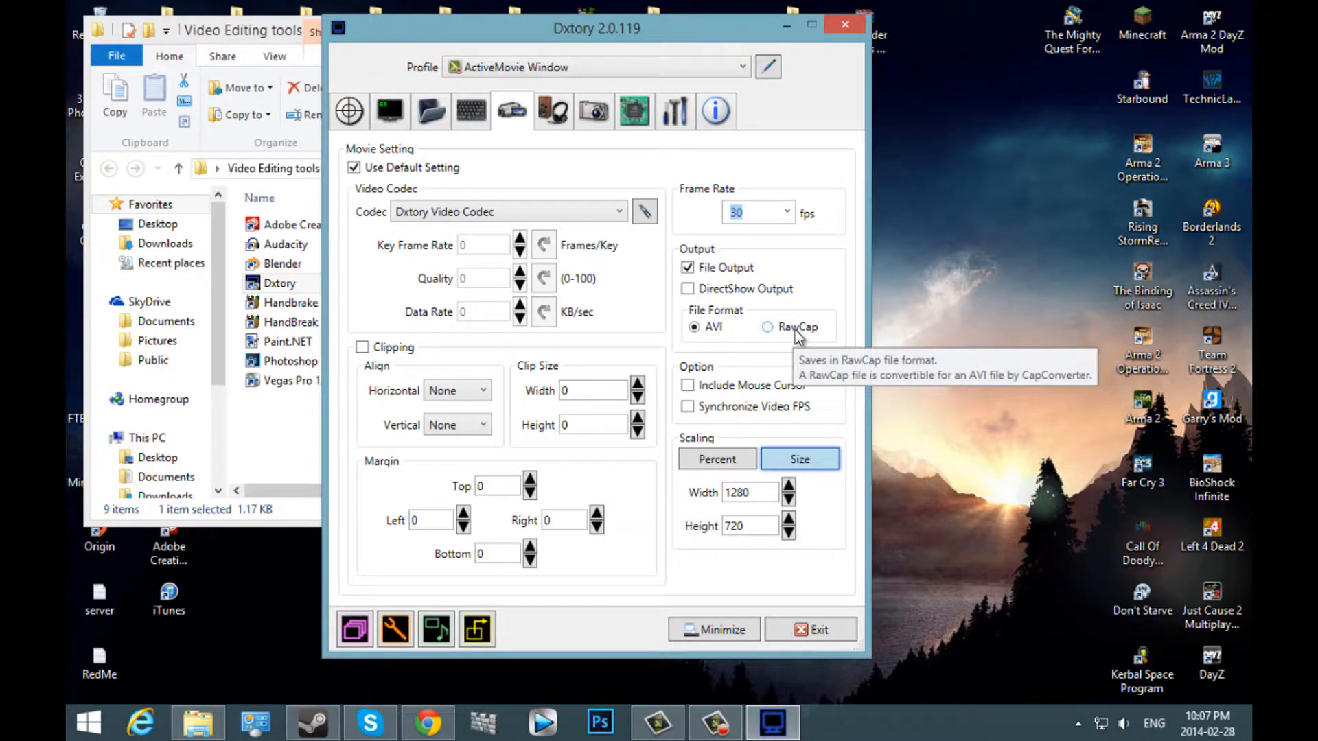
{"action": "mouse_move", "coordinate": [809, 346]}
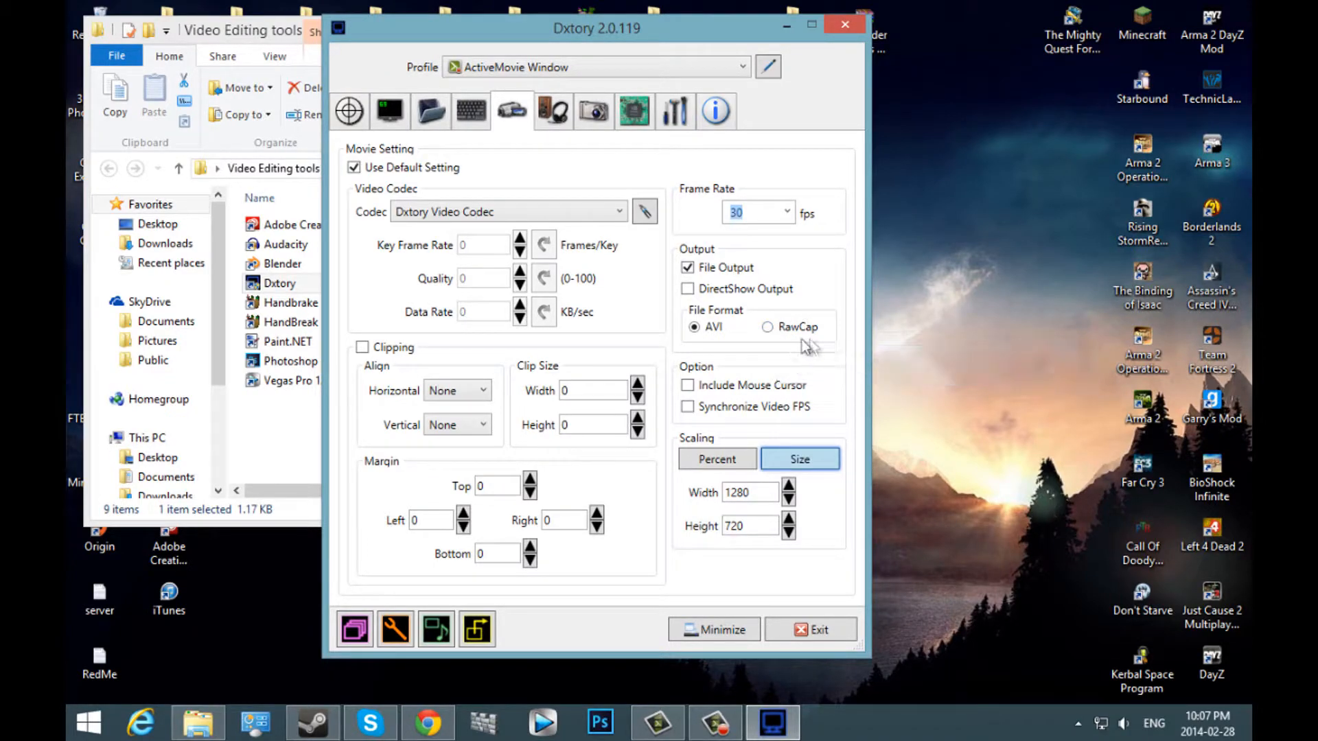
{"action": "mouse_move", "coordinate": [766, 326]}
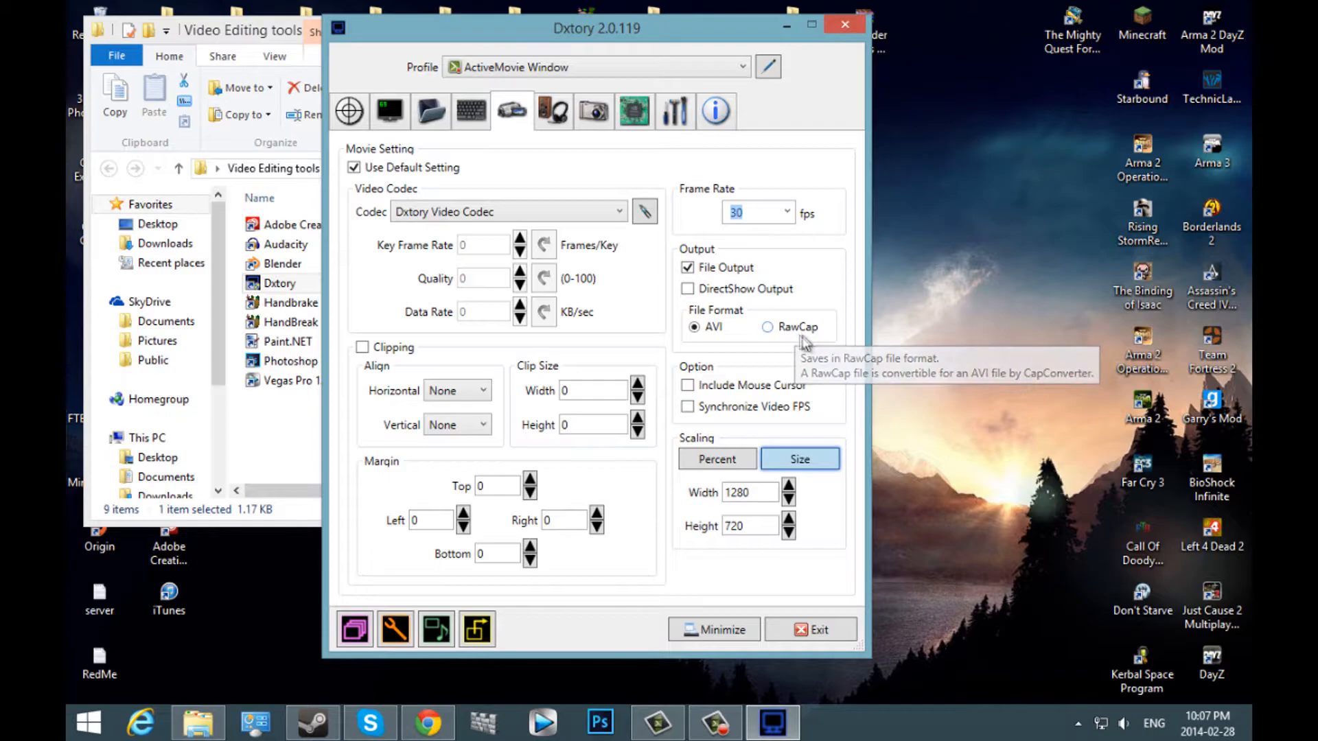
{"action": "mouse_move", "coordinate": [701, 311]}
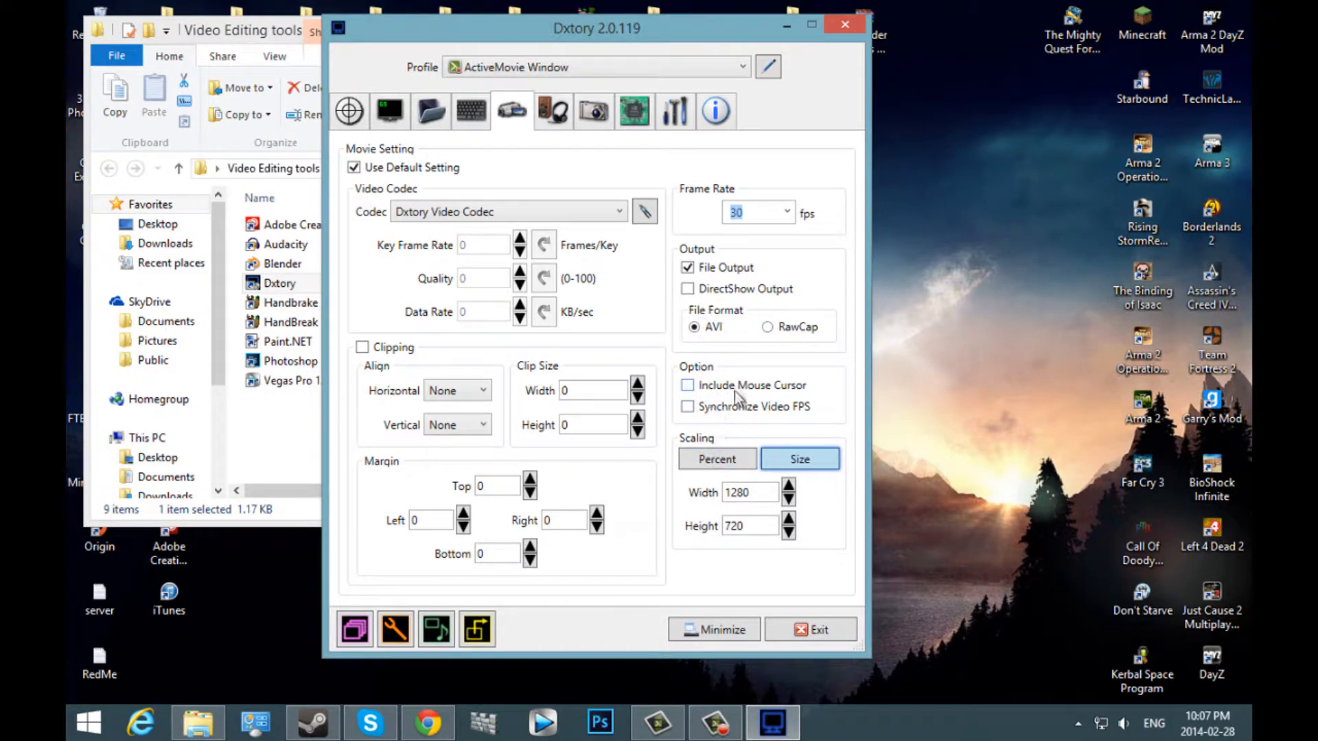
{"action": "mouse_move", "coordinate": [706, 382]}
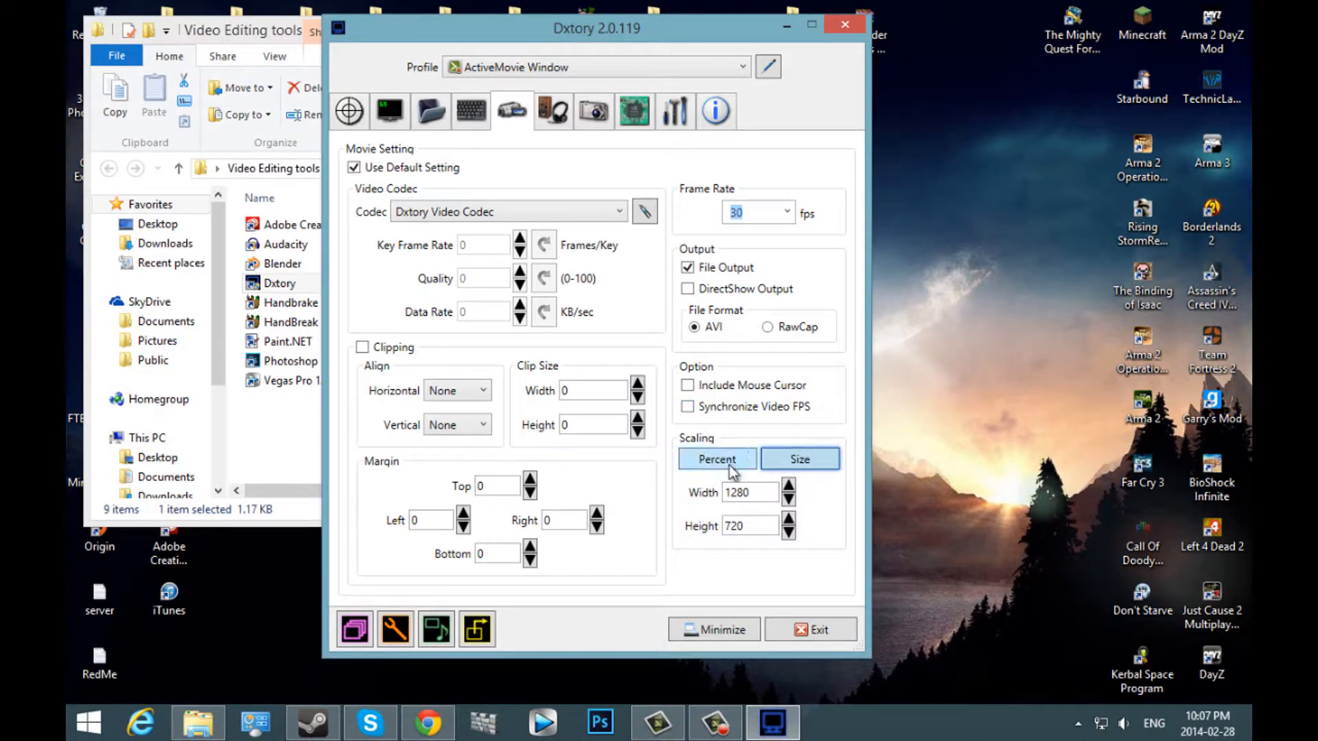
{"action": "left_click", "coordinate": [715, 459]}
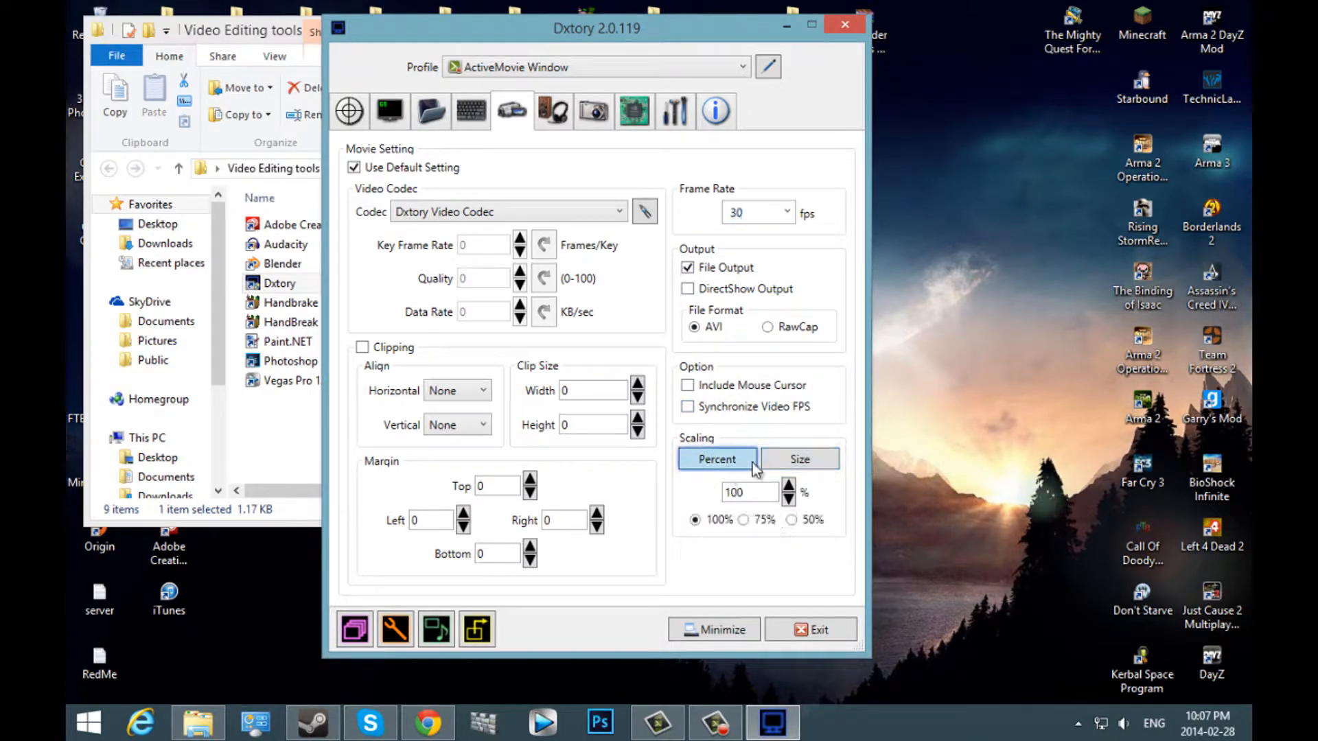
{"action": "left_click", "coordinate": [797, 459]}
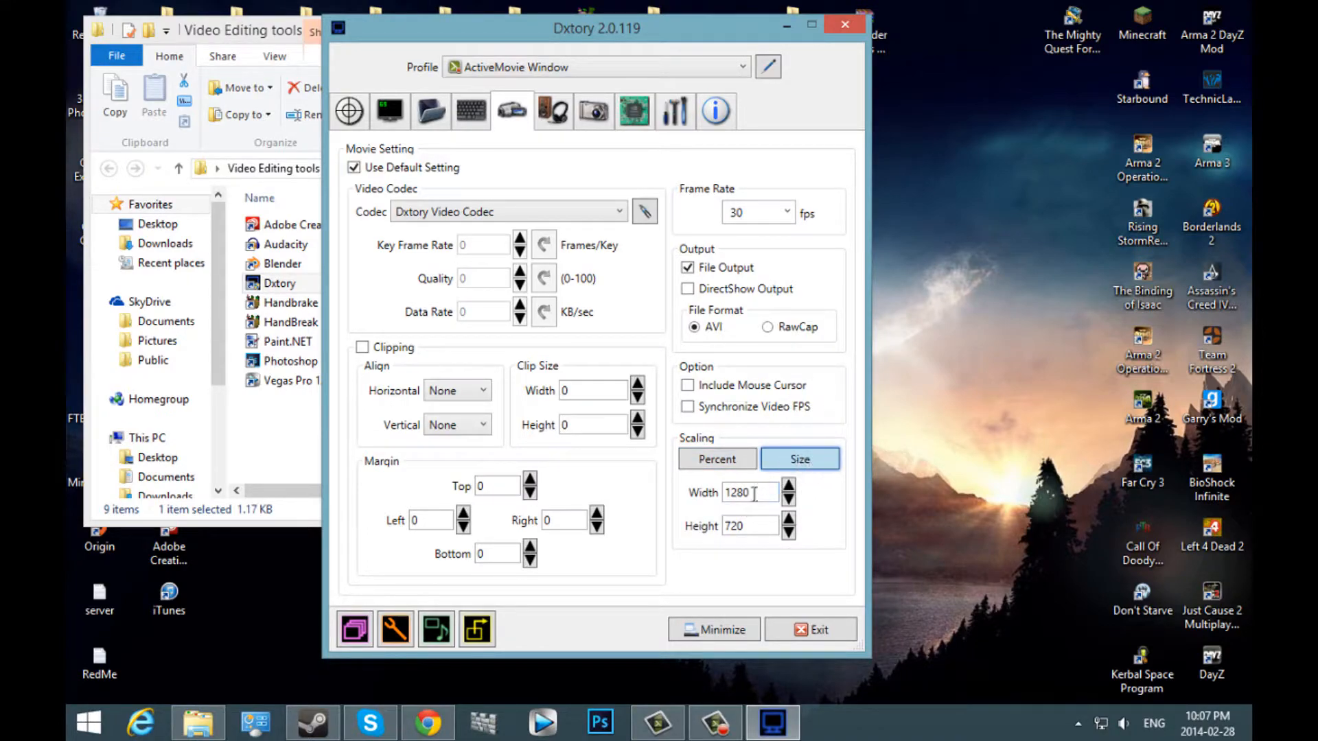
{"action": "mouse_move", "coordinate": [759, 525]}
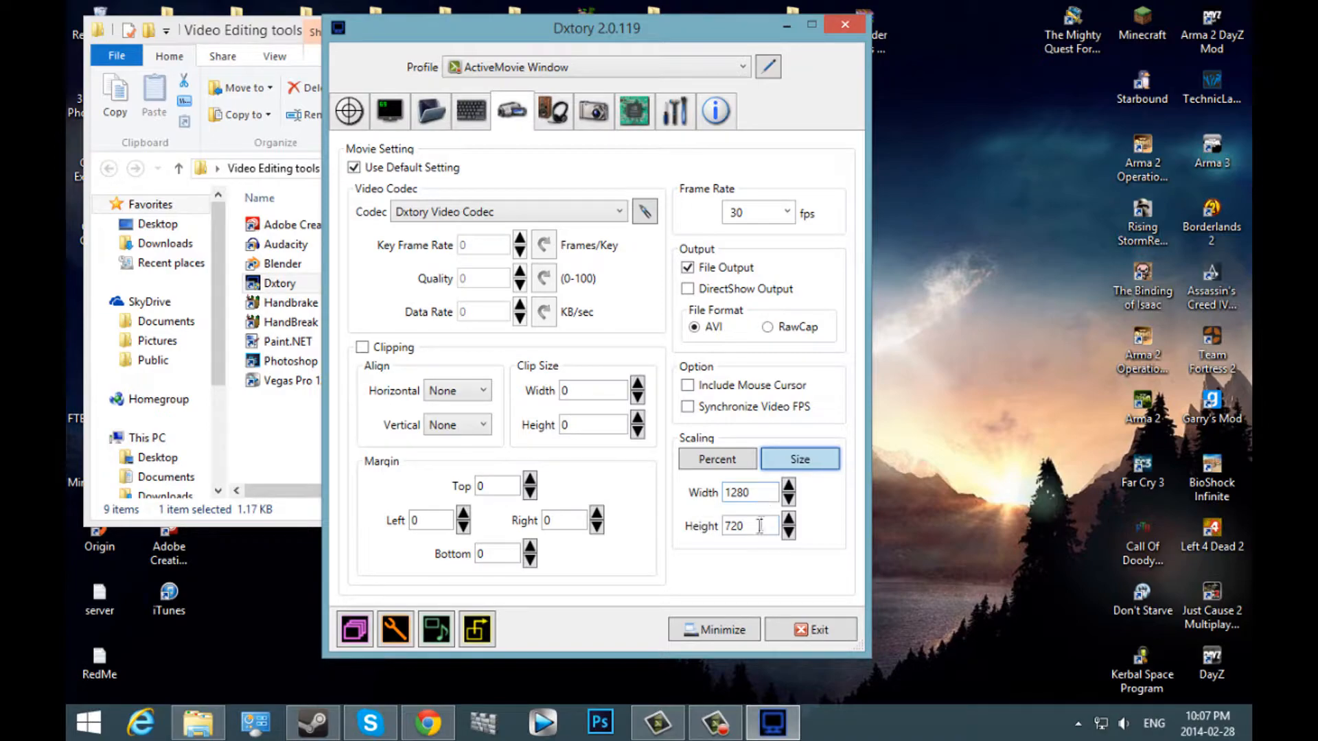
{"action": "mouse_move", "coordinate": [554, 112]}
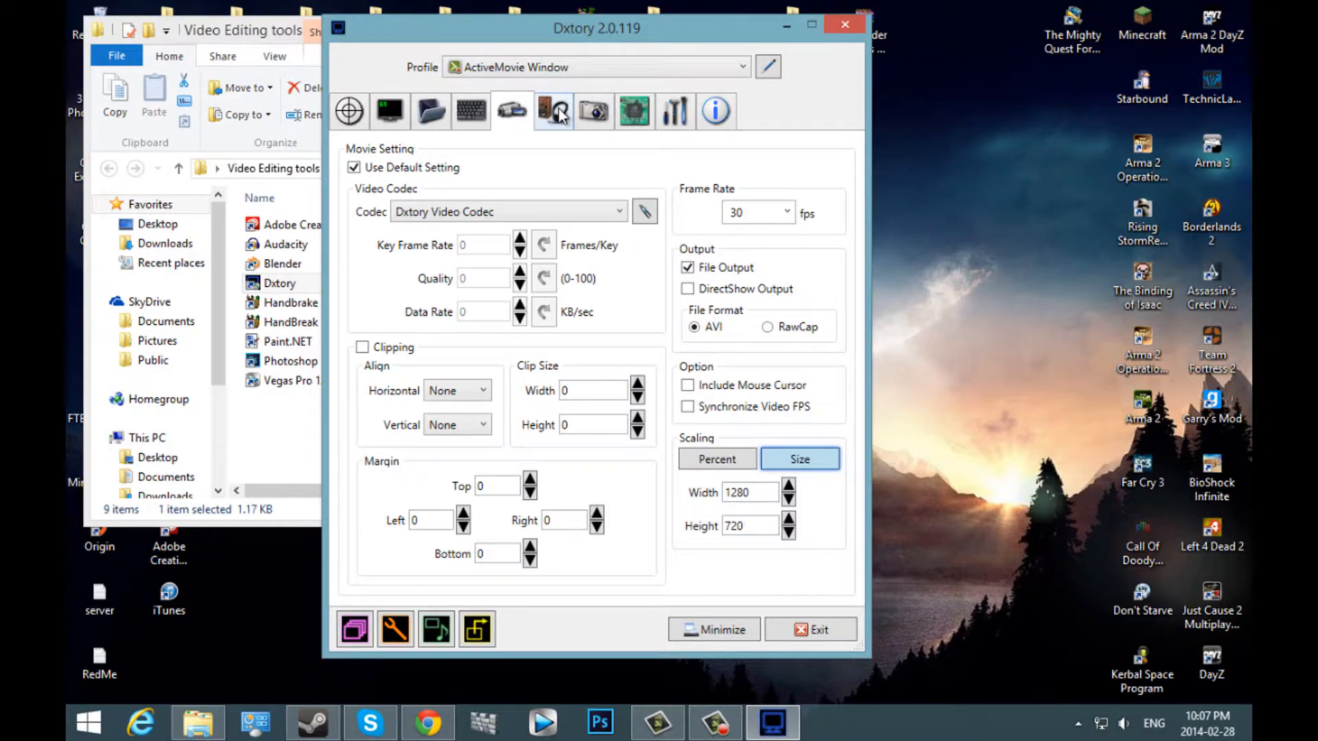
Add a second audio stream for the microphone, then view the PNG screenshot settings.
{"action": "left_click", "coordinate": [552, 110]}
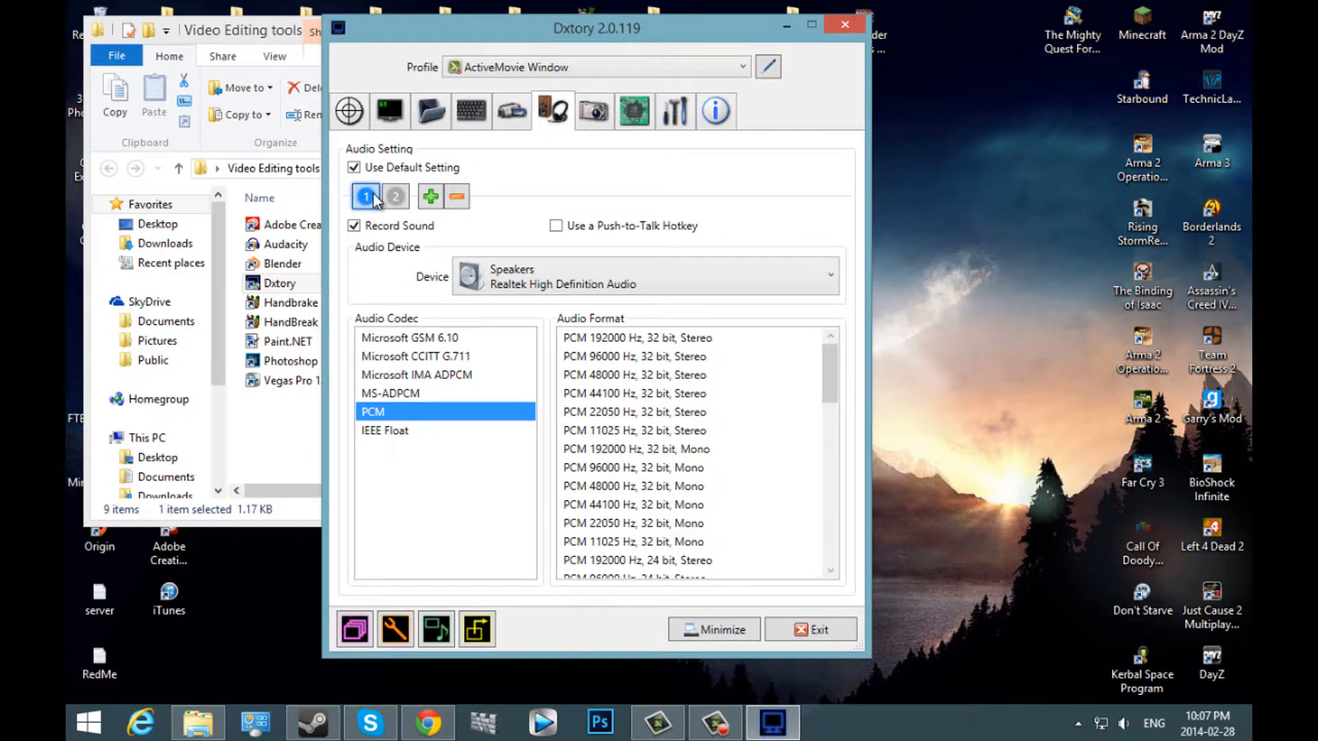
{"action": "mouse_move", "coordinate": [394, 197]}
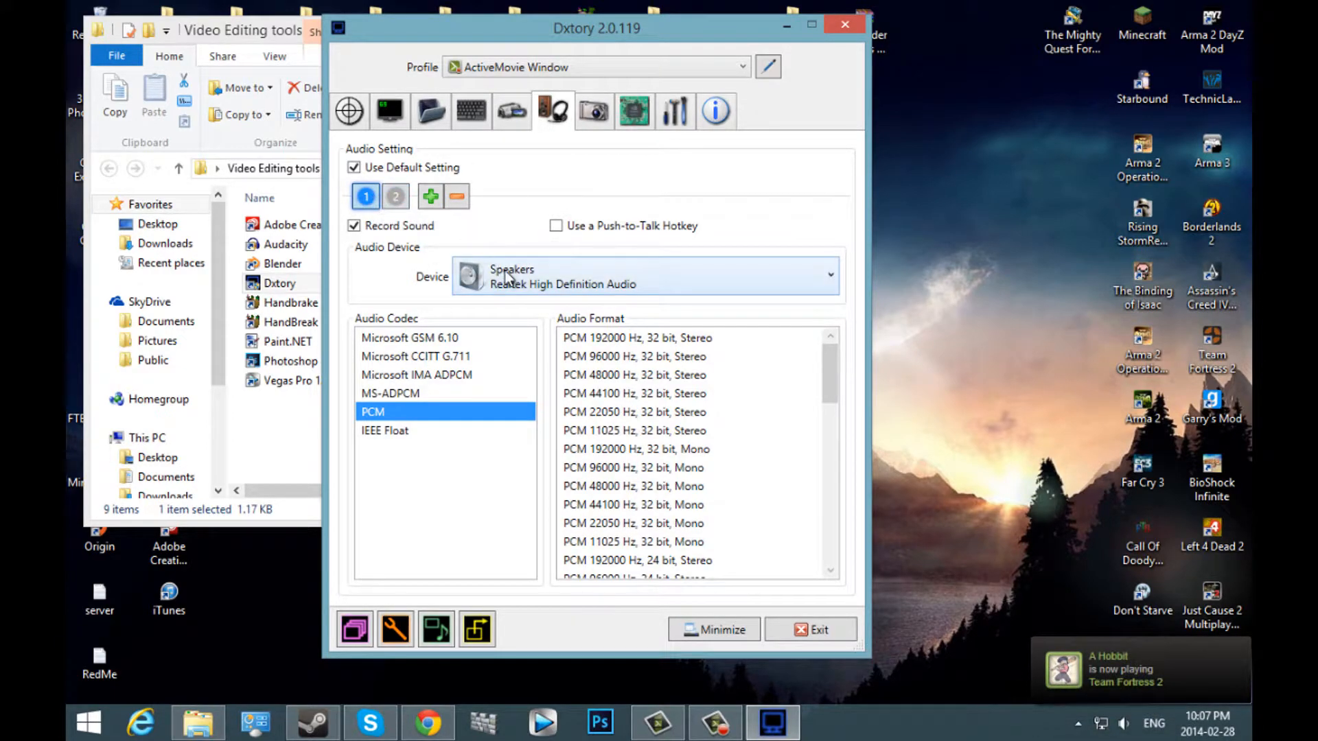
{"action": "left_click", "coordinate": [828, 274]}
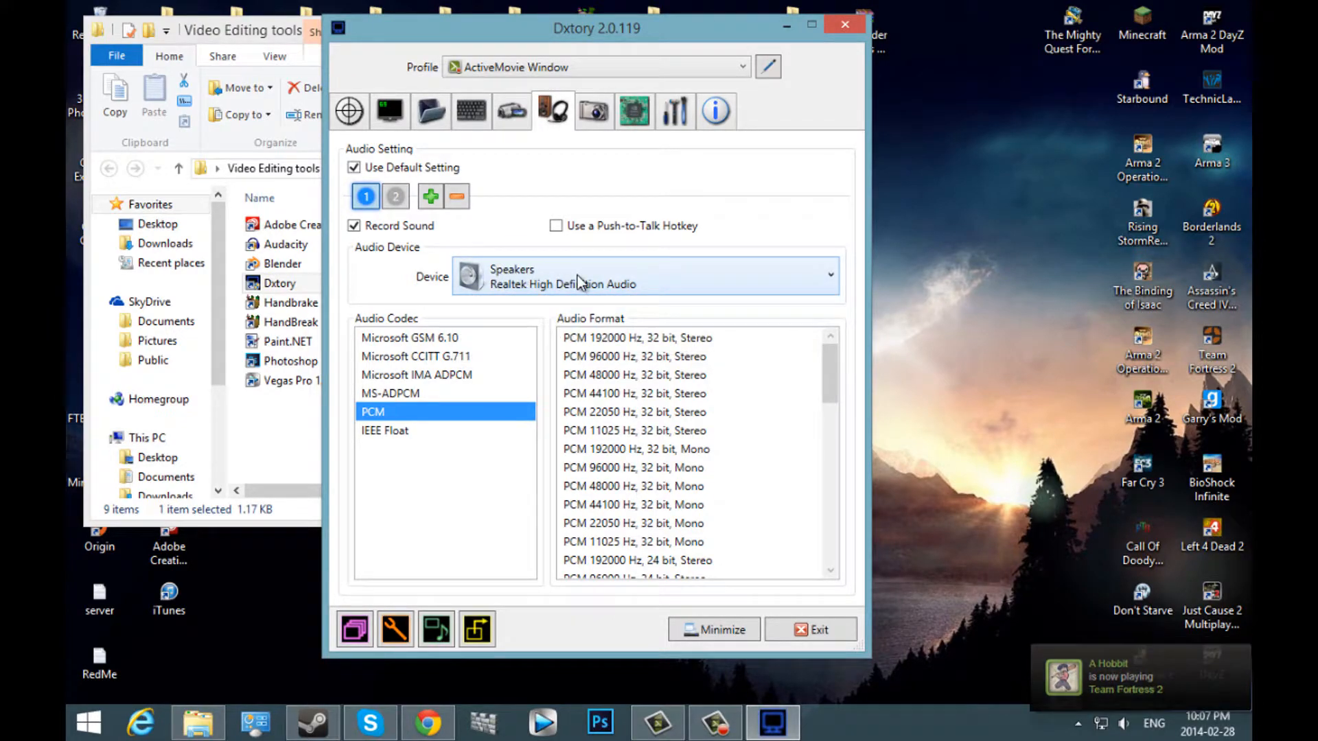
{"action": "mouse_move", "coordinate": [588, 289]}
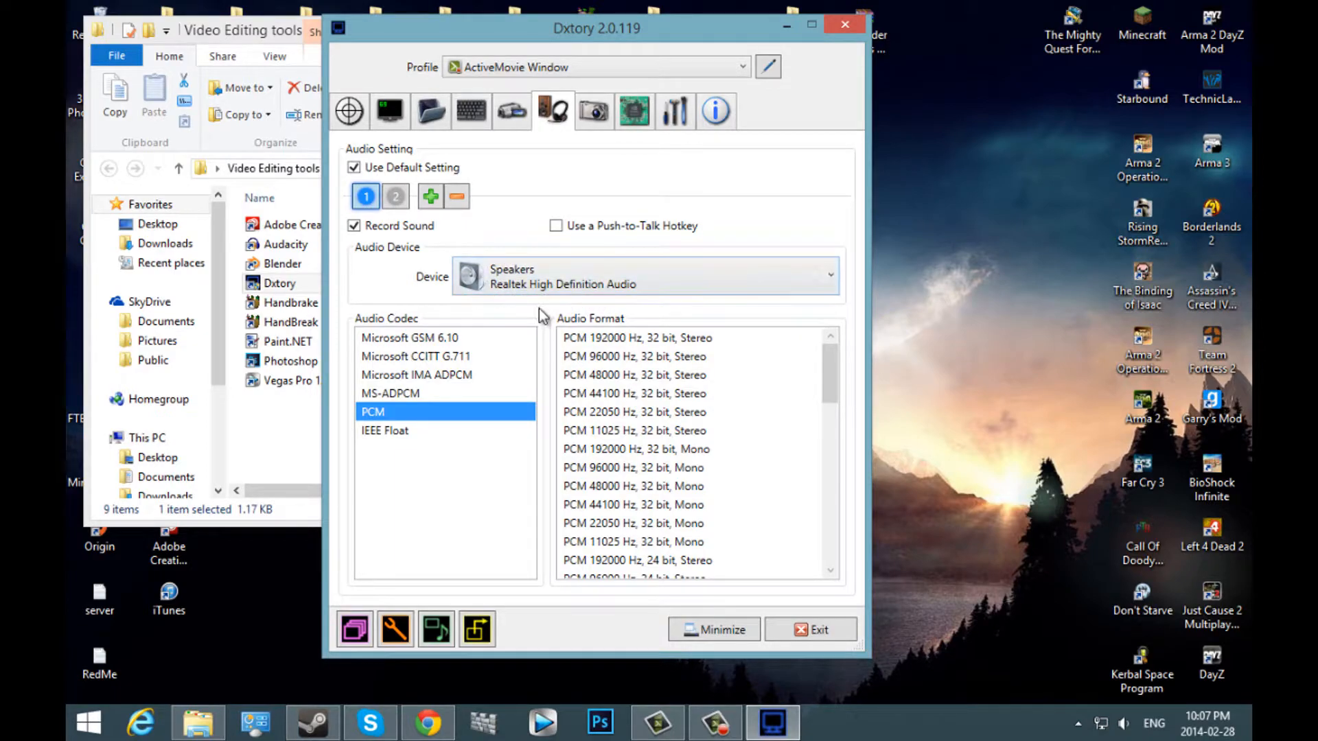
{"action": "mouse_move", "coordinate": [431, 197]}
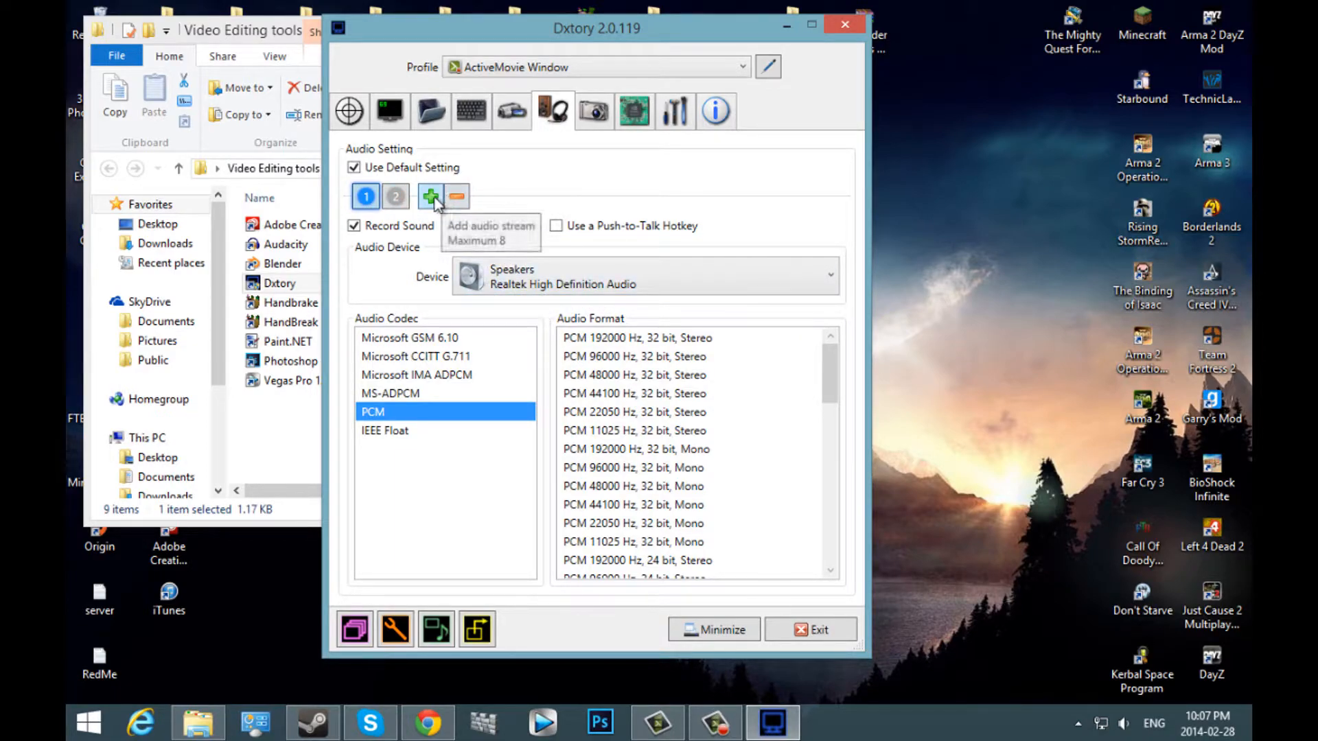
{"action": "left_click", "coordinate": [394, 196]}
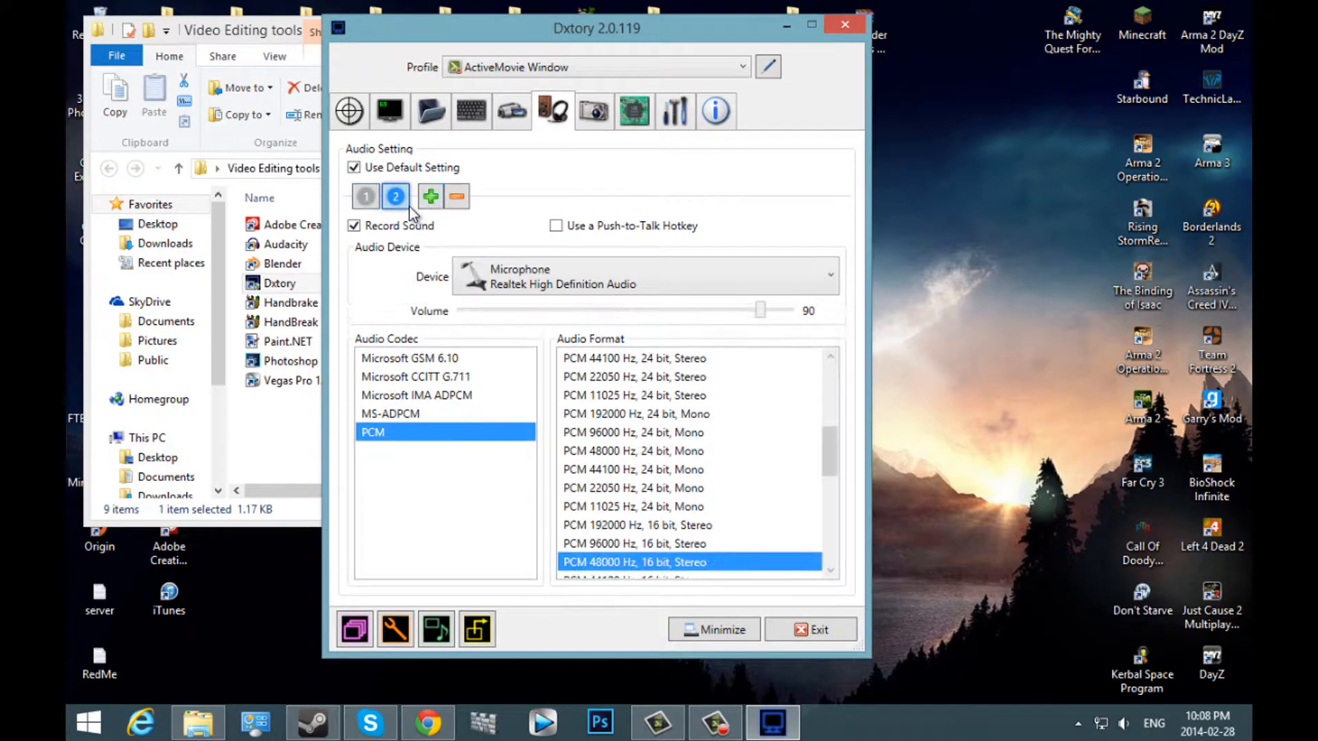
{"action": "left_click", "coordinate": [828, 274]}
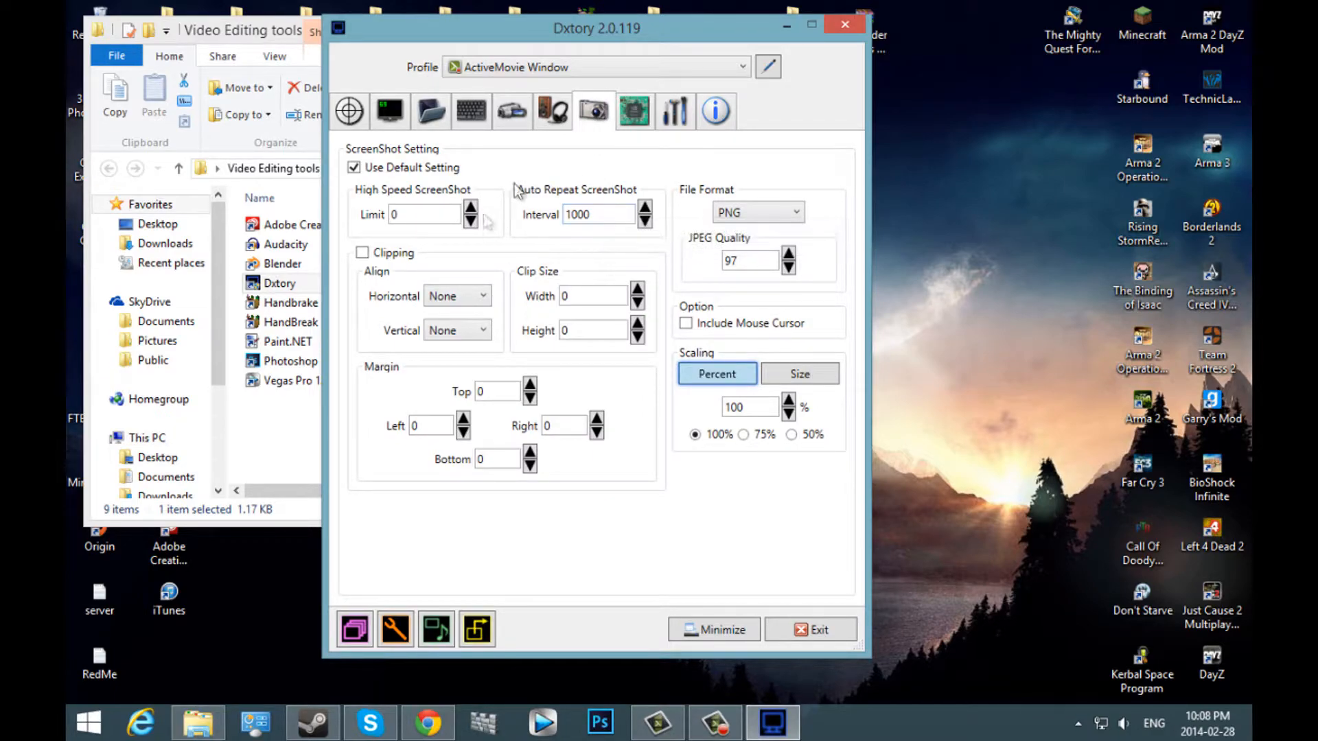
{"action": "mouse_move", "coordinate": [636, 110]}
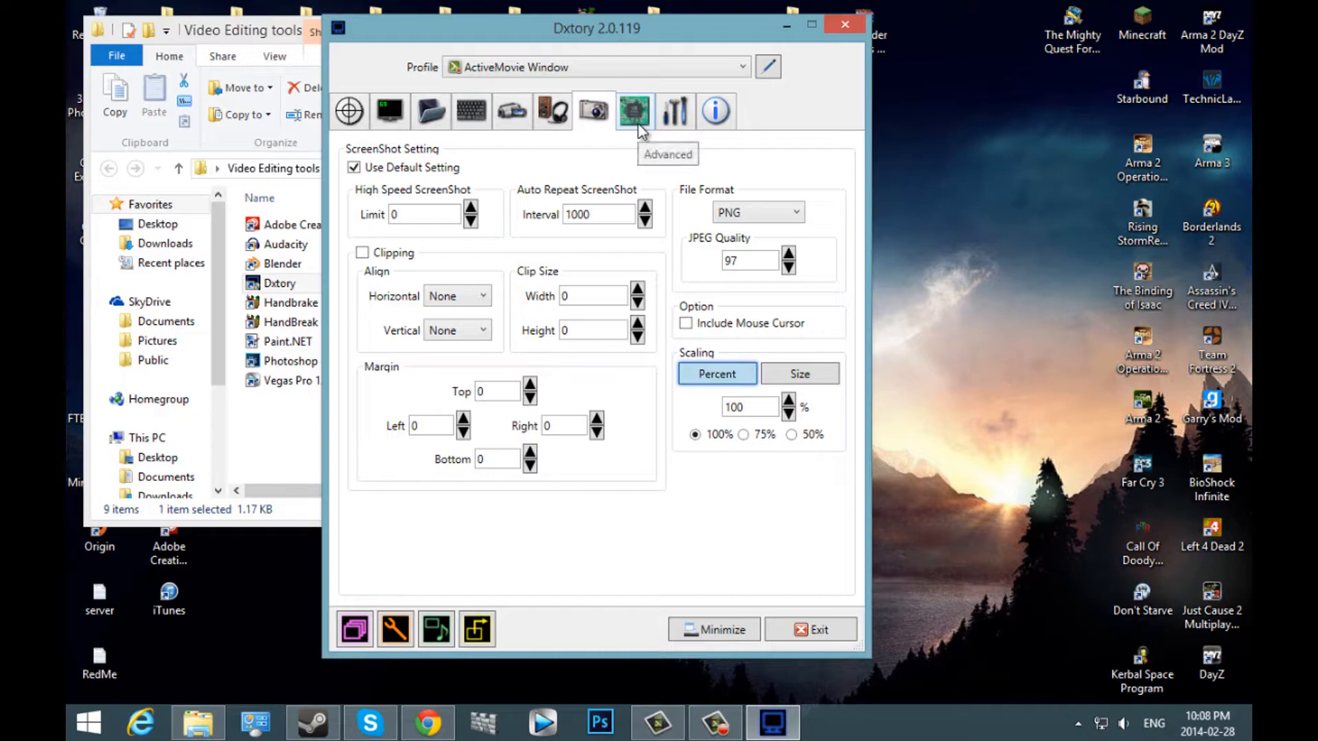
Check the Advanced tab's processing threads list and keep it at 1.
{"action": "left_click", "coordinate": [633, 109]}
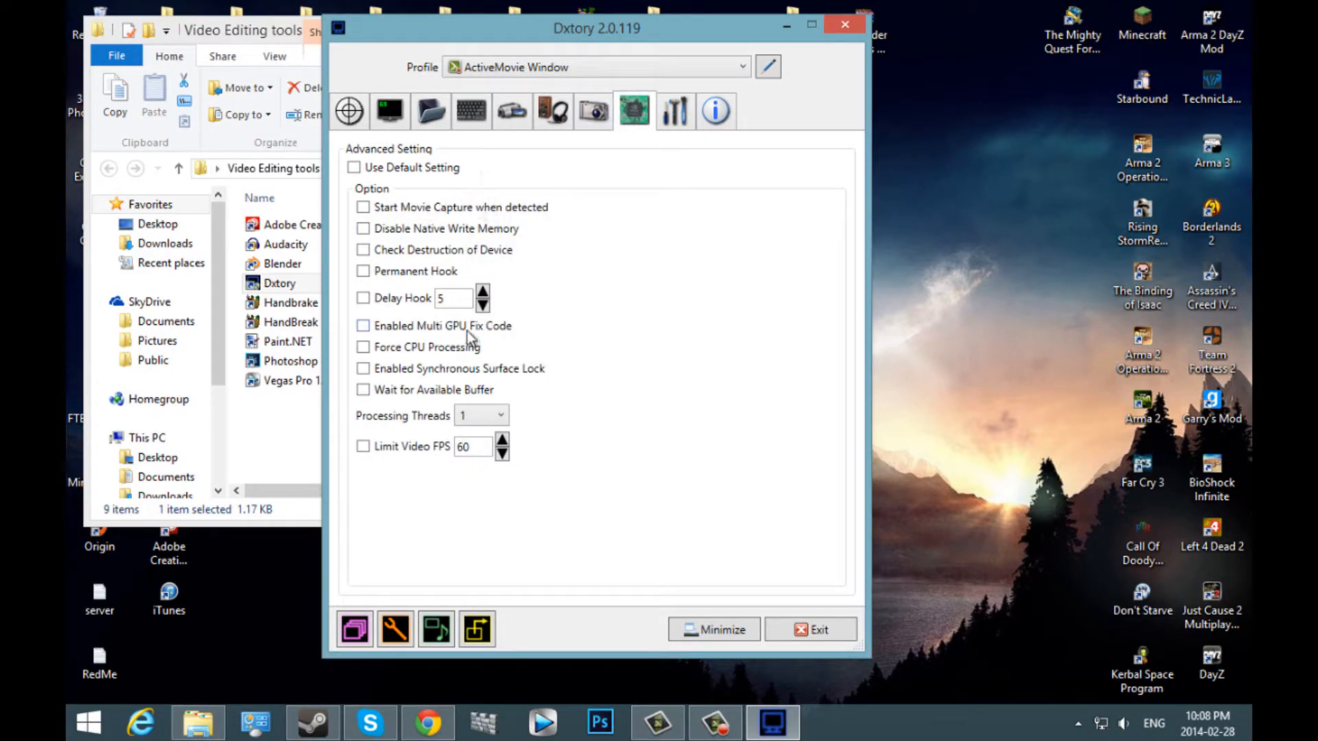
{"action": "mouse_move", "coordinate": [547, 328]}
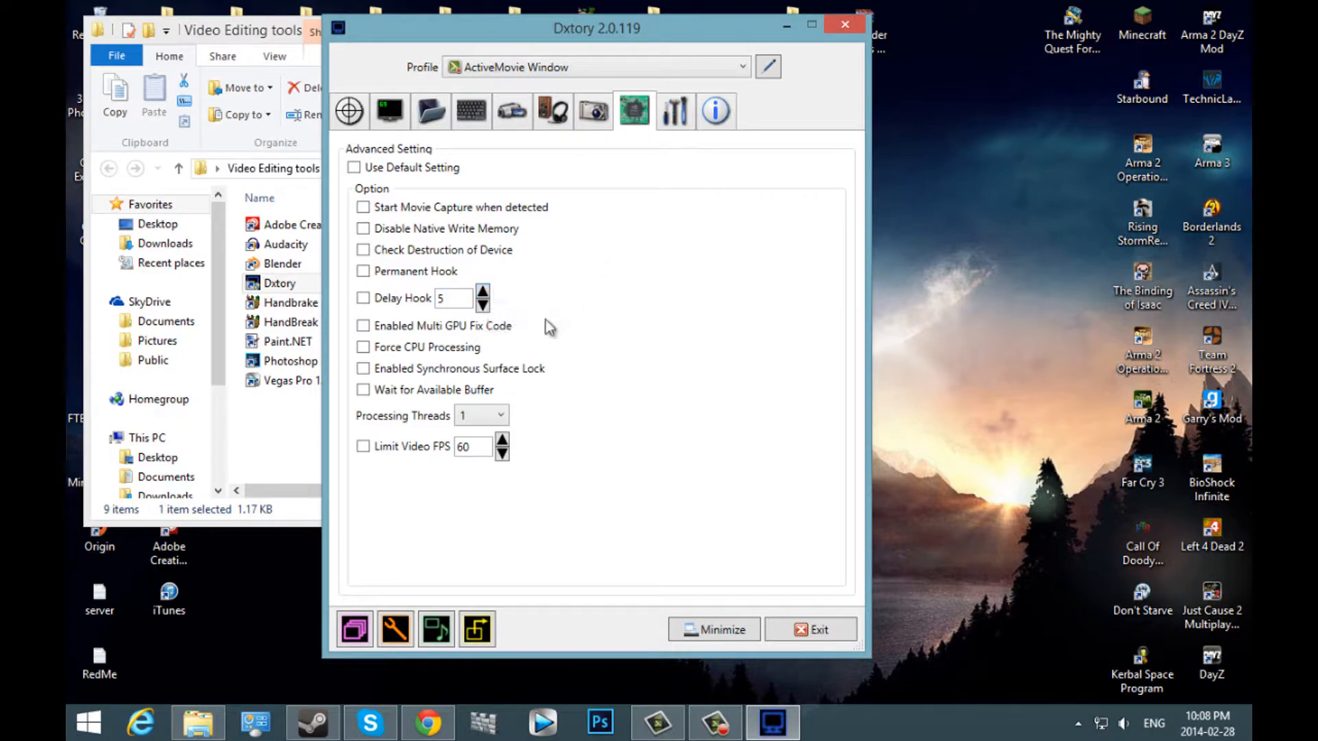
{"action": "mouse_move", "coordinate": [500, 418]}
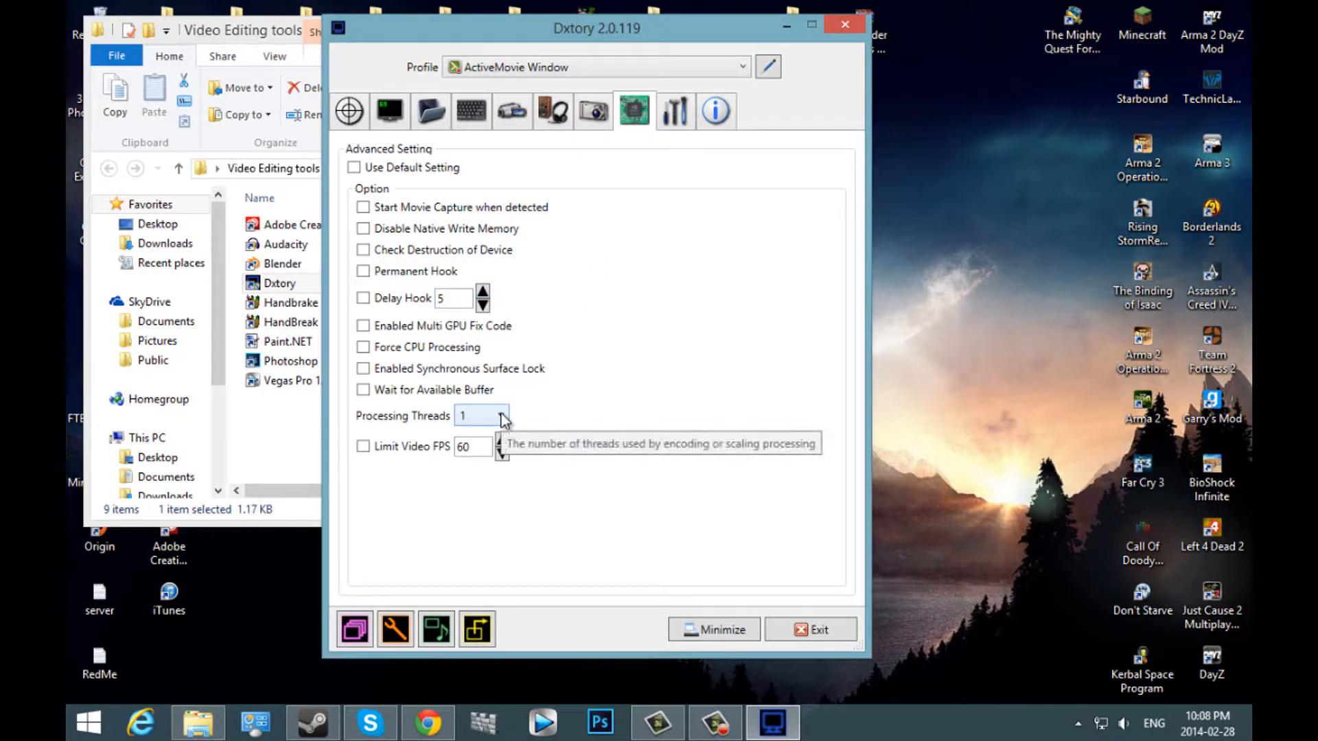
{"action": "left_click", "coordinate": [503, 415]}
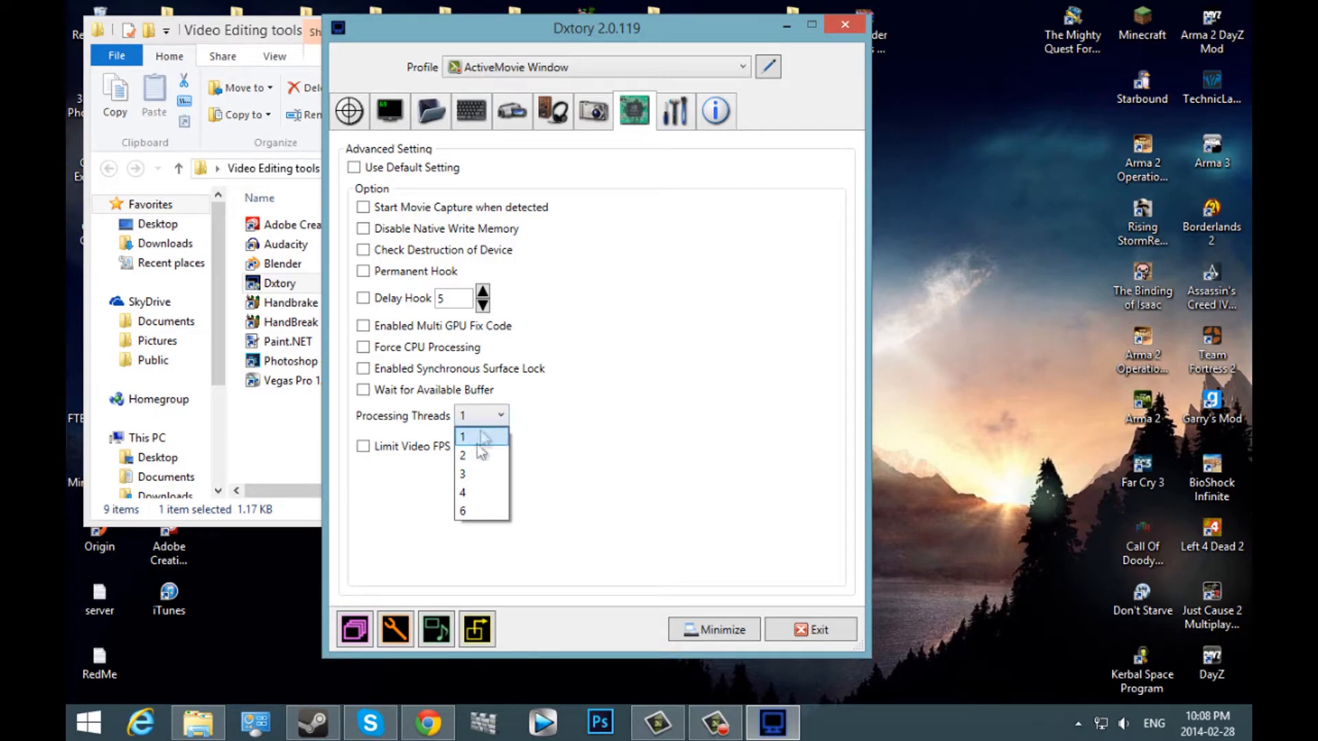
{"action": "mouse_move", "coordinate": [484, 439]}
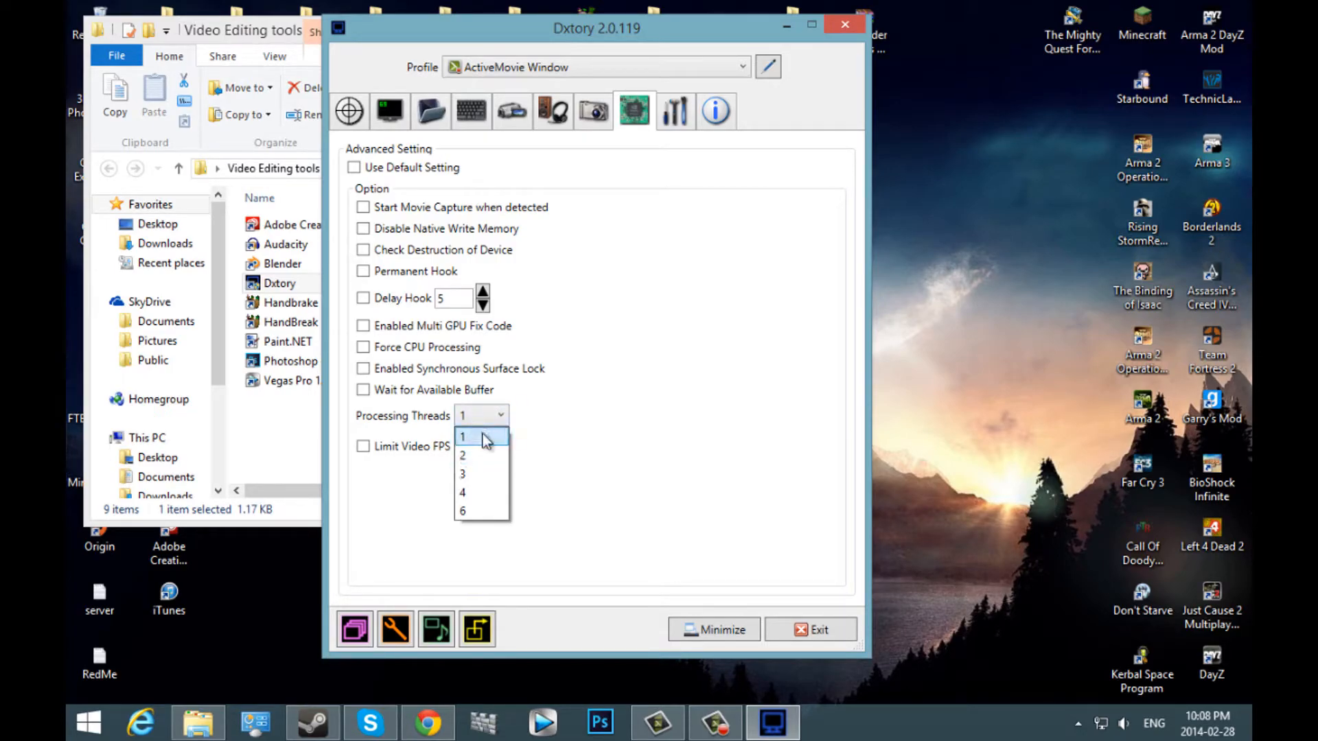
{"action": "mouse_move", "coordinate": [483, 453]}
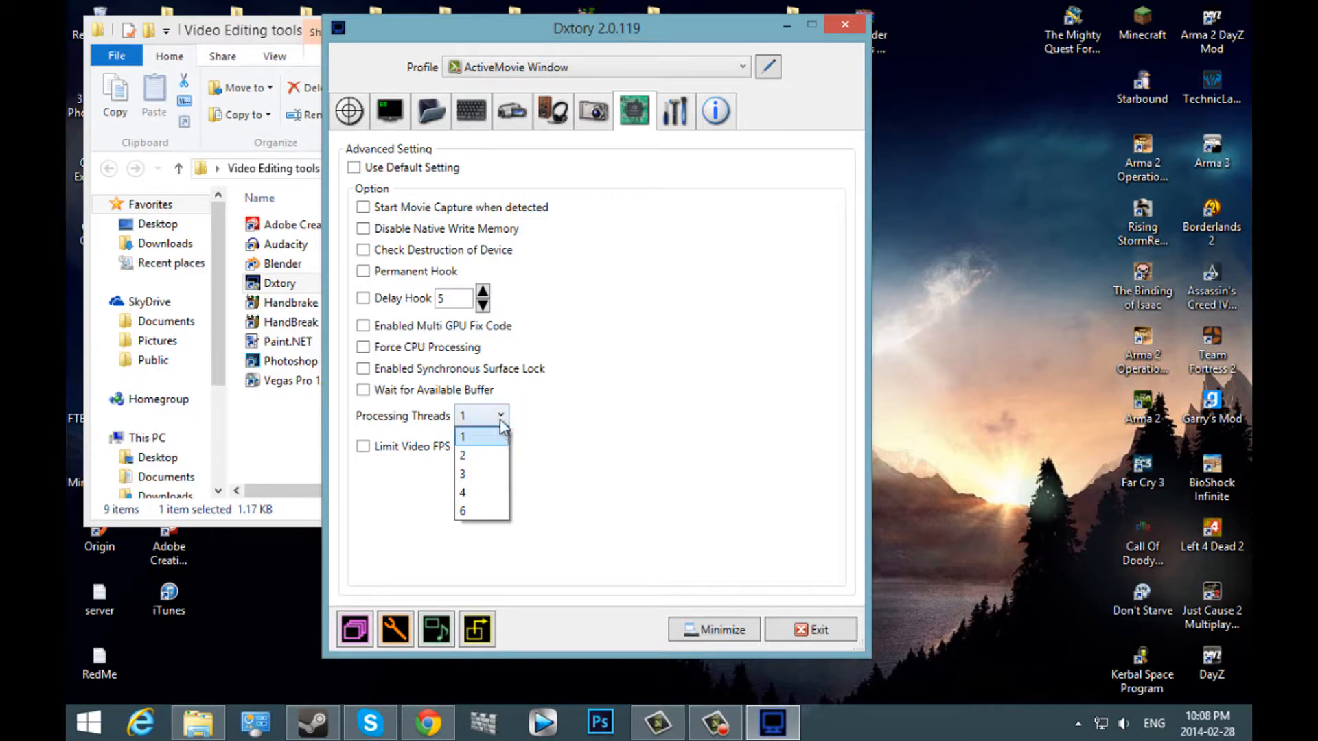
{"action": "left_click", "coordinate": [674, 111]}
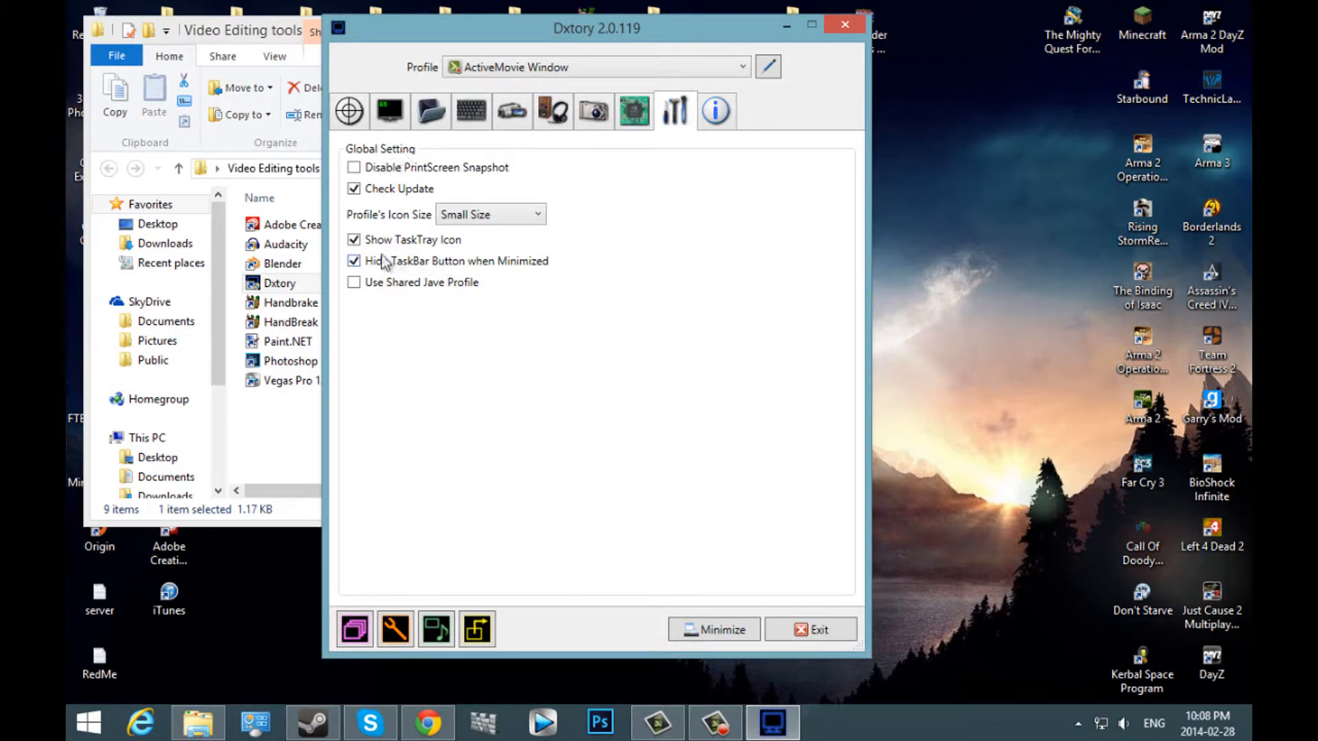
View version info, keep the ActiveMovie Window profile, and return to hotkey settings.
{"action": "left_click", "coordinate": [715, 110]}
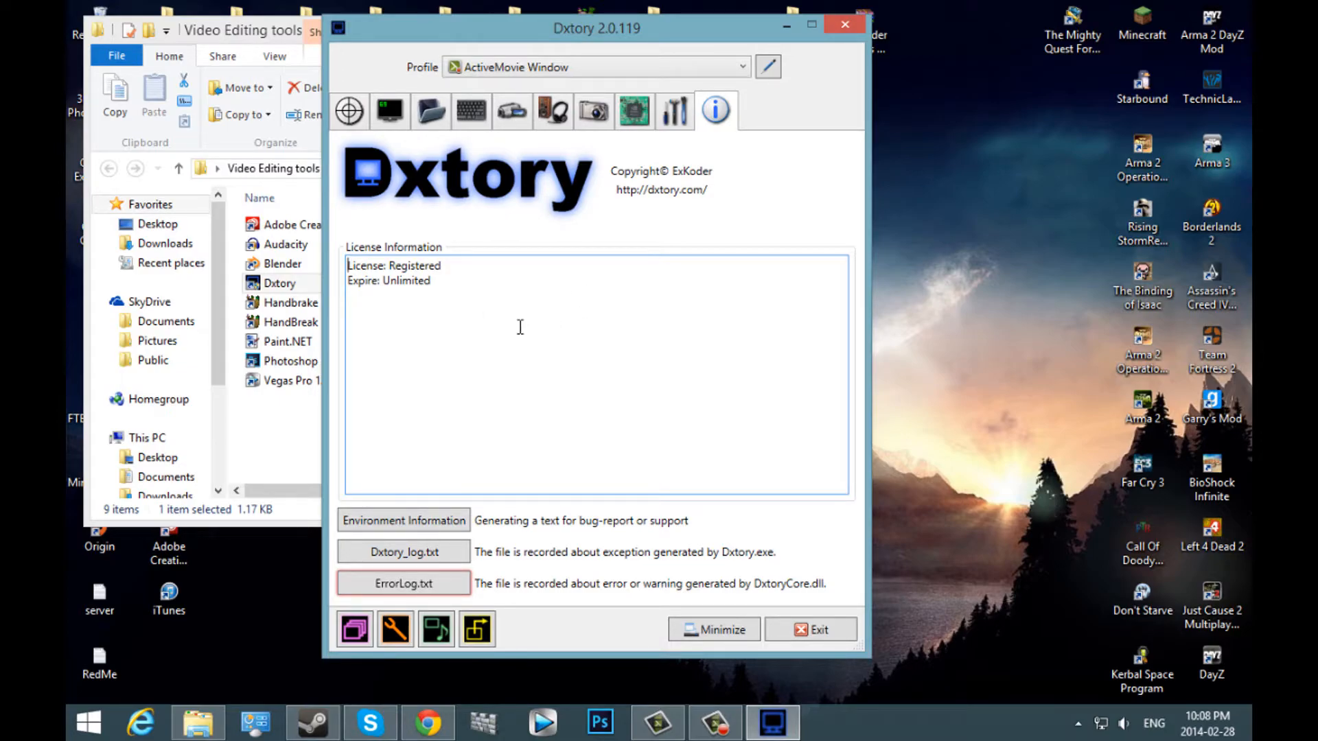
{"action": "mouse_move", "coordinate": [441, 75]}
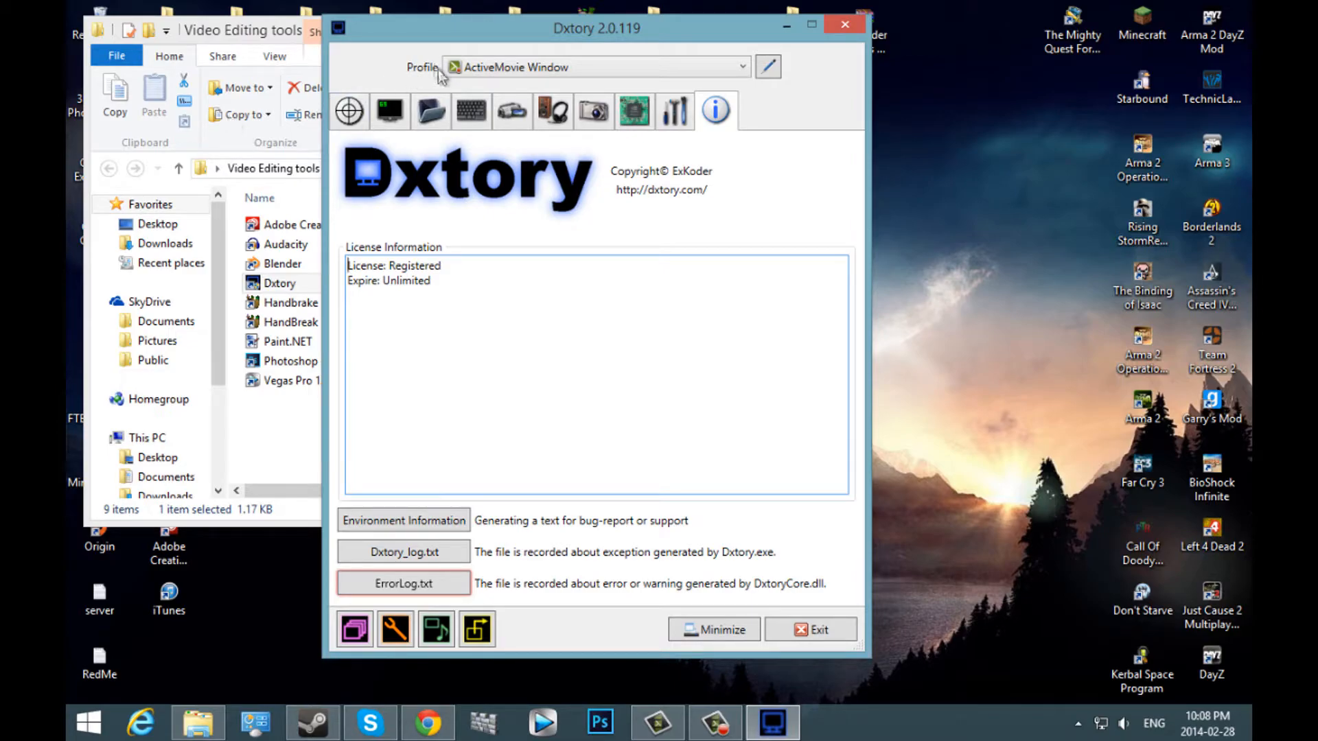
{"action": "left_click", "coordinate": [741, 67]}
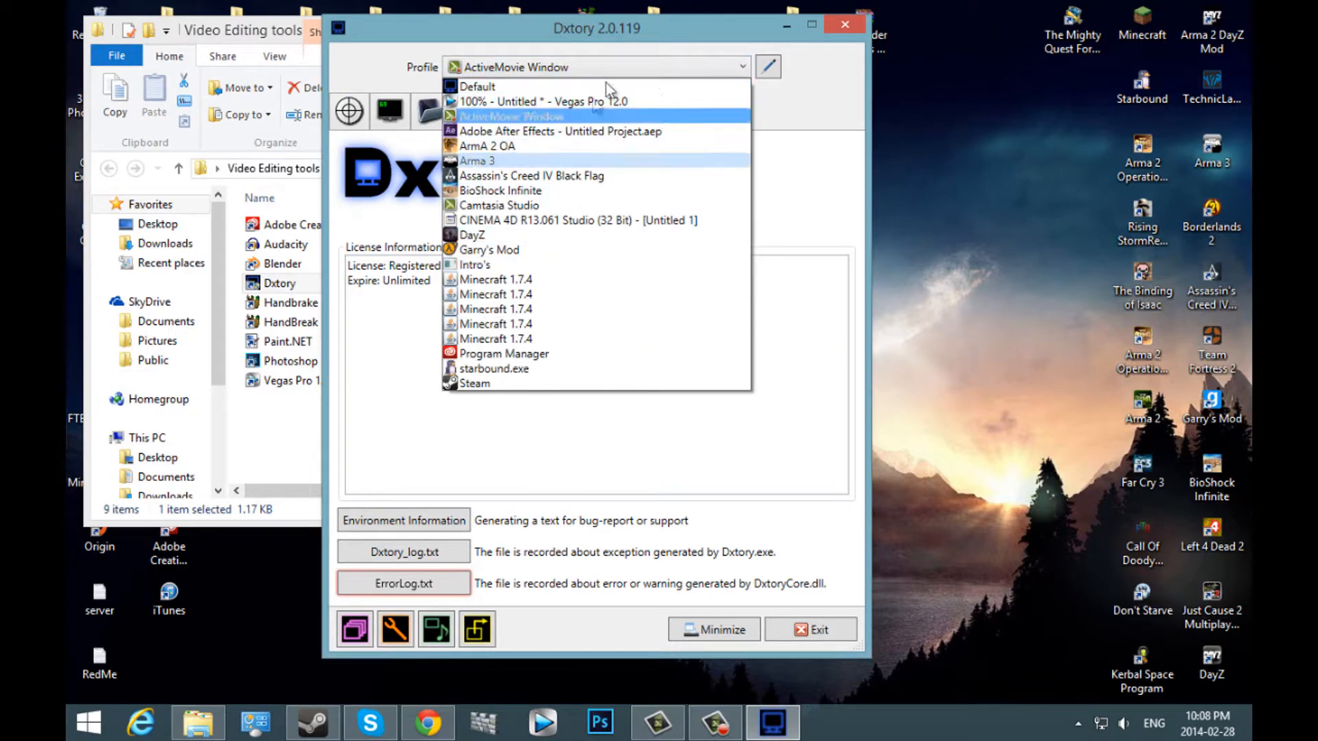
{"action": "left_click", "coordinate": [513, 116]}
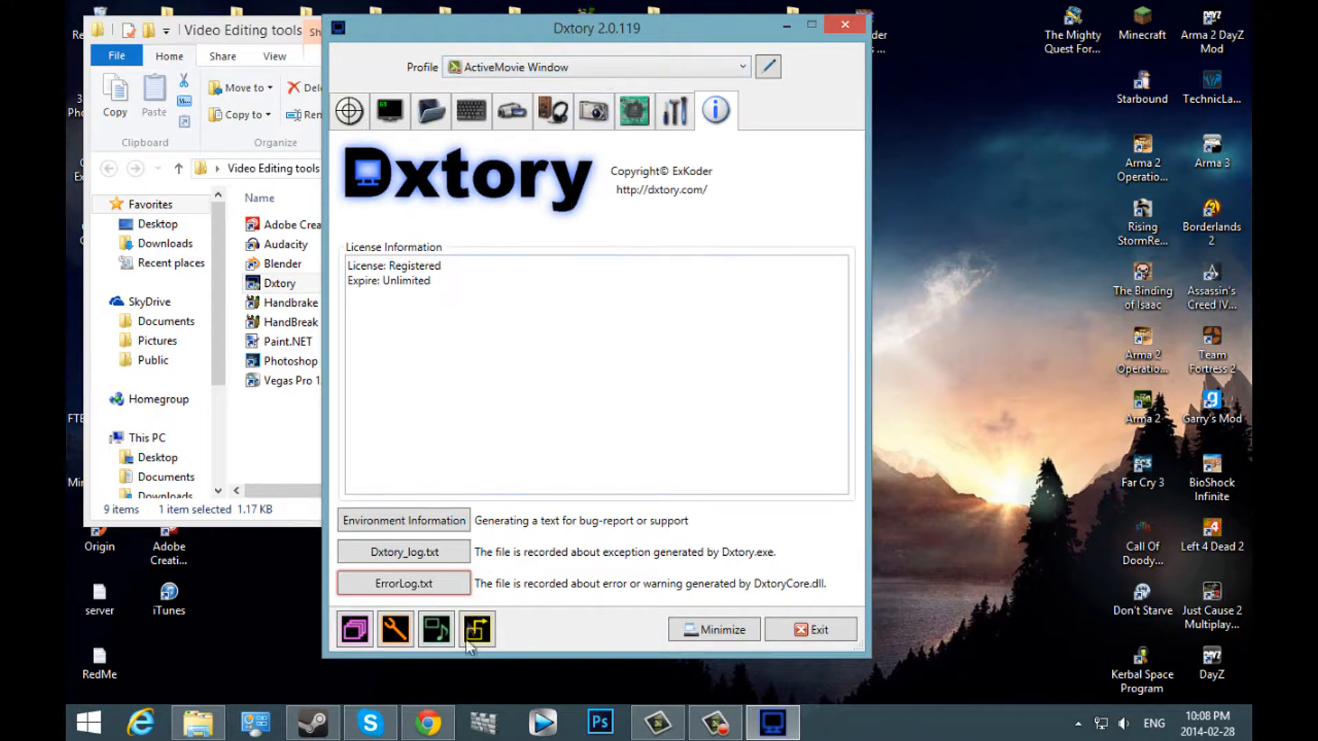
{"action": "mouse_move", "coordinate": [395, 628]}
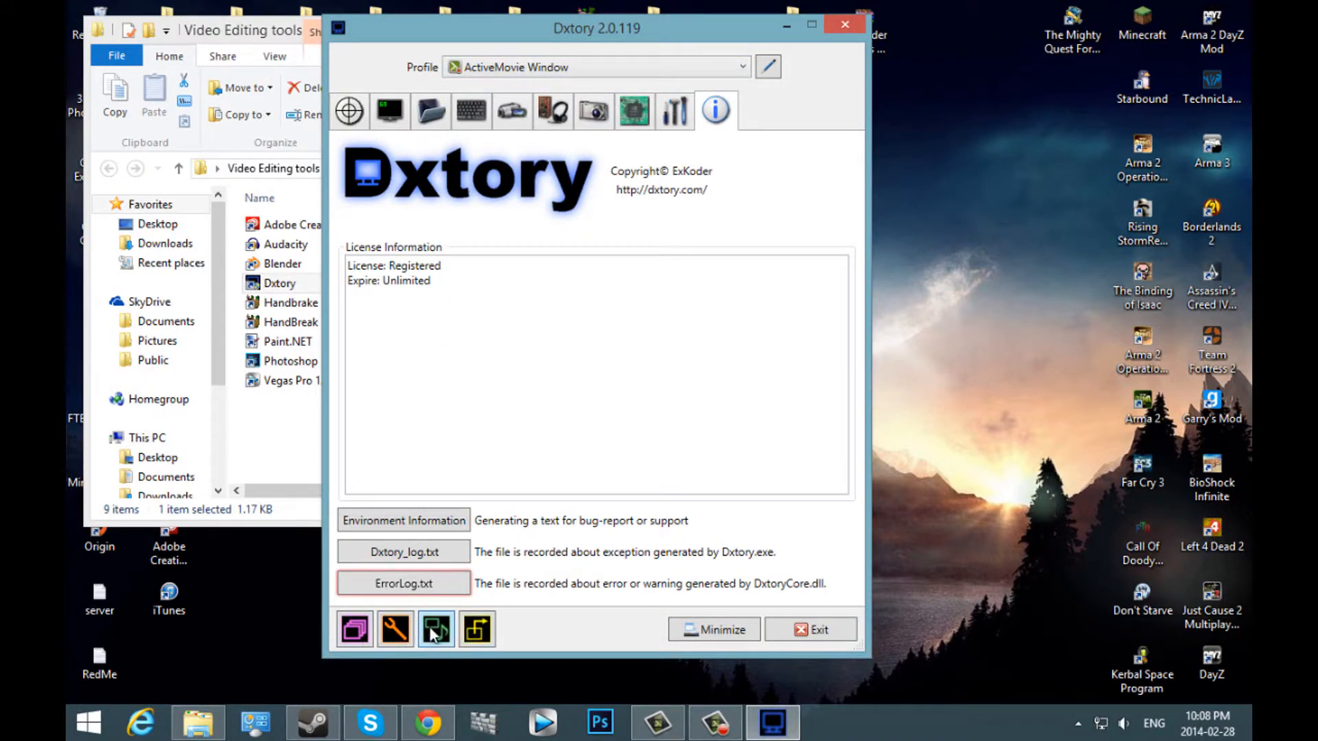
{"action": "mouse_move", "coordinate": [395, 629]}
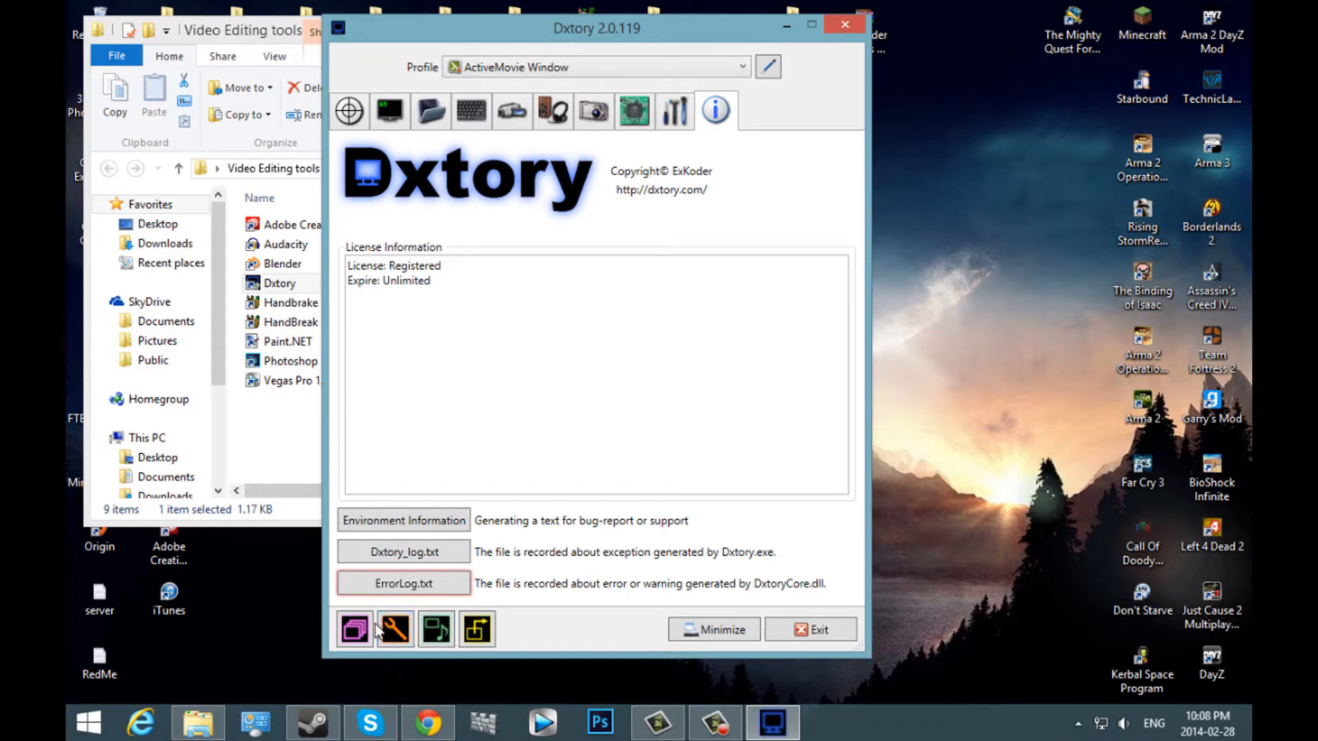
{"action": "mouse_move", "coordinate": [435, 628]}
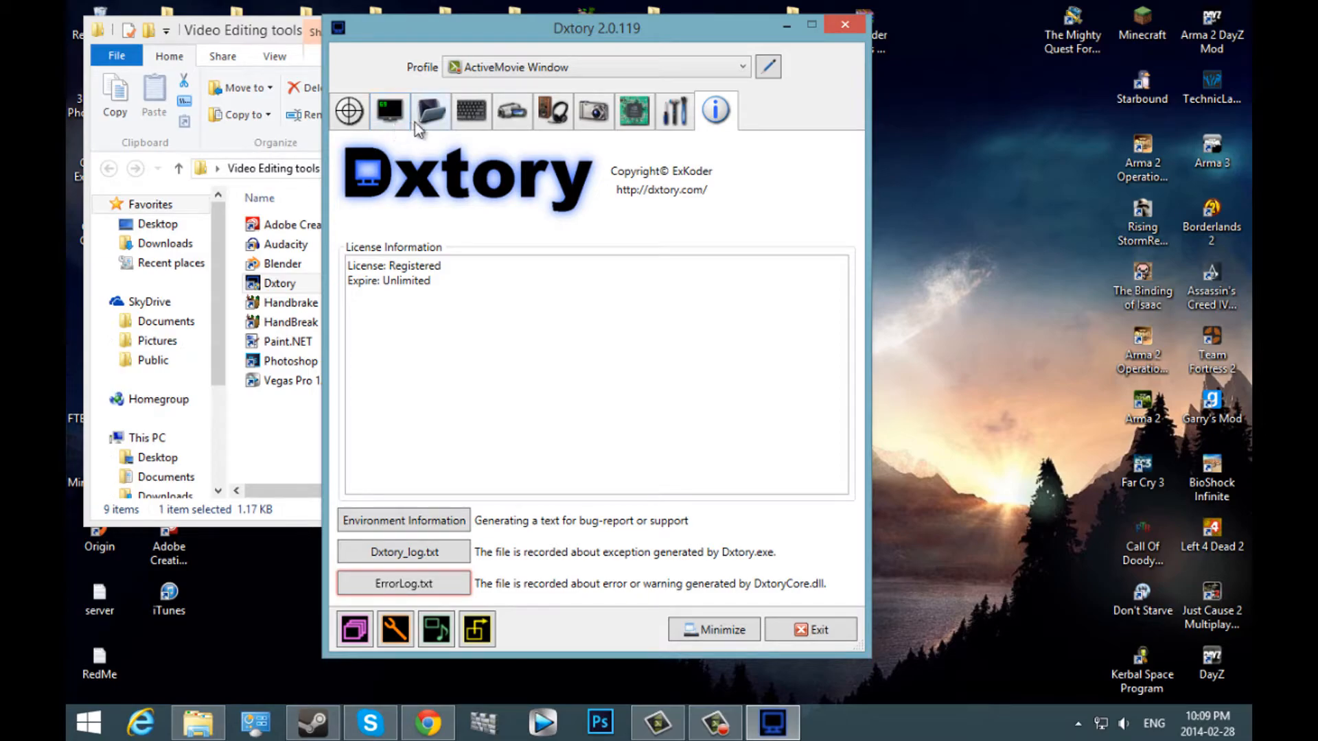
{"action": "mouse_move", "coordinate": [428, 110]}
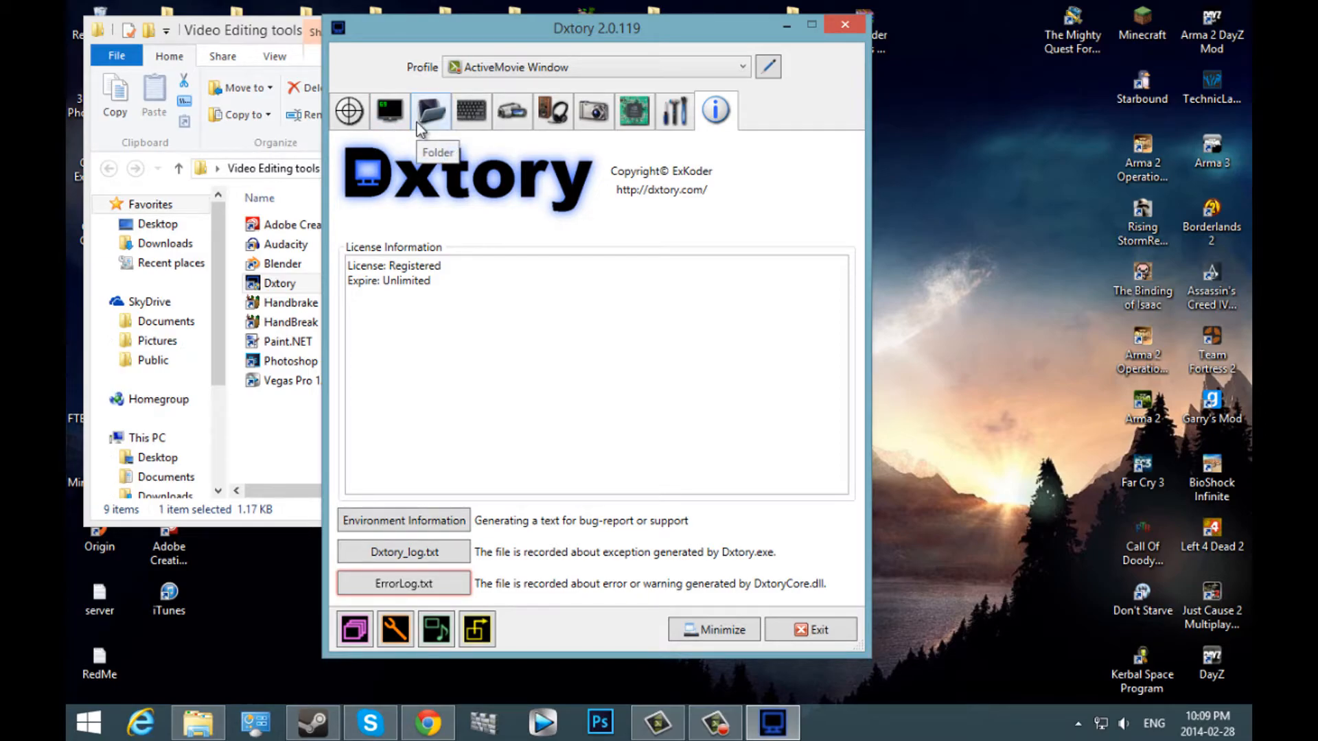
{"action": "left_click", "coordinate": [471, 110]}
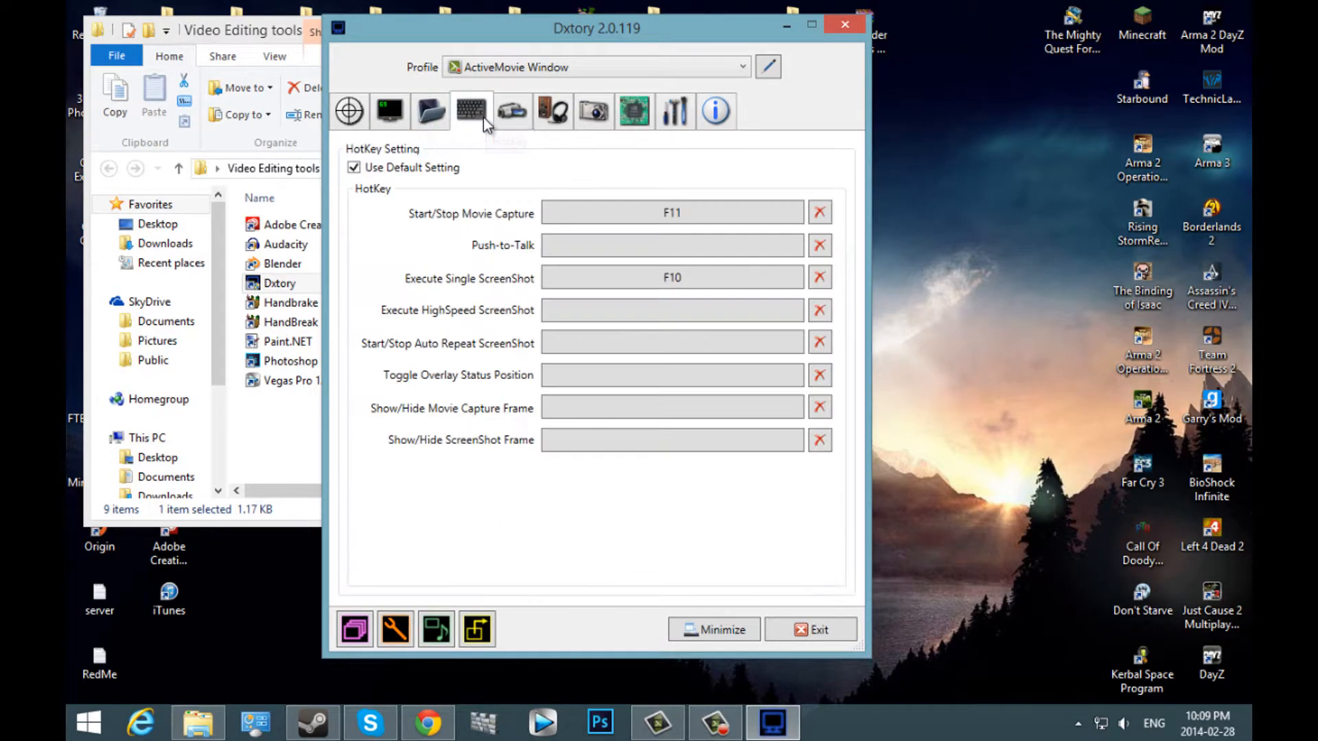
{"action": "left_click", "coordinate": [592, 110]}
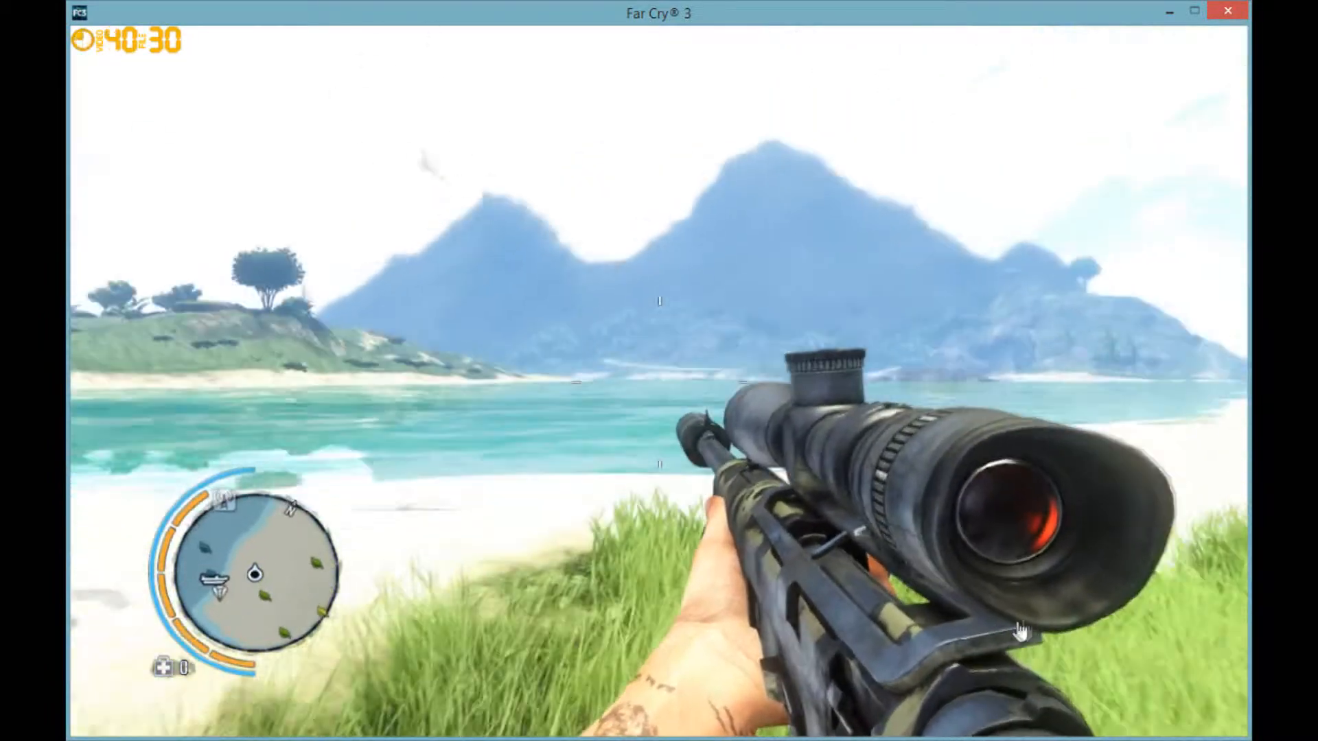
{"action": "mouse_move", "coordinate": [1108, 624]}
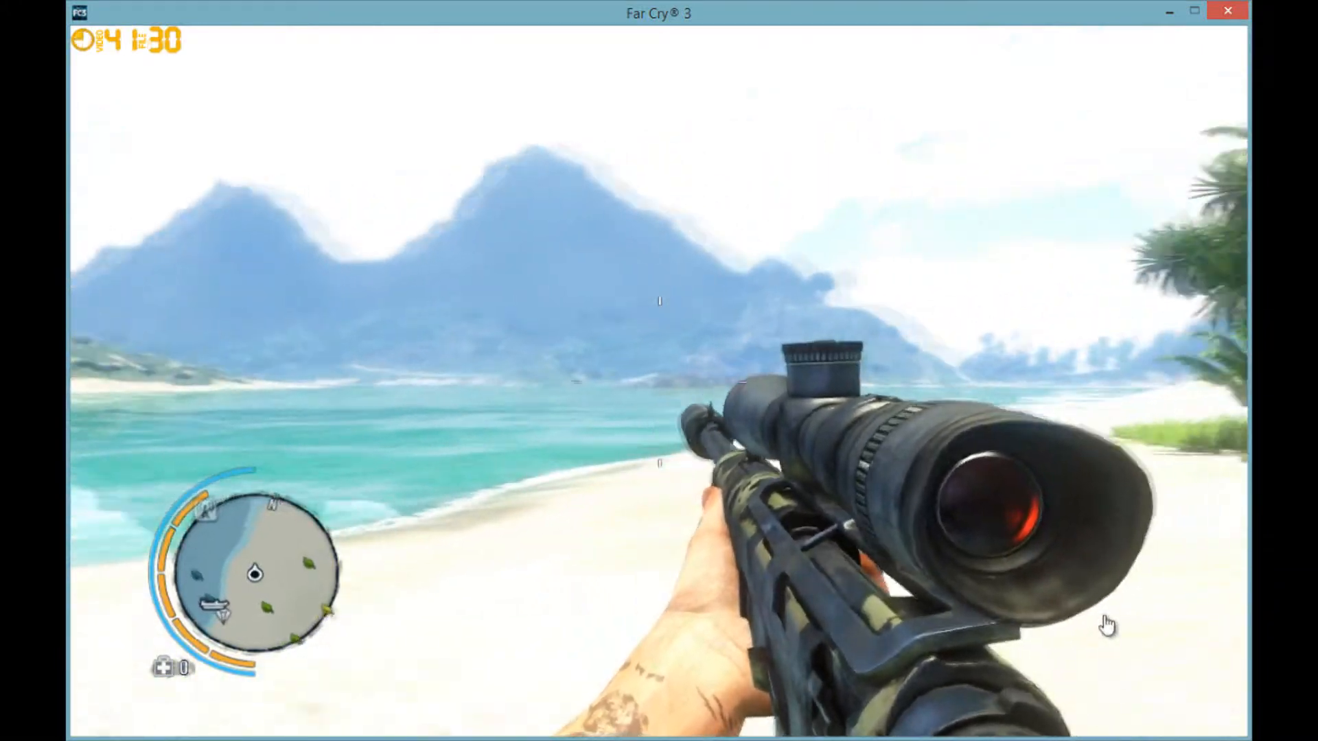